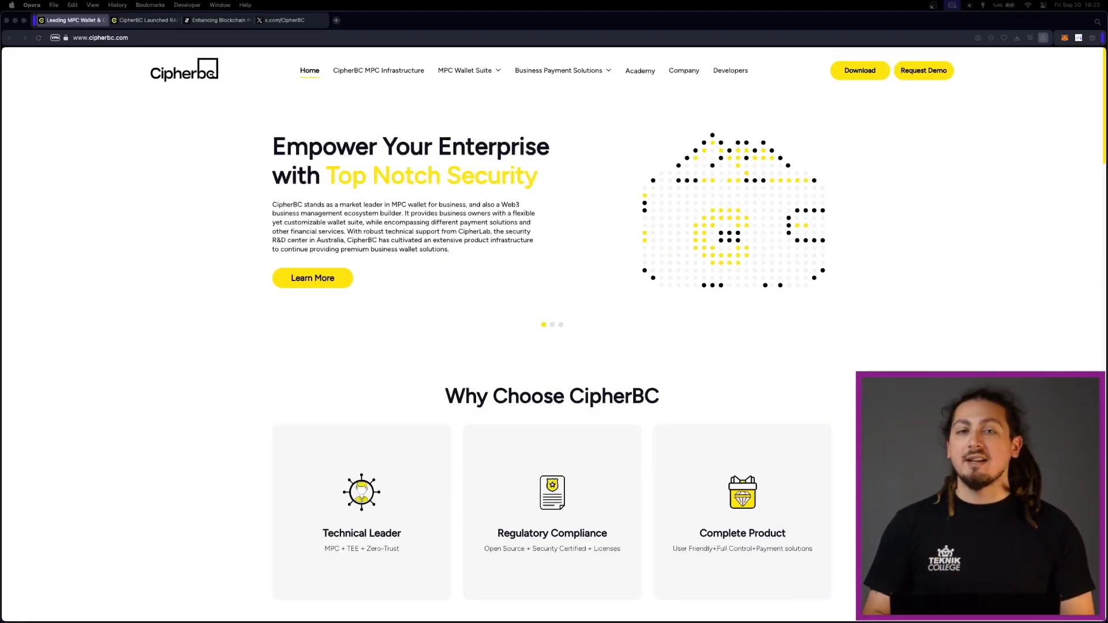
# Navigate to the MPC Wallet as a Service page from the MPC Wallet Suite link
pyautogui.scroll(-3)
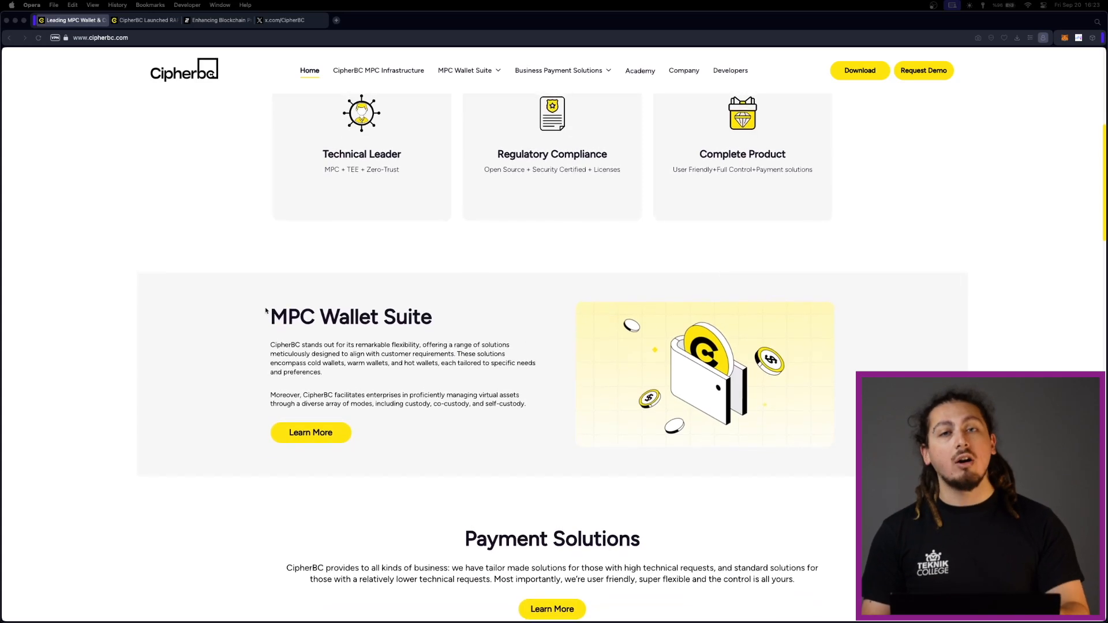
pyautogui.moveTo(484, 412)
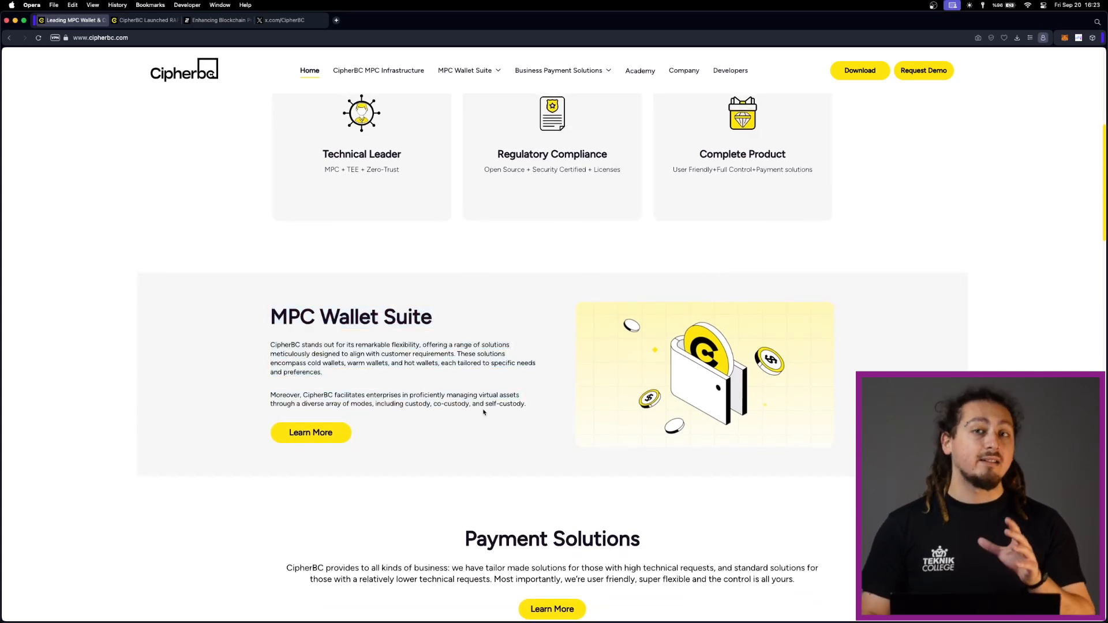
pyautogui.moveTo(470, 414)
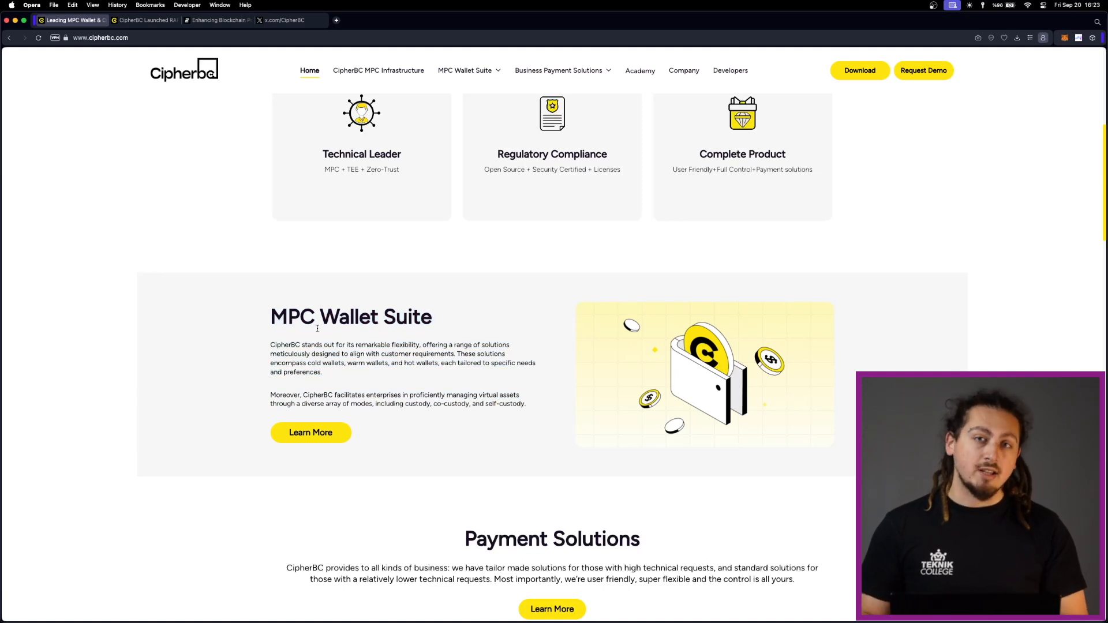
pyautogui.scroll(-3)
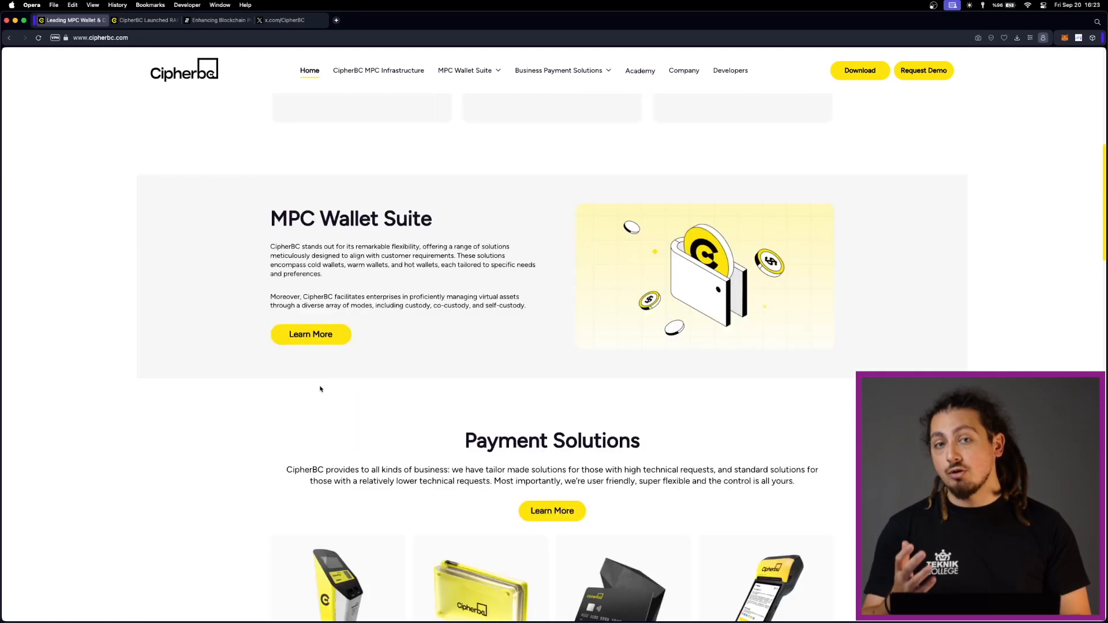
pyautogui.click(310, 334)
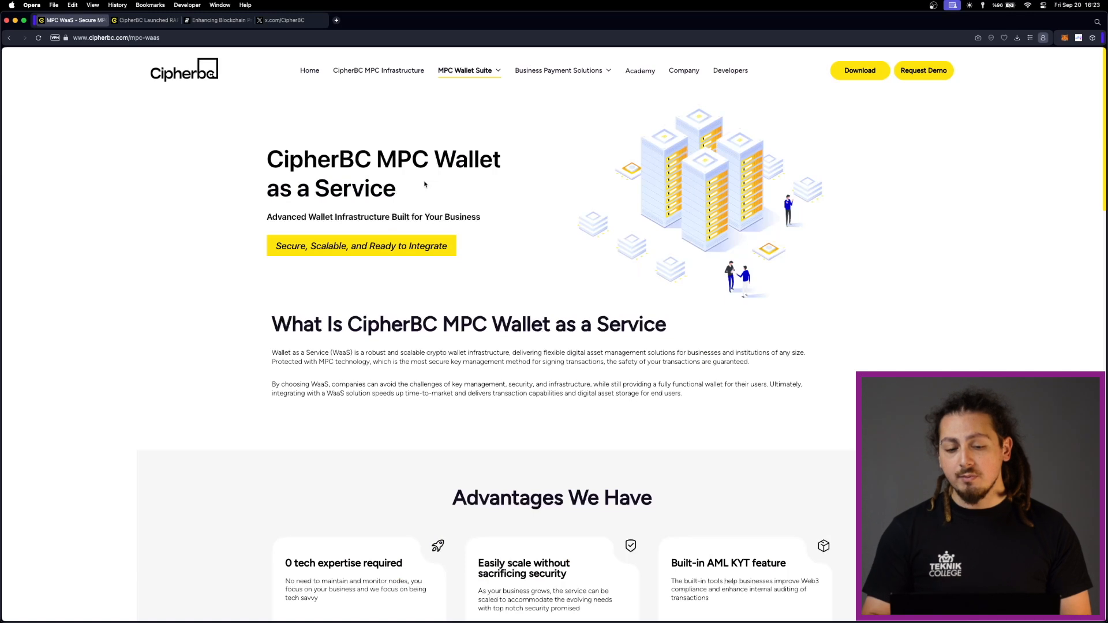
# Browse down through the MPC WaaS page sections and return to its top introduction
pyautogui.scroll(-3)
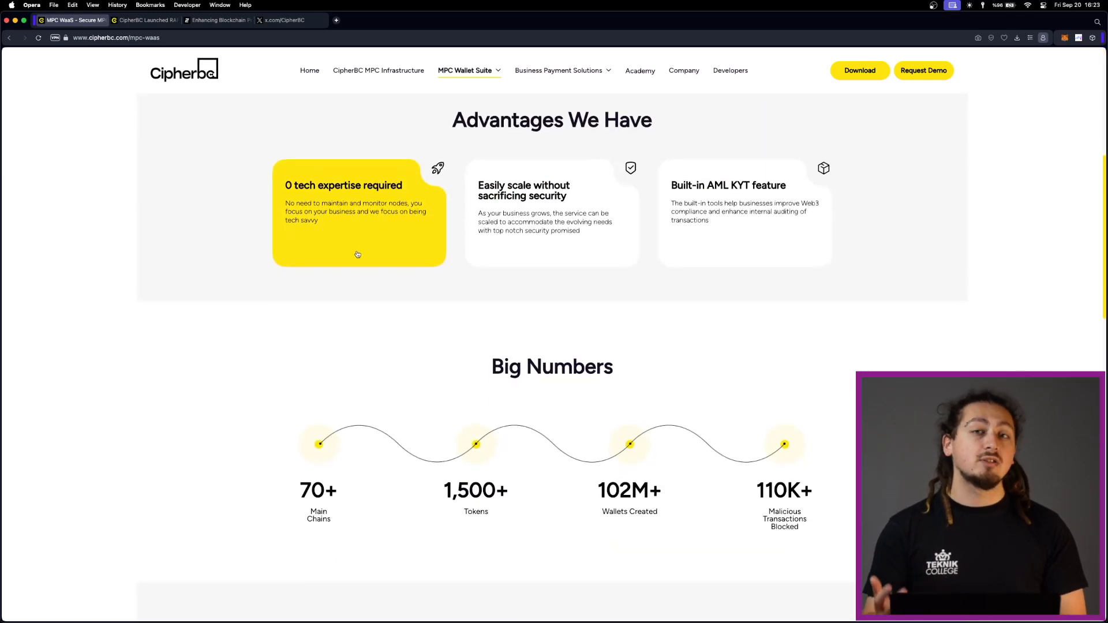
pyautogui.scroll(-3)
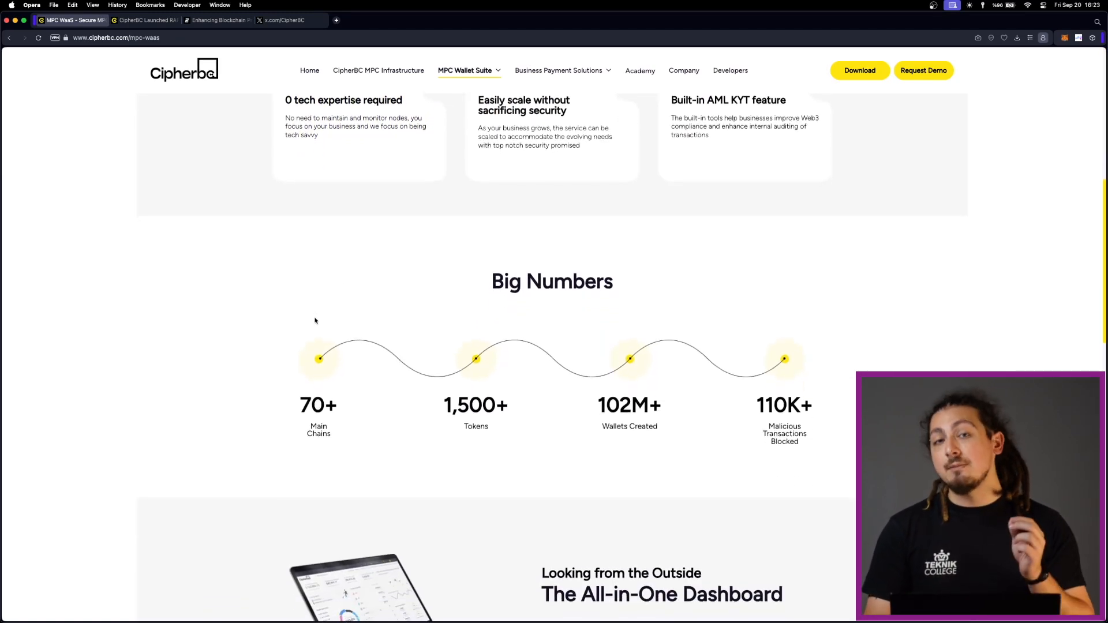
pyautogui.scroll(-3)
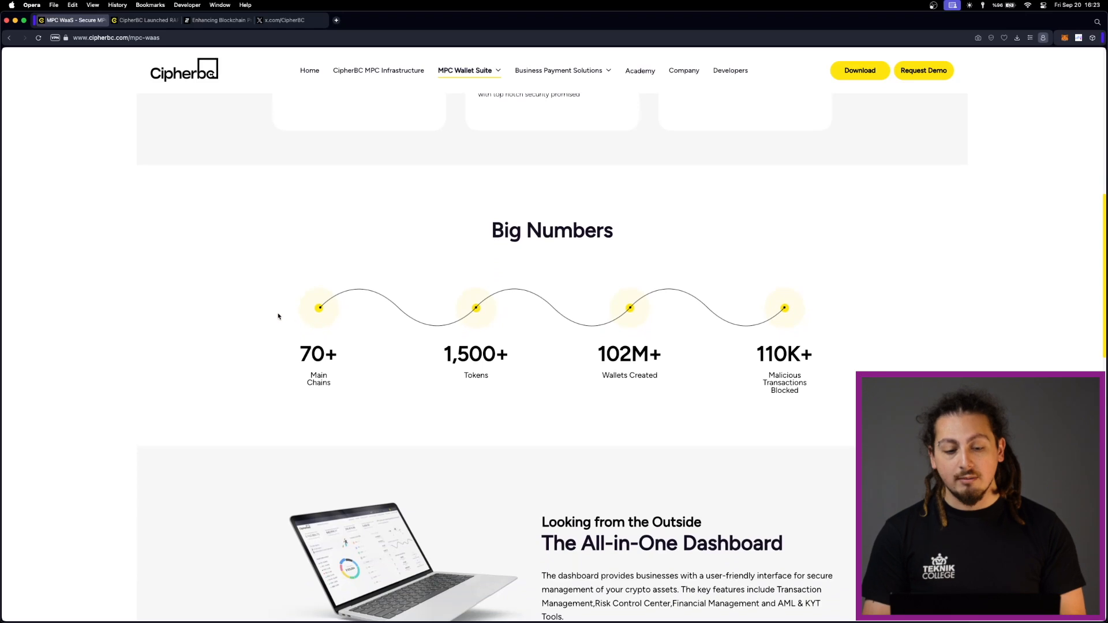
pyautogui.scroll(3)
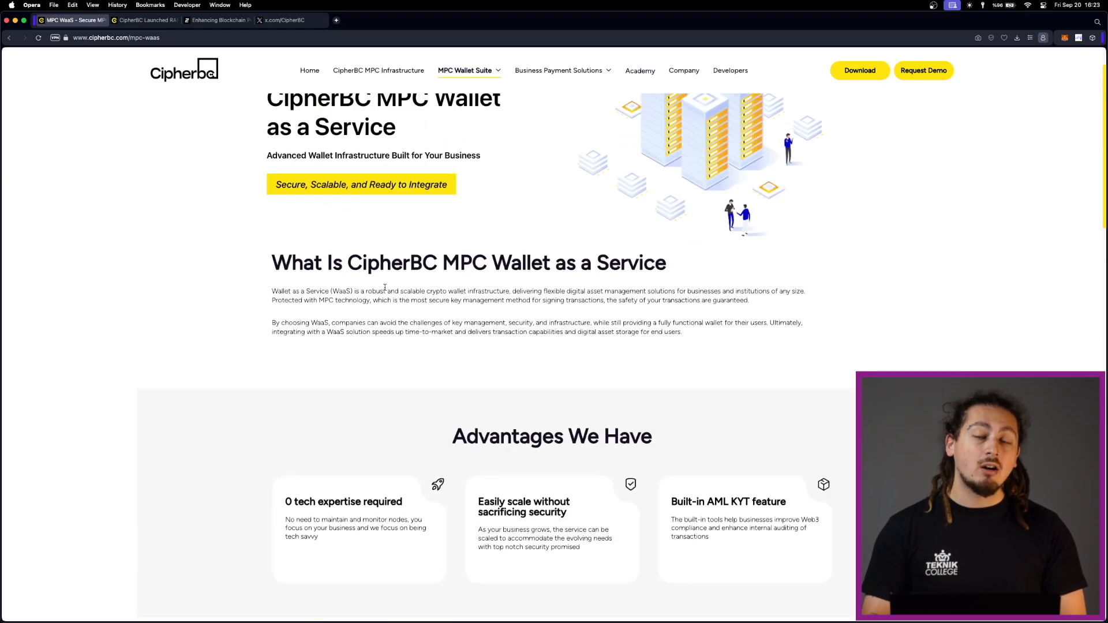
pyautogui.scroll(-3)
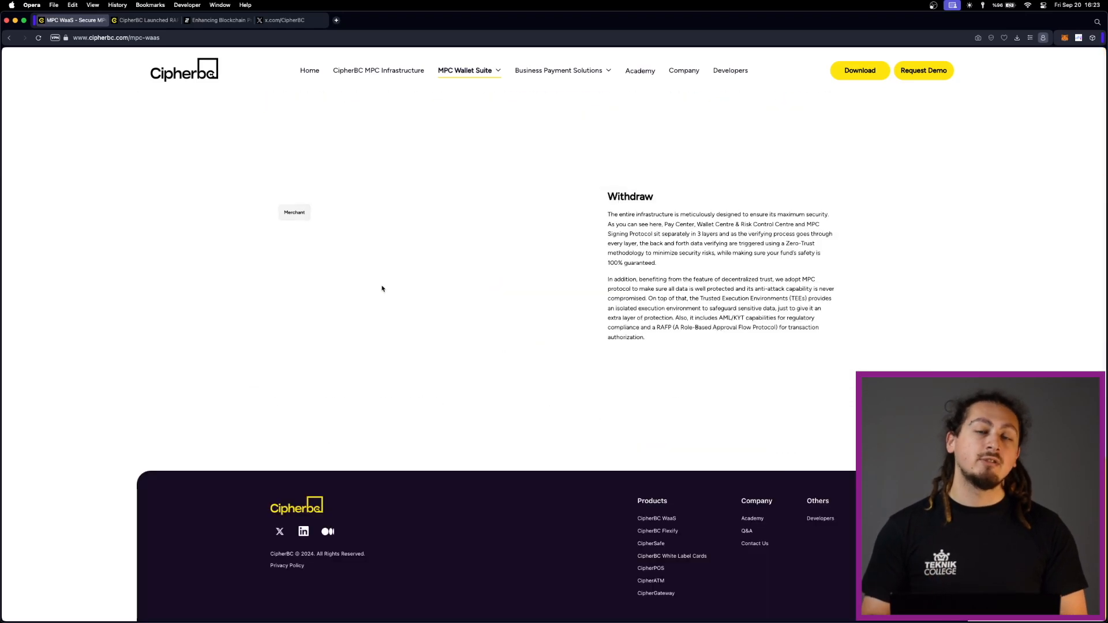
pyautogui.scroll(3)
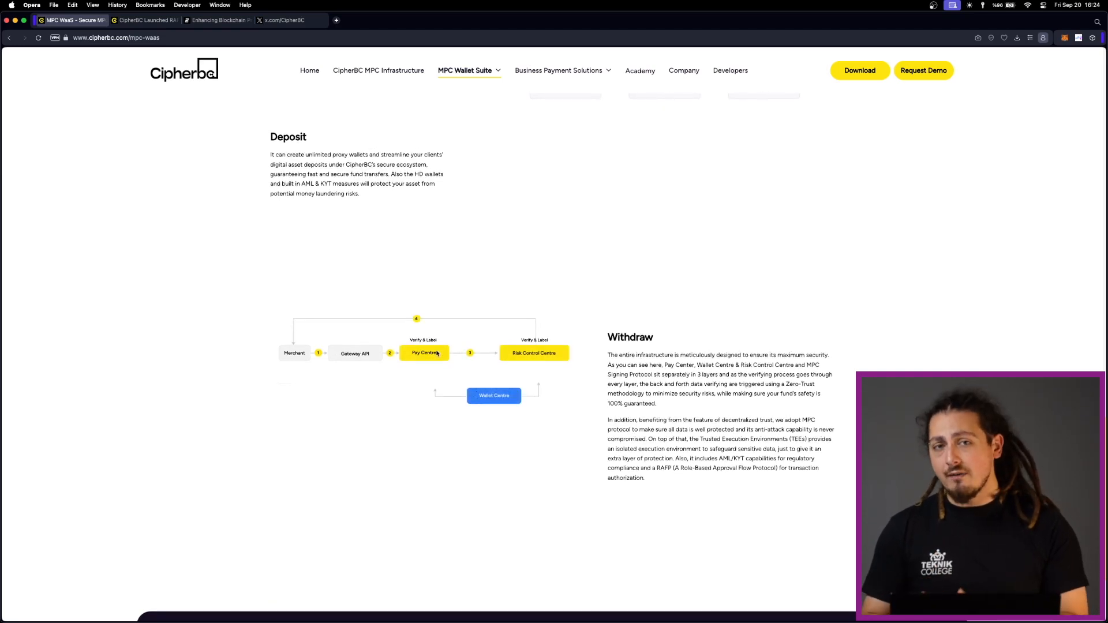
pyautogui.scroll(3)
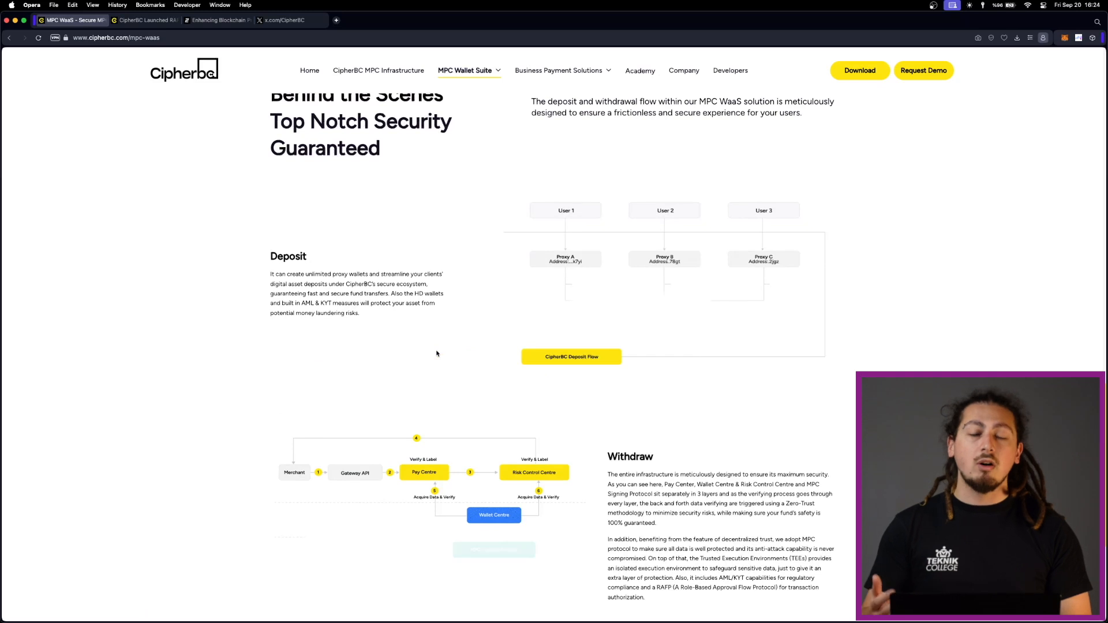
pyautogui.scroll(3)
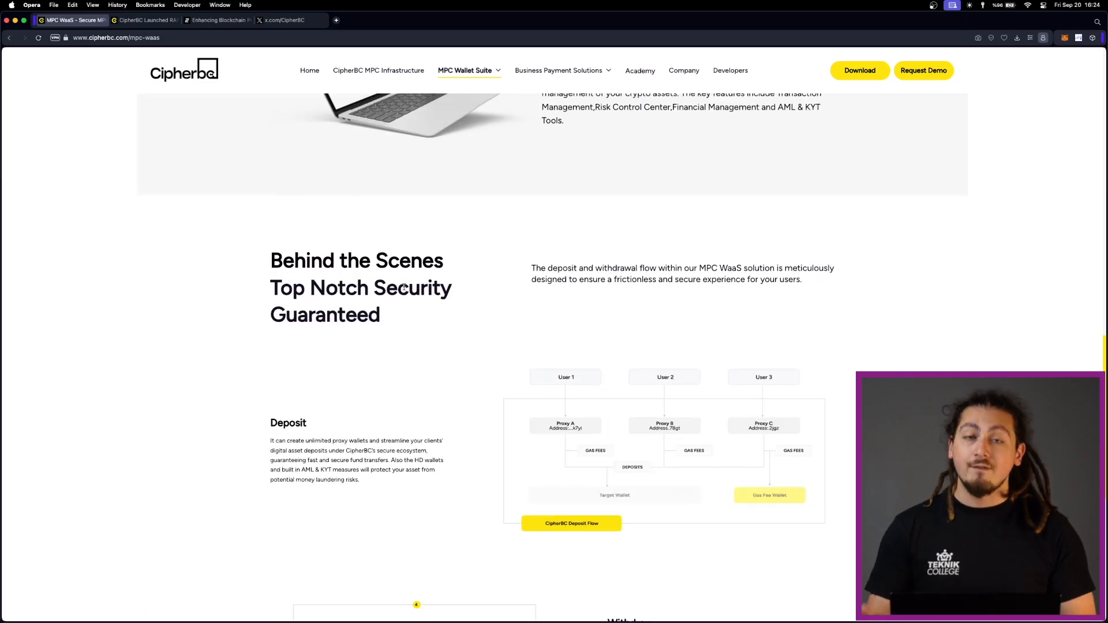
pyautogui.scroll(3)
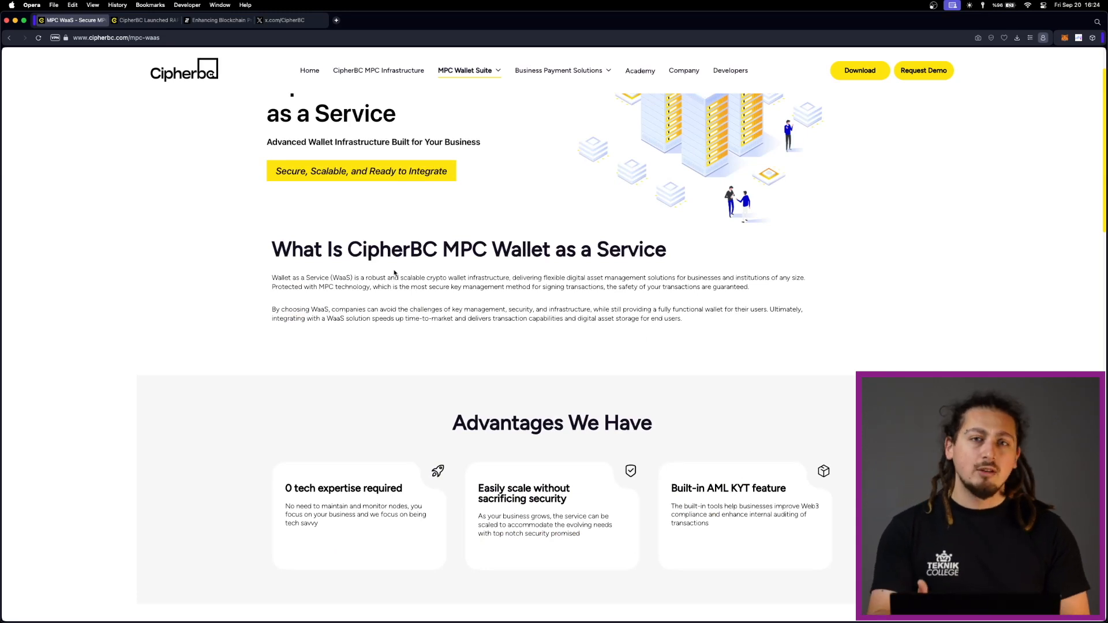
pyautogui.scroll(3)
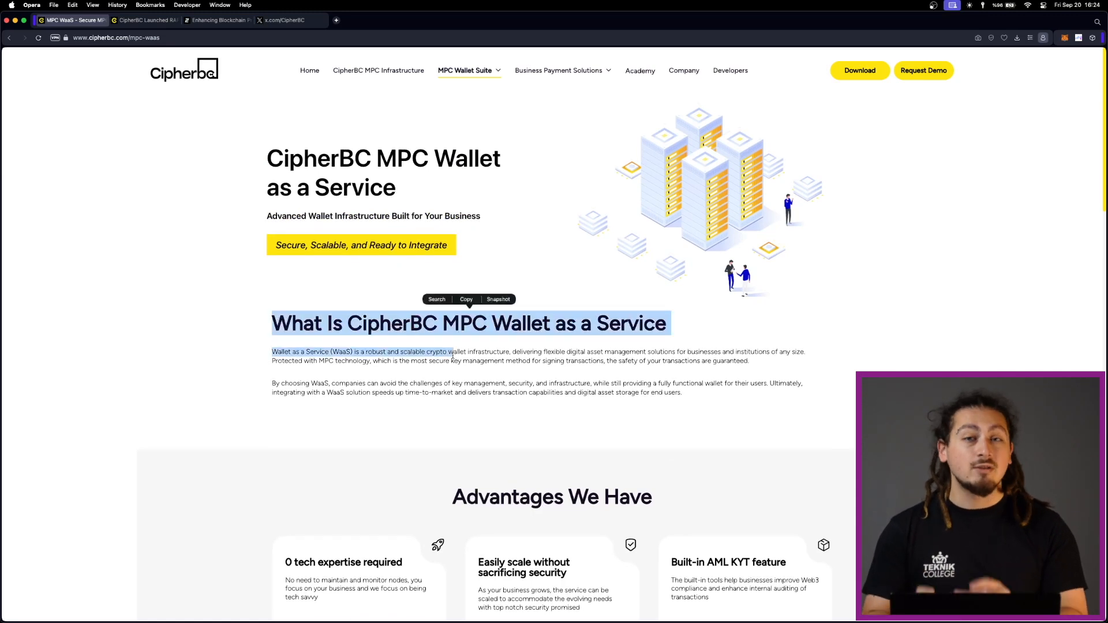
pyautogui.scroll(-3)
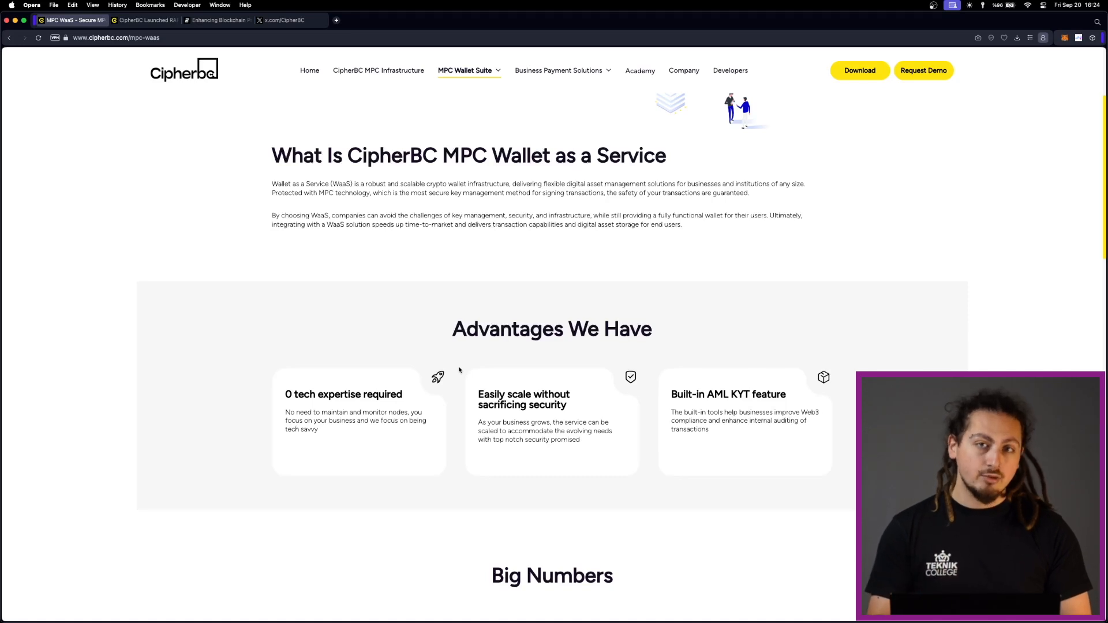
pyautogui.scroll(-3)
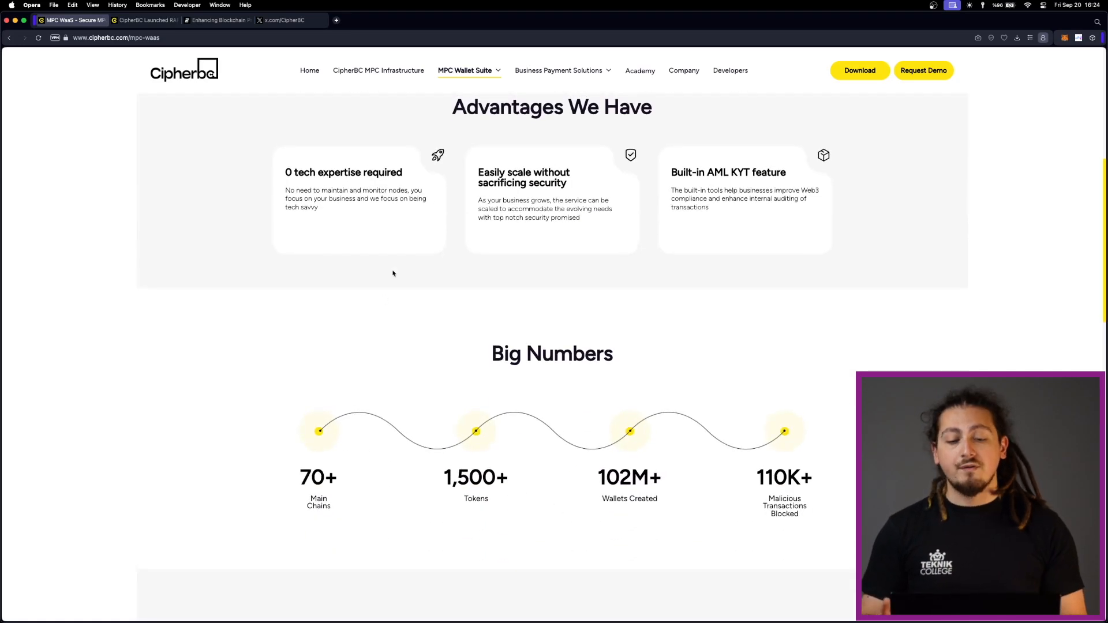
pyautogui.scroll(-3)
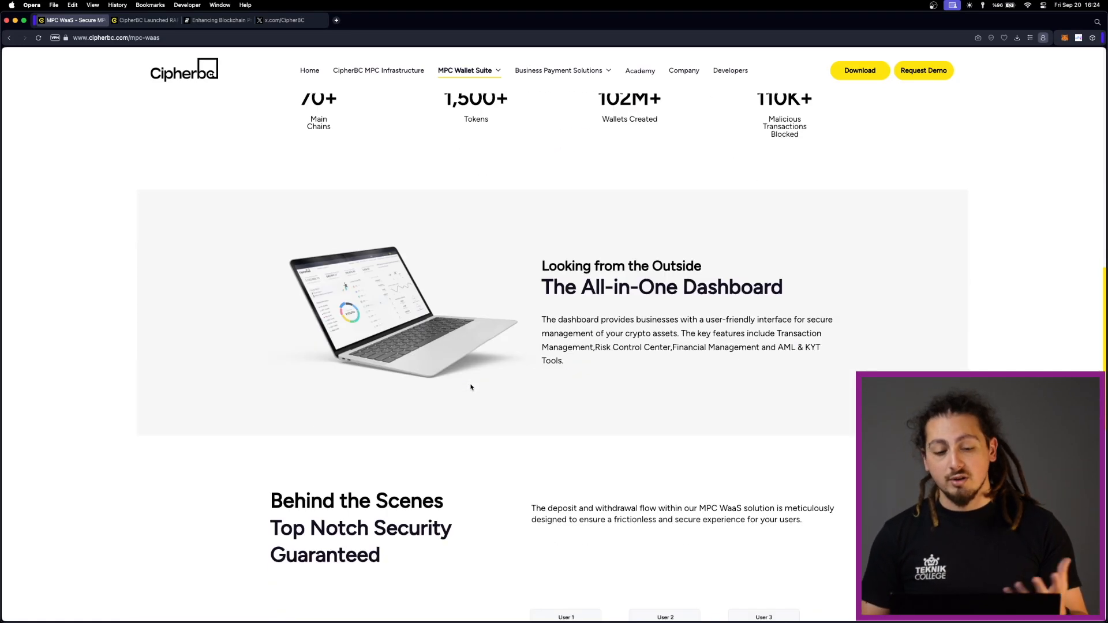
pyautogui.scroll(-3)
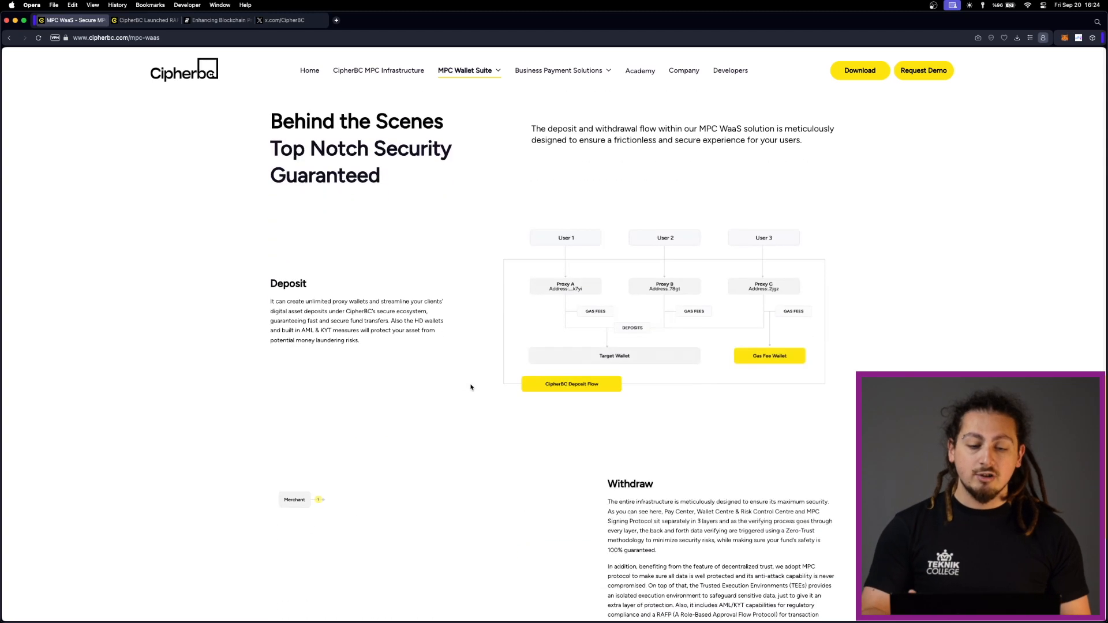
pyautogui.scroll(3)
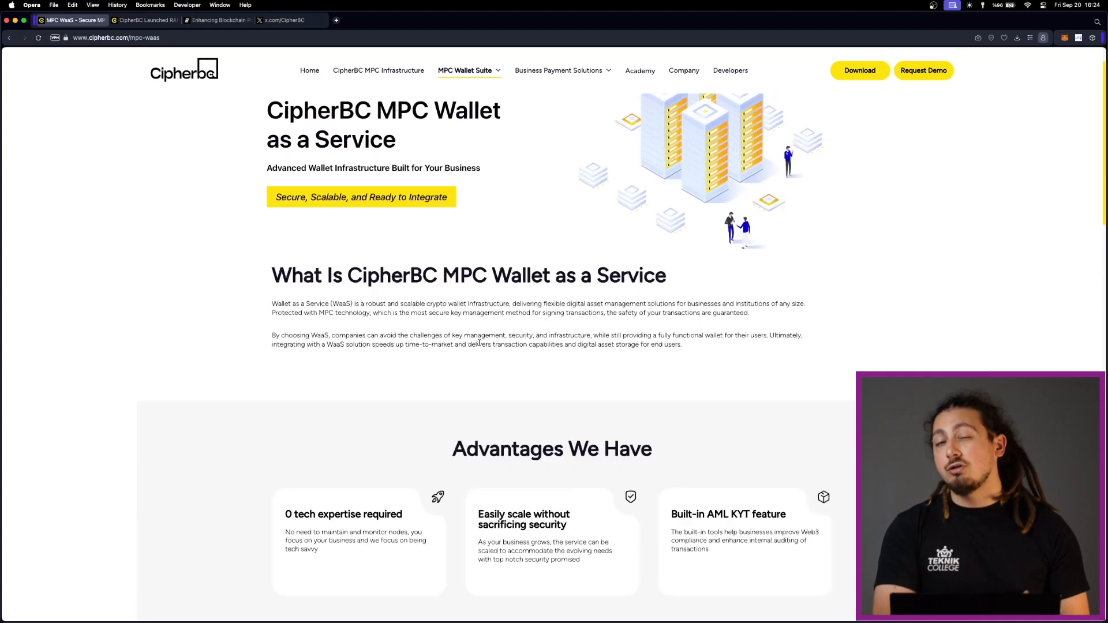
pyautogui.scroll(-3)
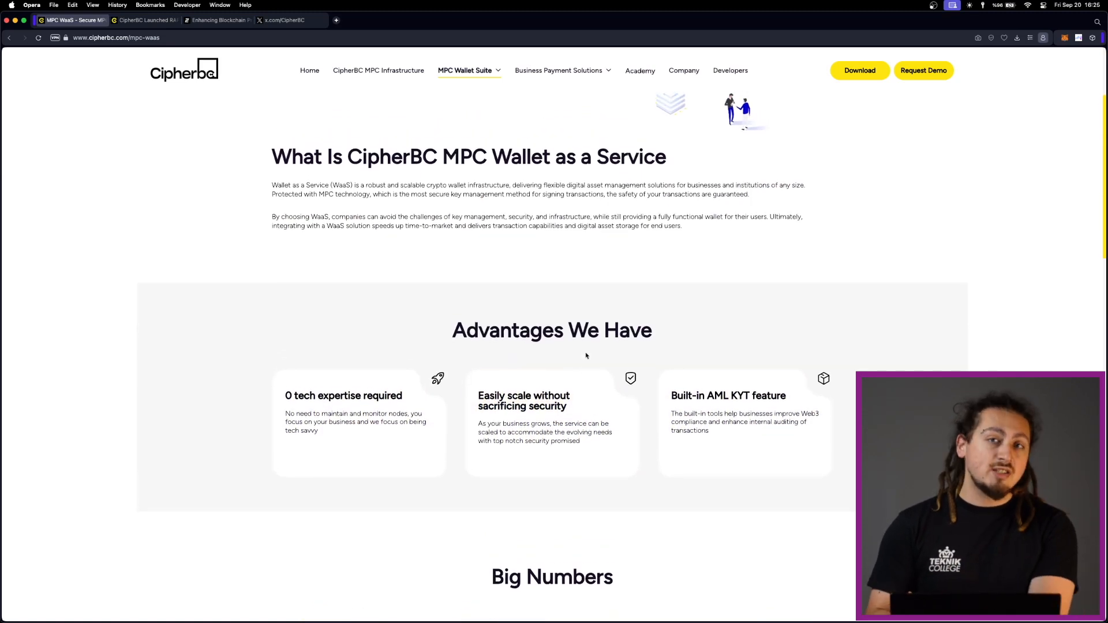
pyautogui.scroll(3)
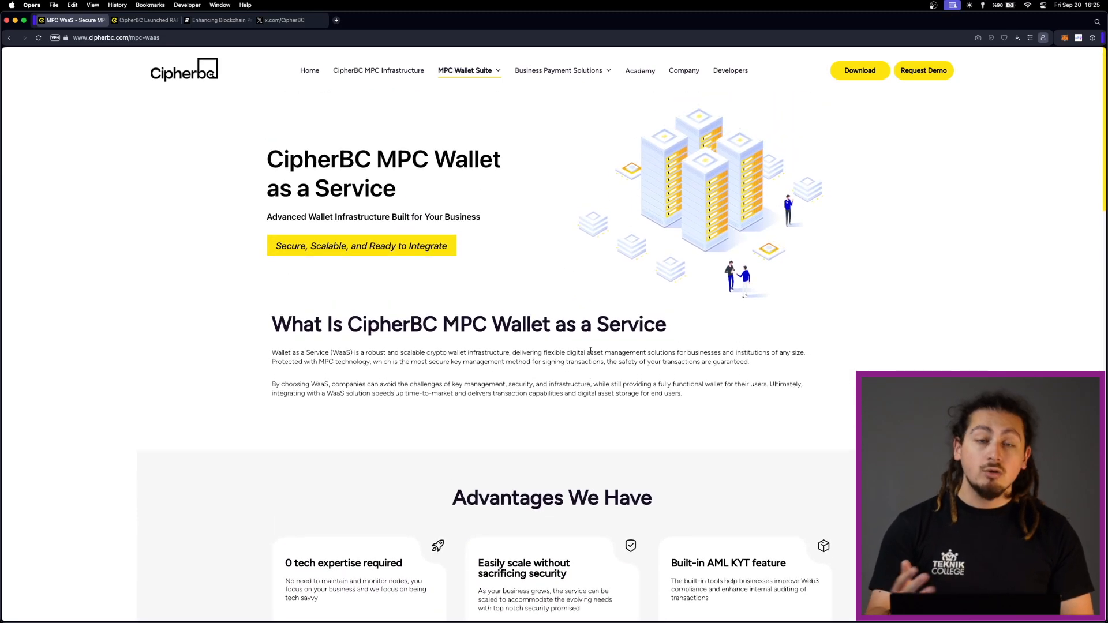
pyautogui.scroll(-3)
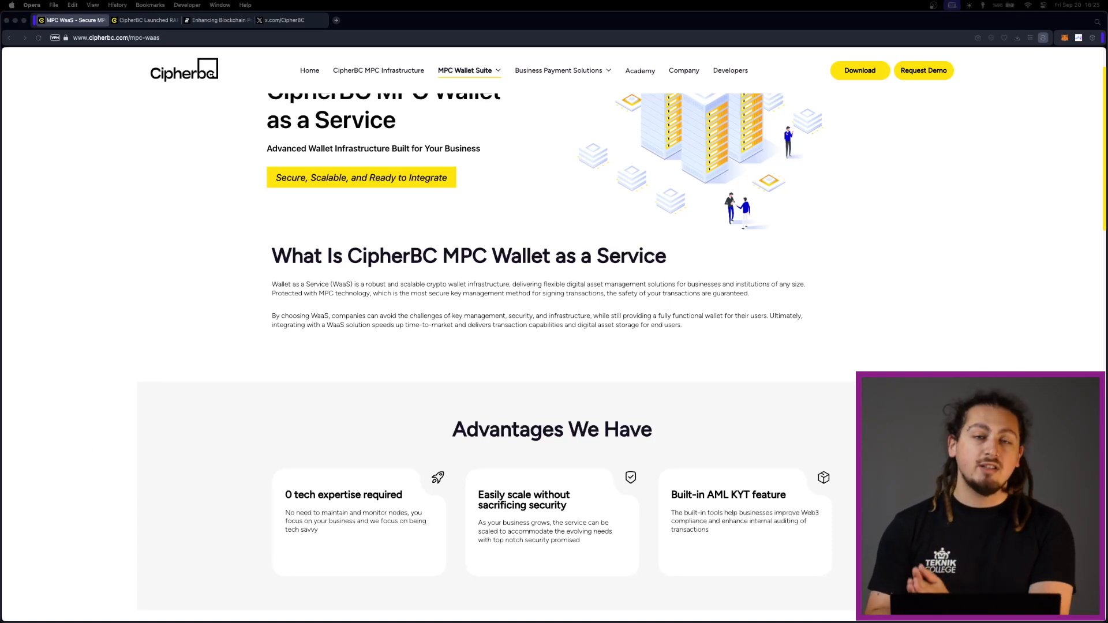
pyautogui.moveTo(269, 332)
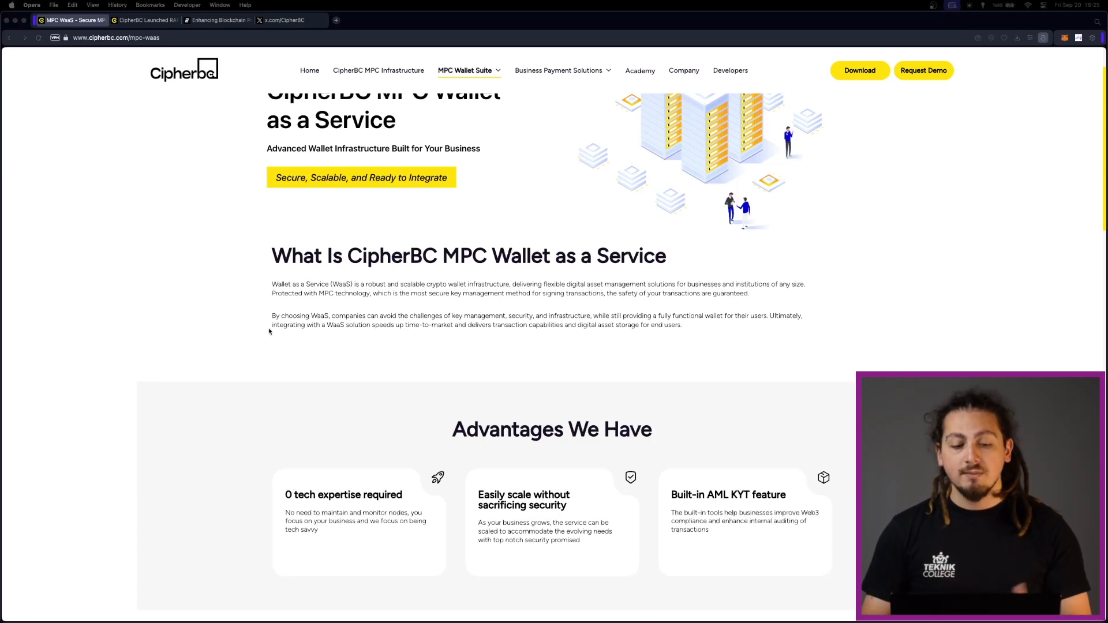
pyautogui.scroll(-3)
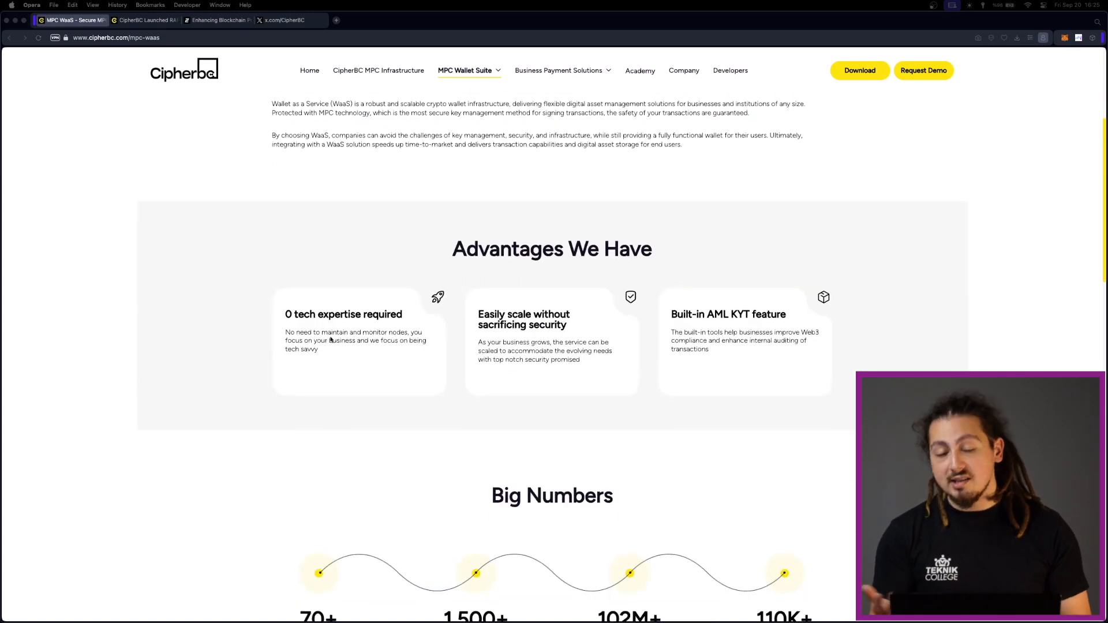
pyautogui.moveTo(539, 369)
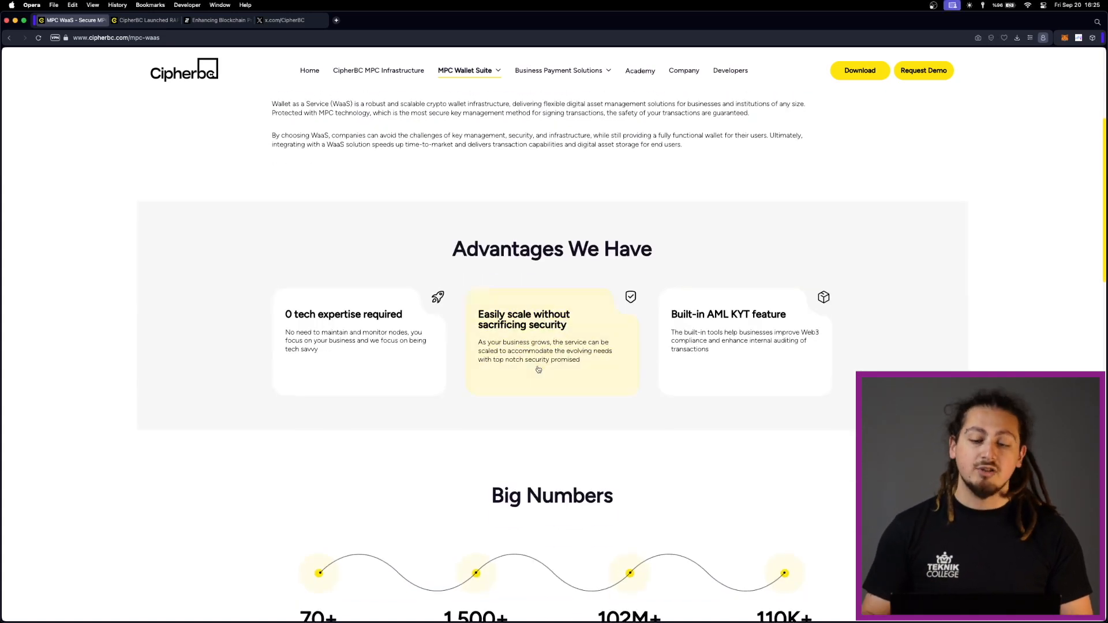
pyautogui.moveTo(516, 374)
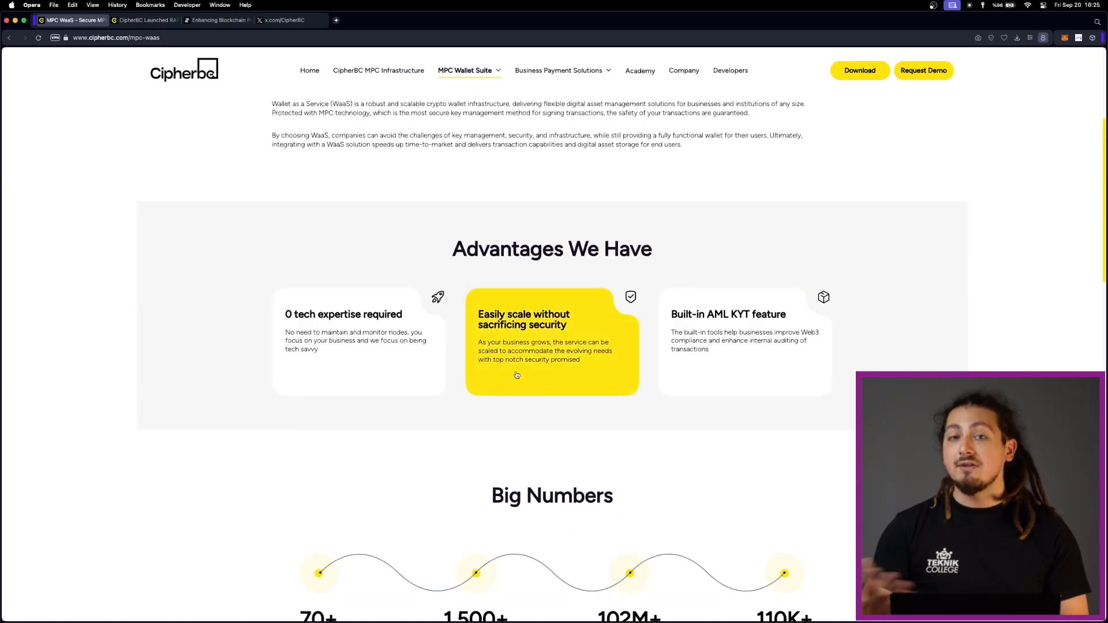
pyautogui.moveTo(743, 366)
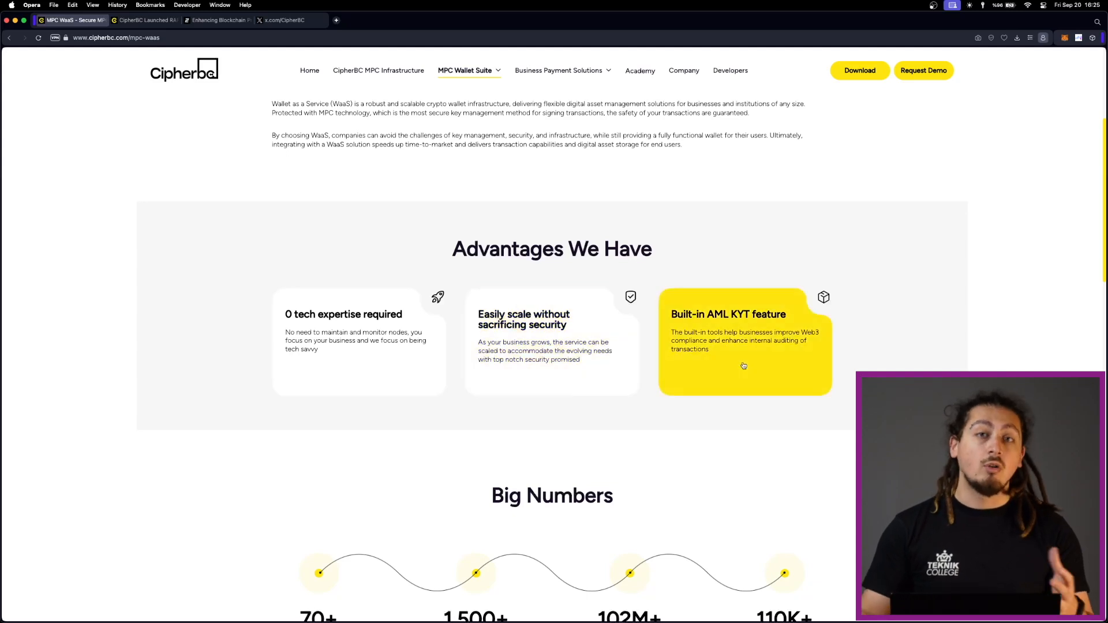
pyautogui.scroll(-3)
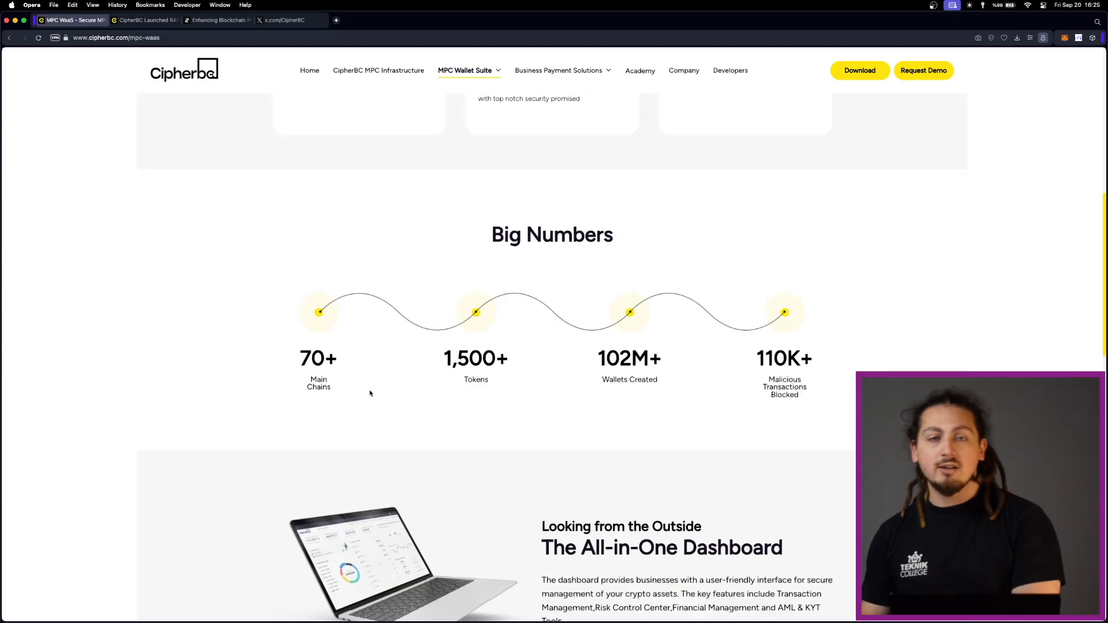
pyautogui.scroll(3)
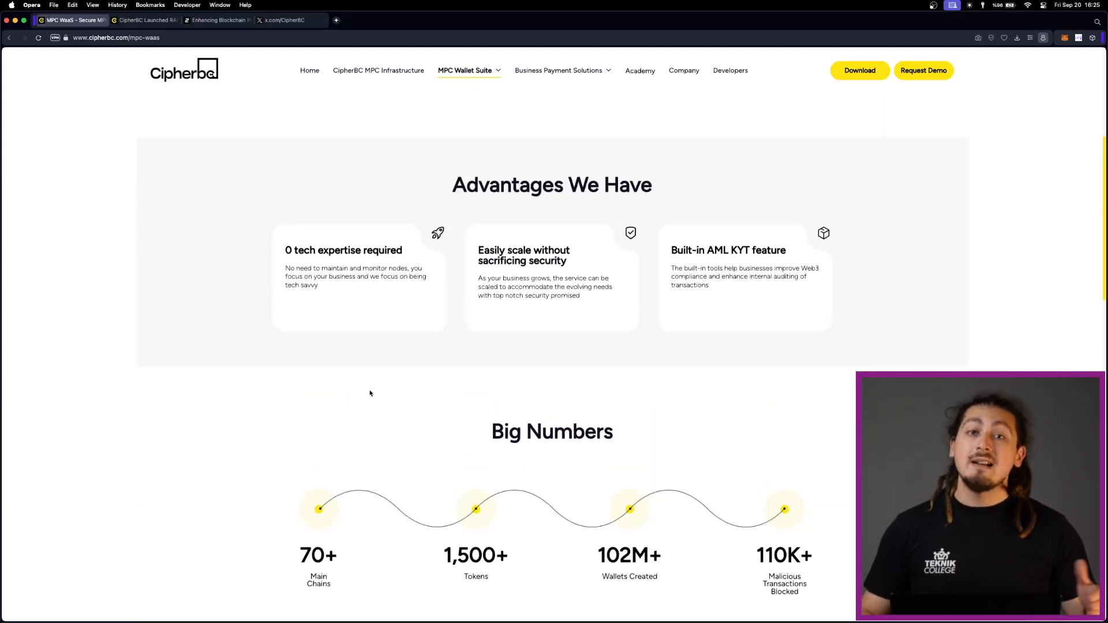
pyautogui.scroll(-3)
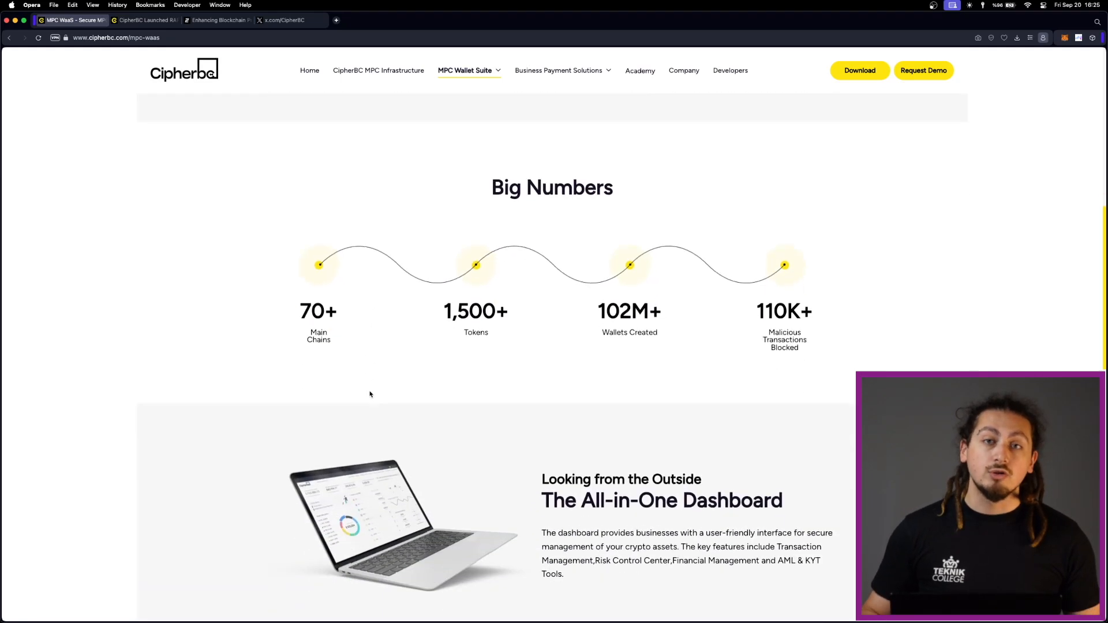
pyautogui.scroll(-3)
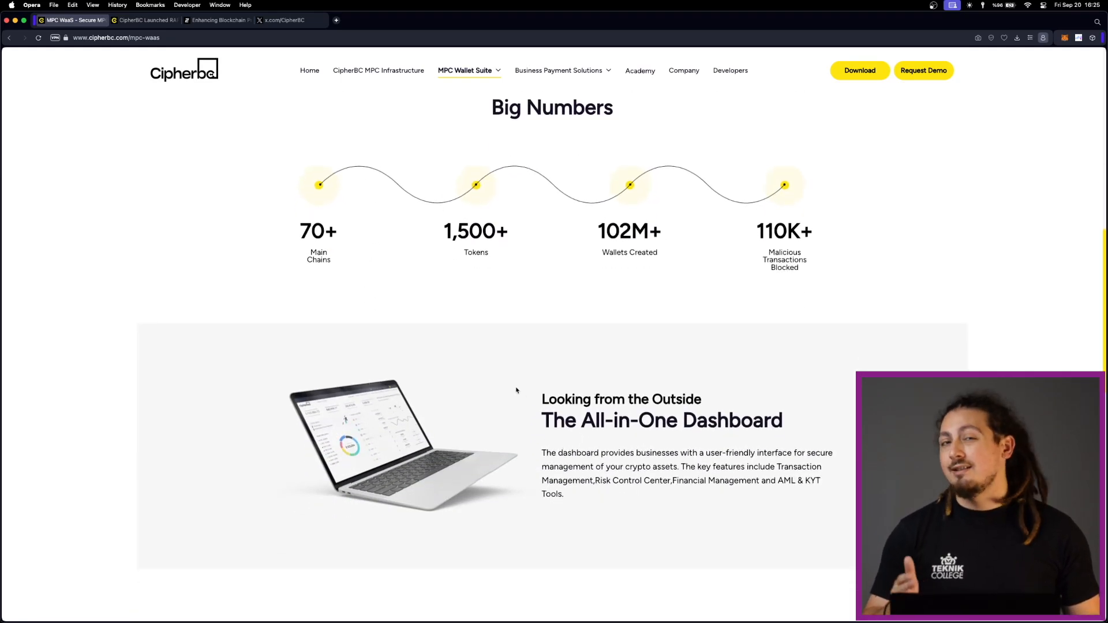
pyautogui.moveTo(578, 482)
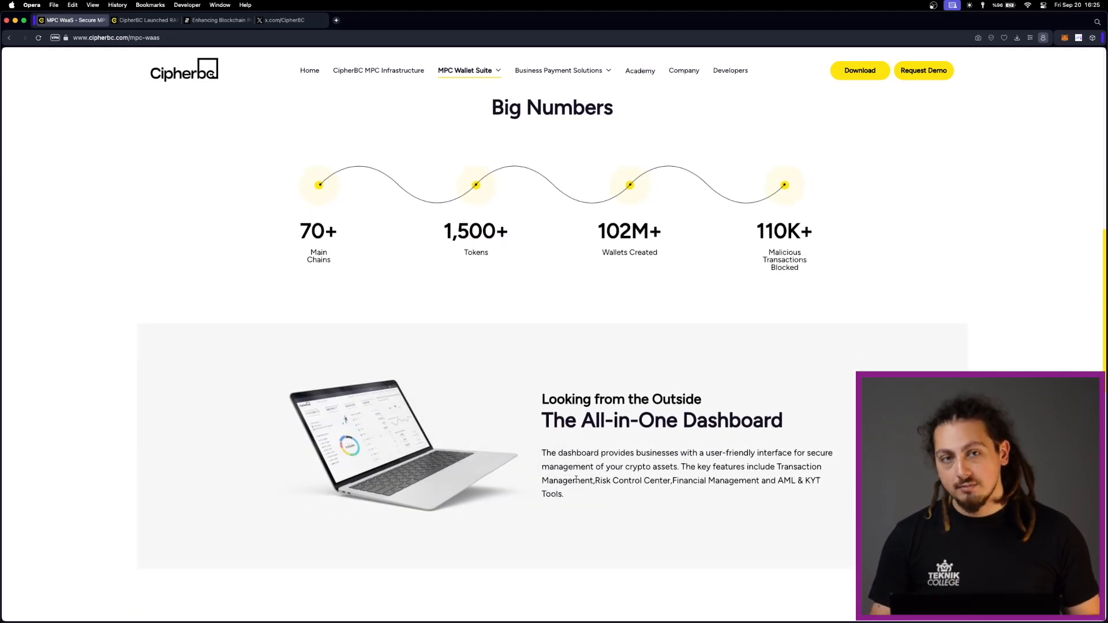
pyautogui.scroll(3)
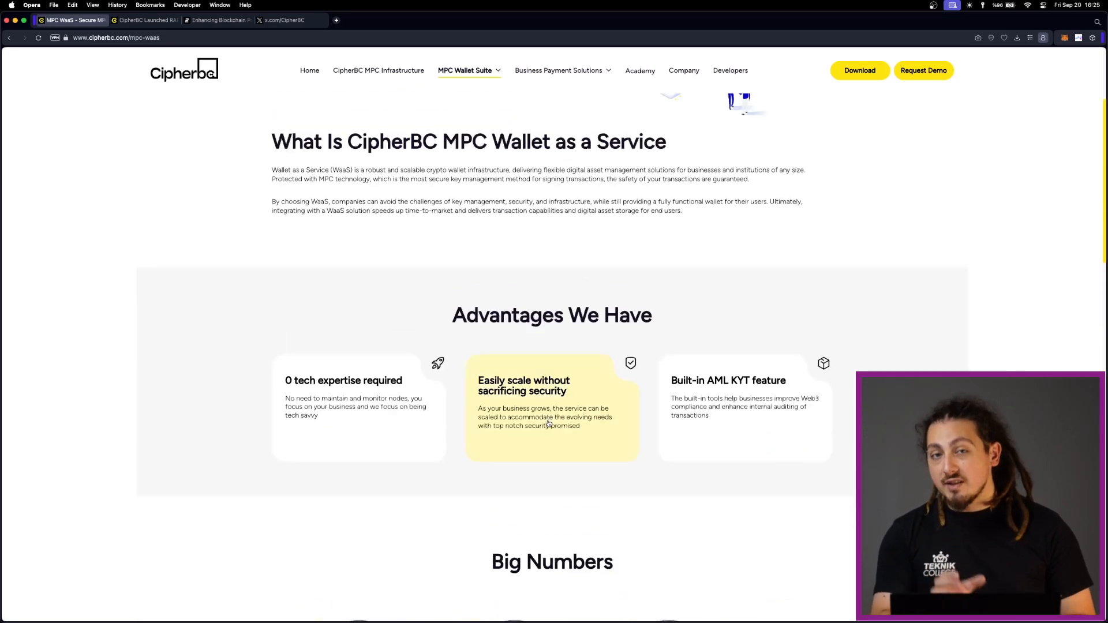
# Return to the CipherBC home page and browse down its first sections
pyautogui.click(309, 71)
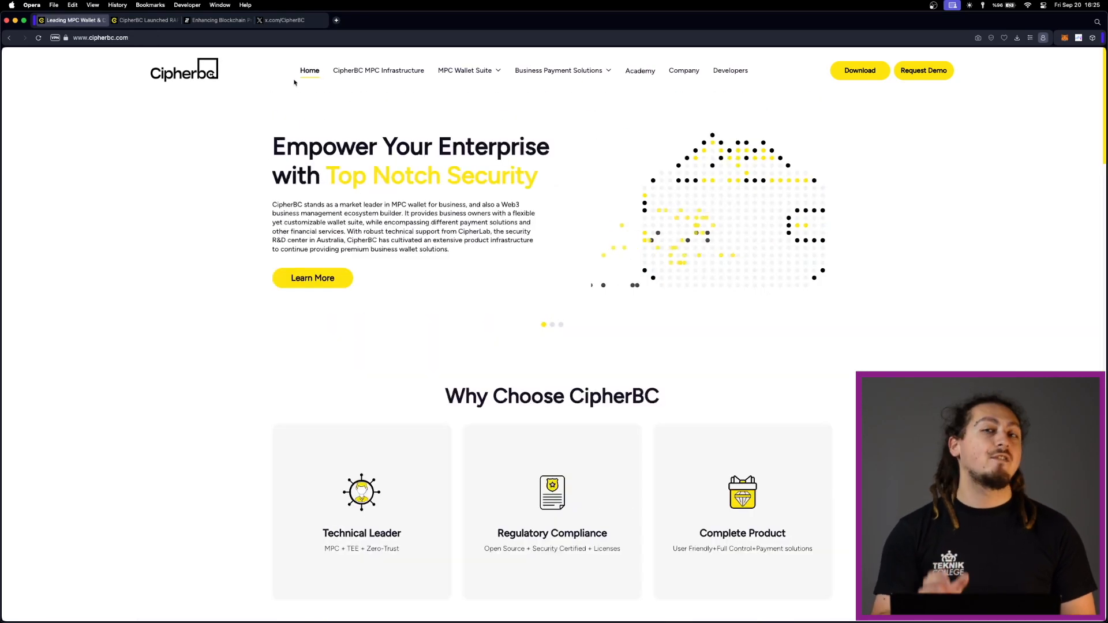
pyautogui.scroll(-3)
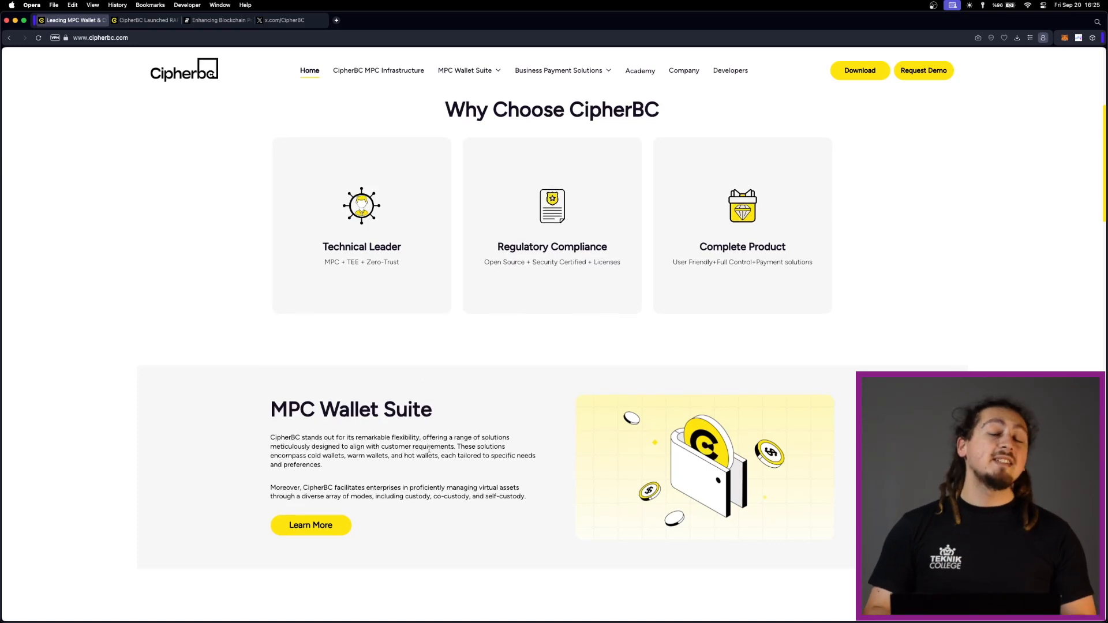
pyautogui.scroll(-3)
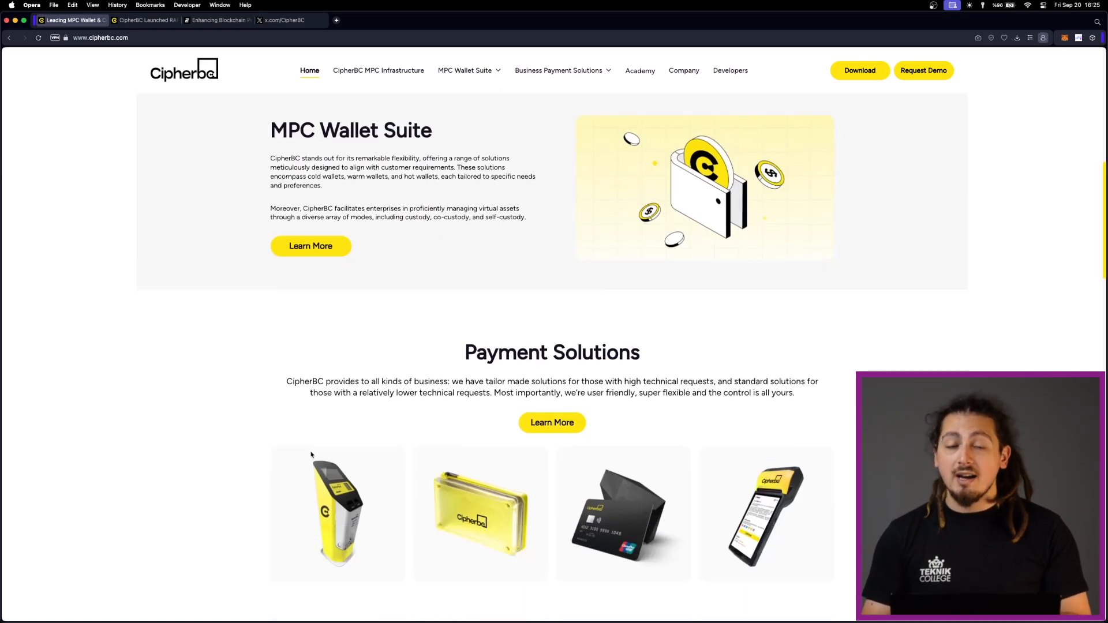
pyautogui.scroll(-3)
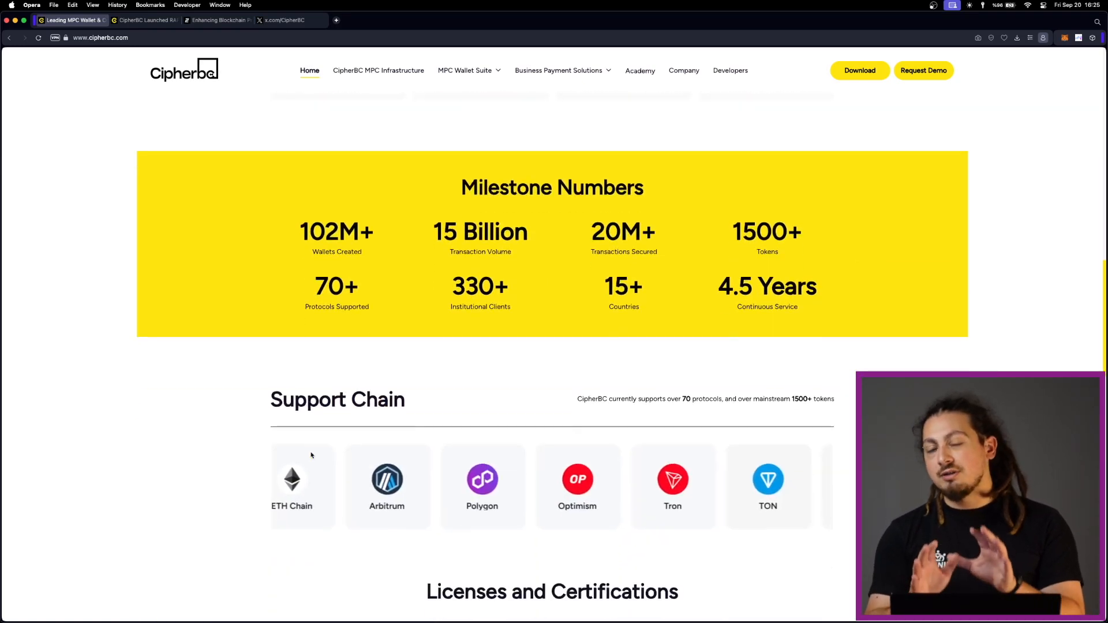
pyautogui.scroll(-3)
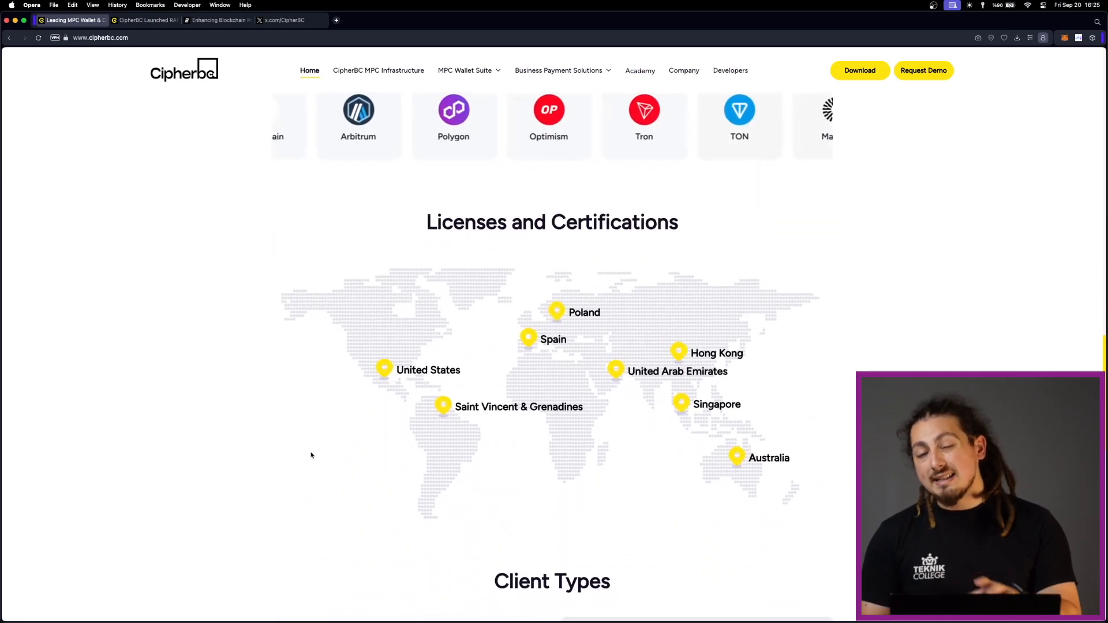
# Continue down to CipherBC Academy, return up, and list the Business Payment Solutions products
pyautogui.scroll(-3)
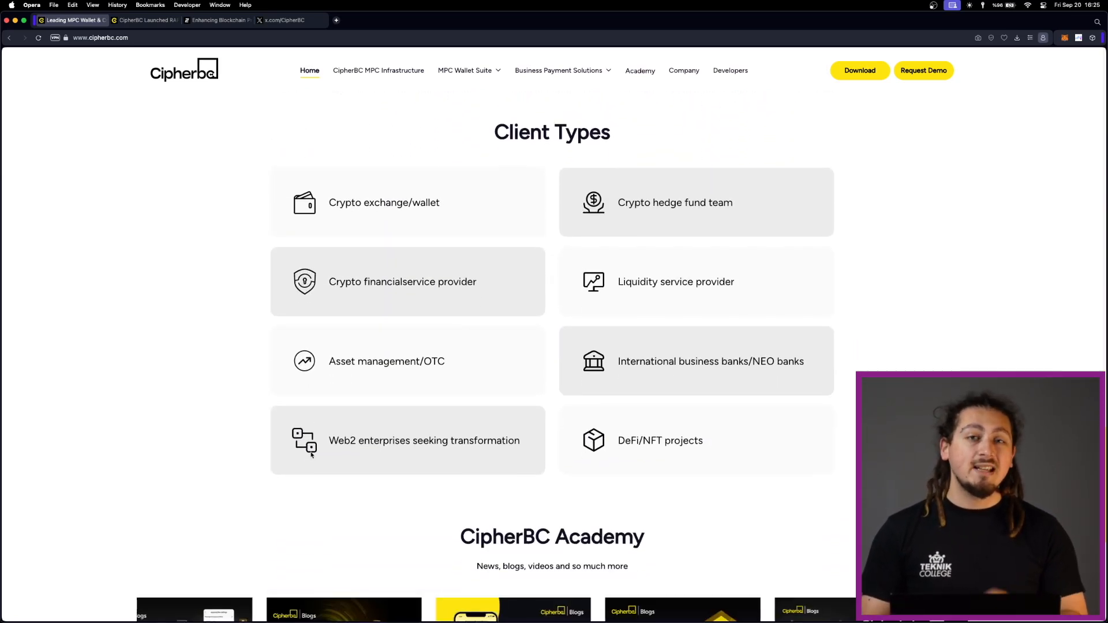
pyautogui.scroll(-3)
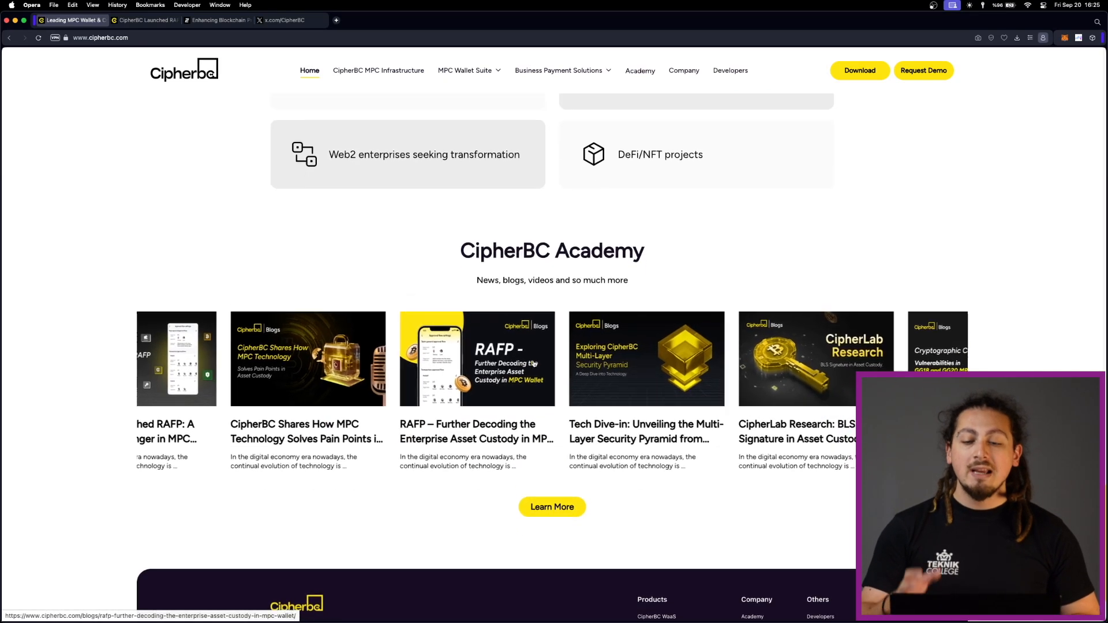
pyautogui.scroll(3)
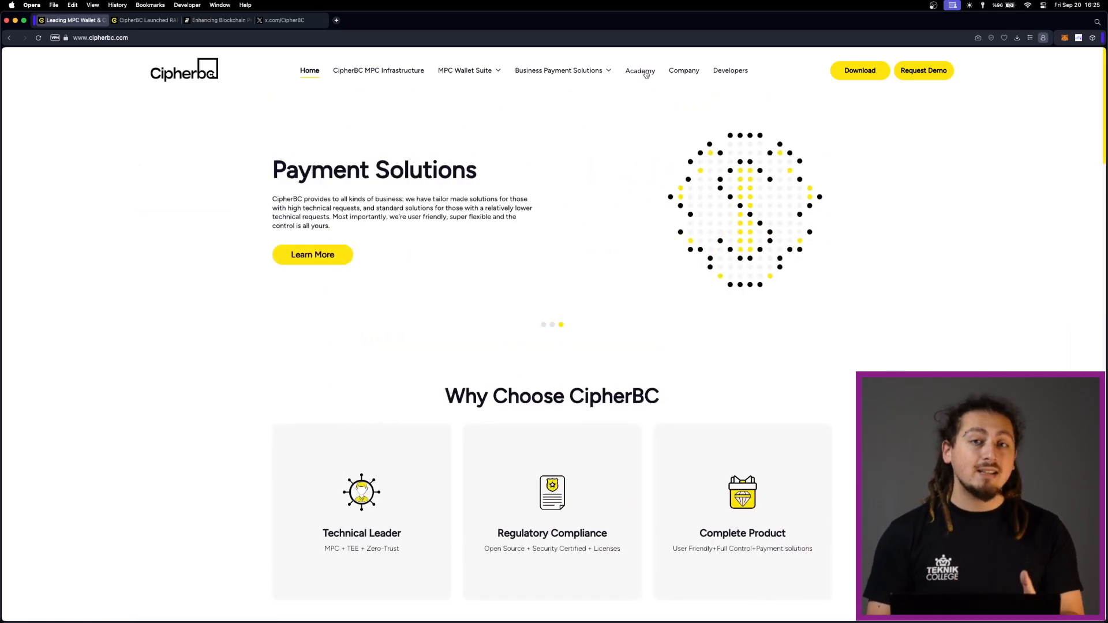
pyautogui.click(559, 71)
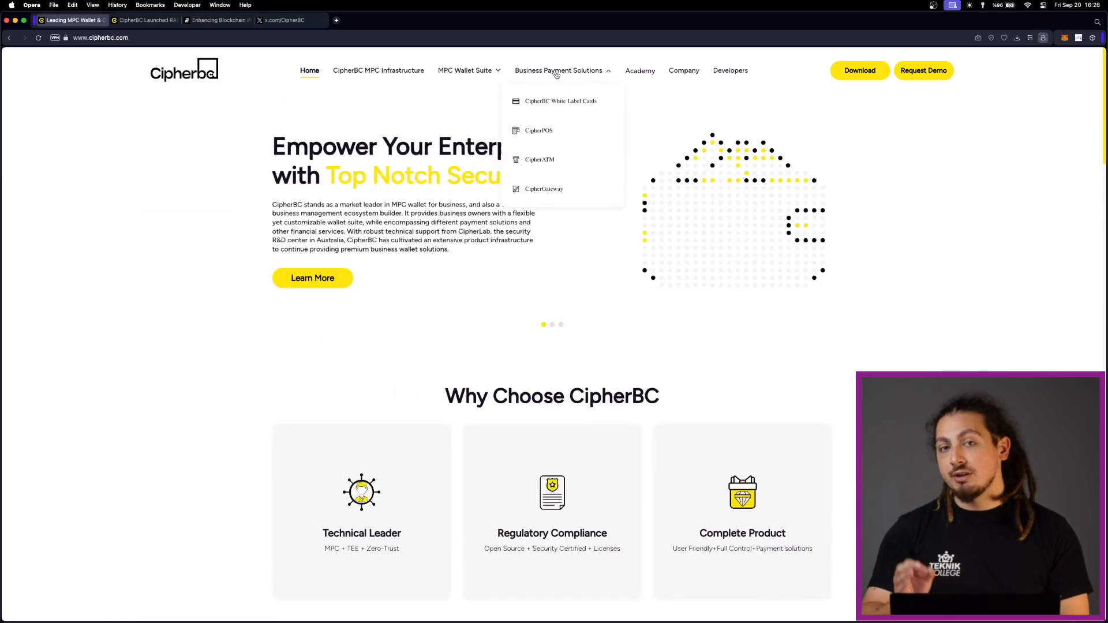
# Navigate to the CipherBC Flexify product page via the MPC Wallet Suite menu and reach its video
pyautogui.click(464, 71)
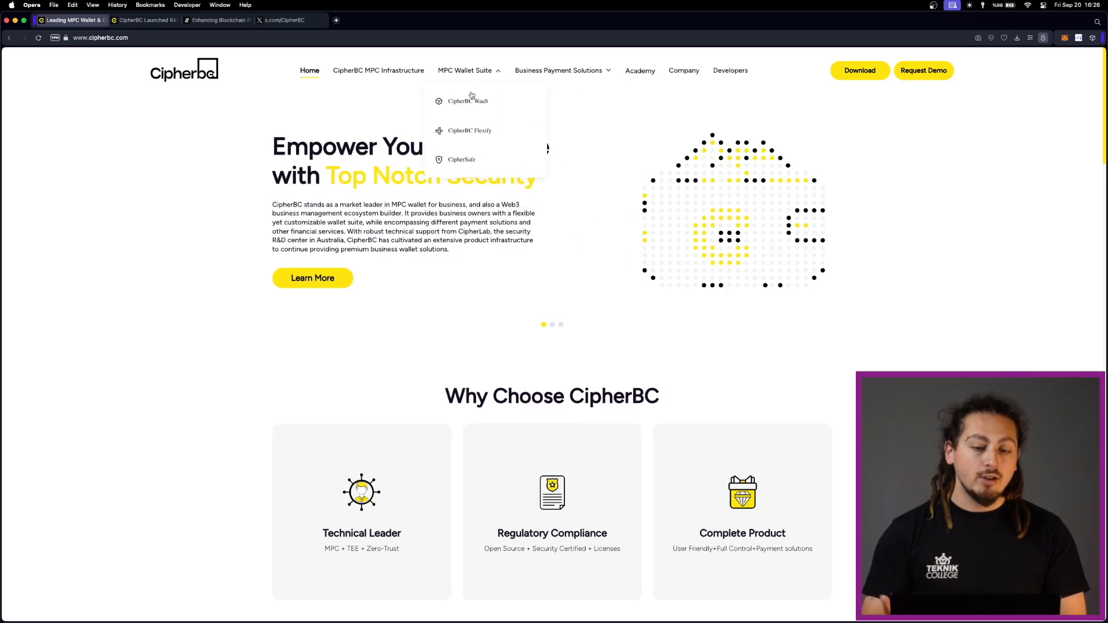
pyautogui.click(469, 131)
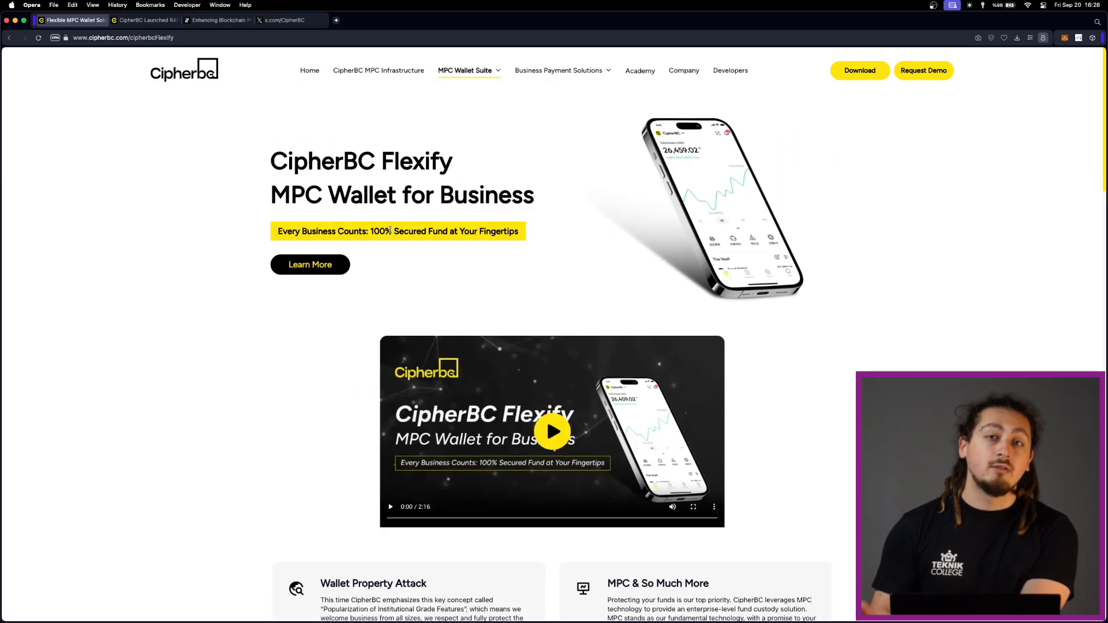
pyautogui.scroll(-3)
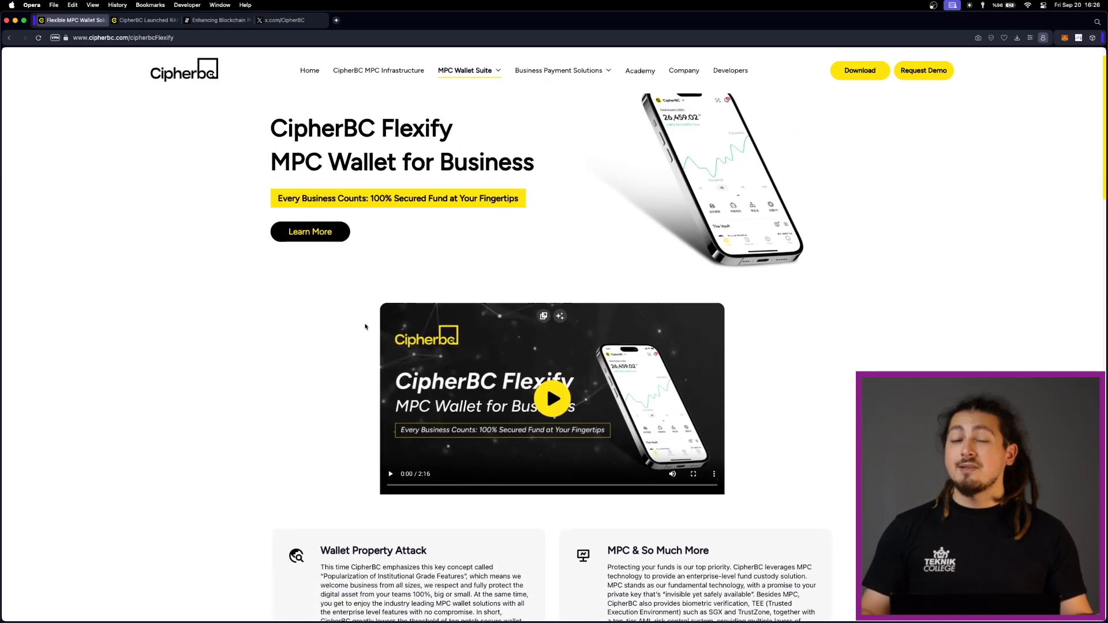
pyautogui.scroll(-3)
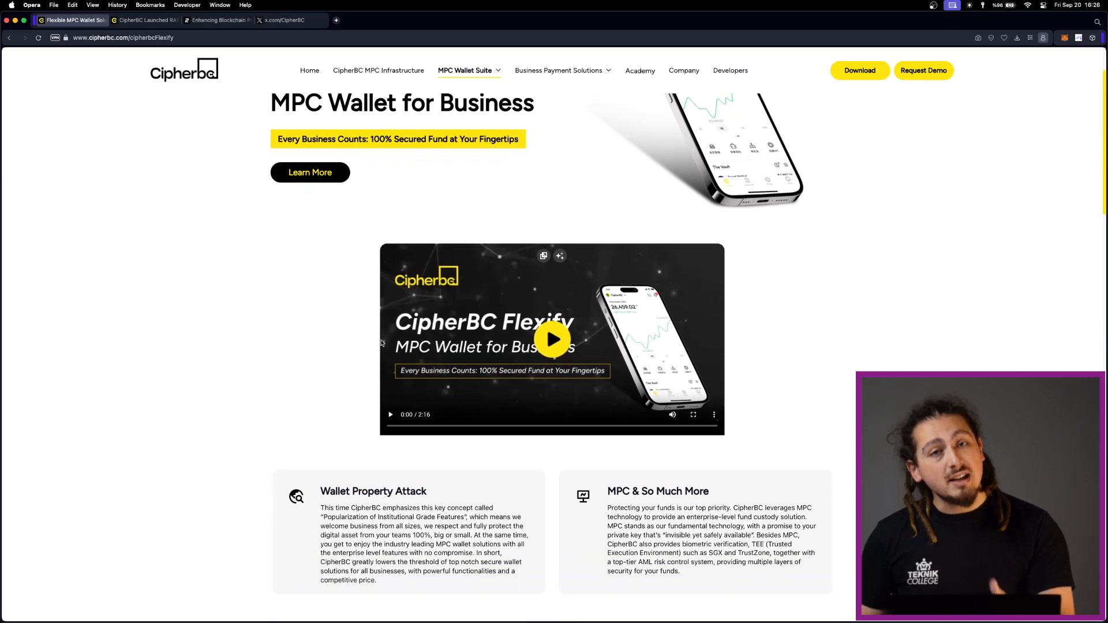
# Play the Flexify intro video, browse around it, then pause the video
pyautogui.click(552, 340)
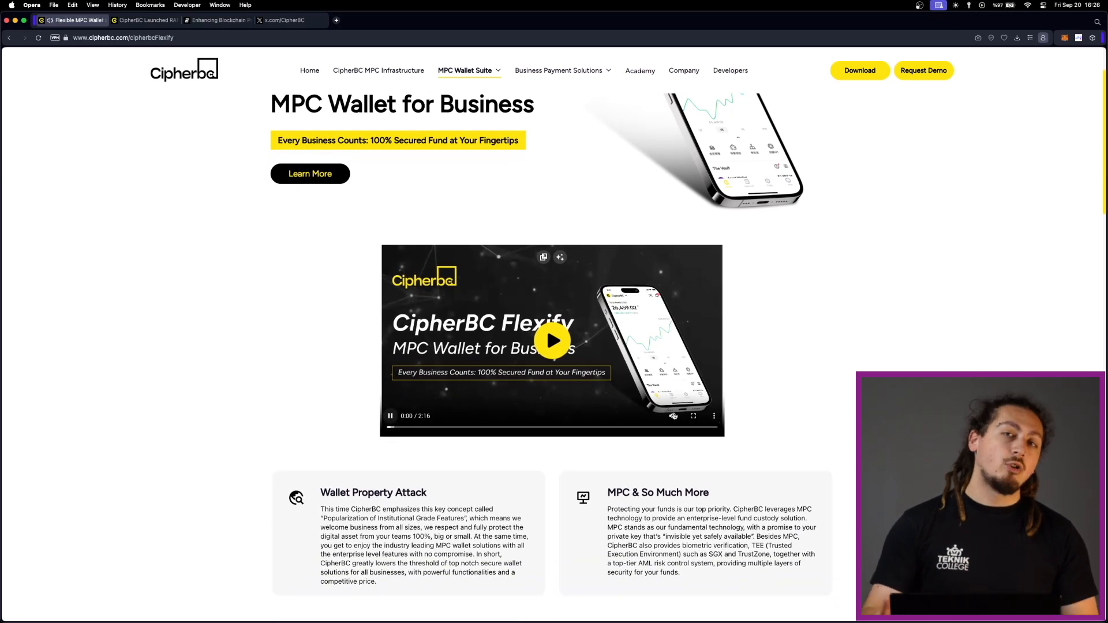
pyautogui.click(551, 340)
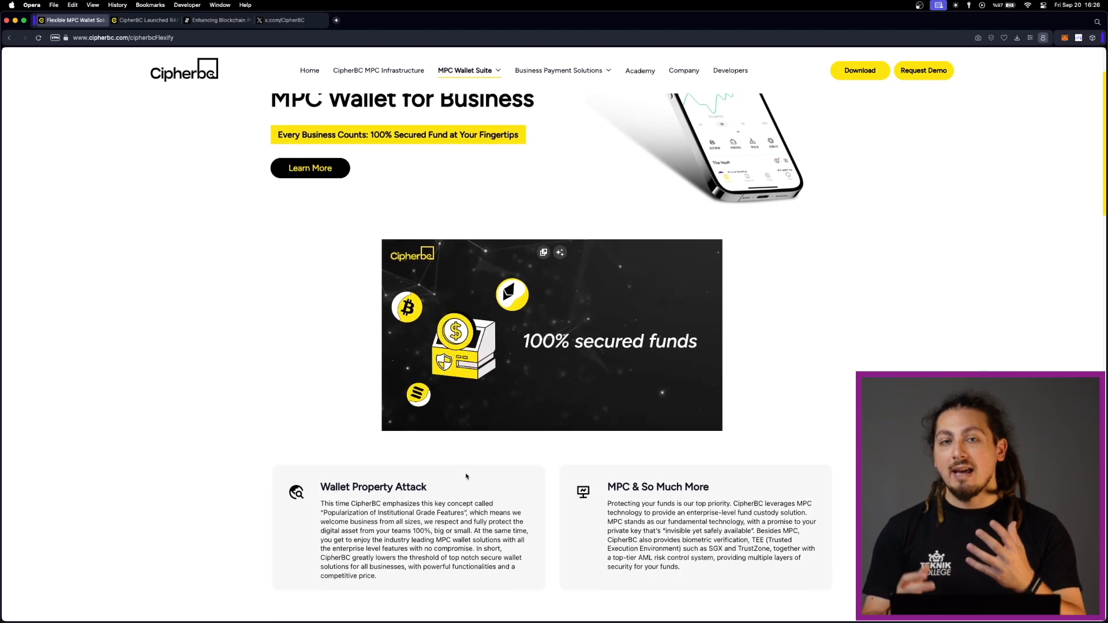
pyautogui.scroll(-3)
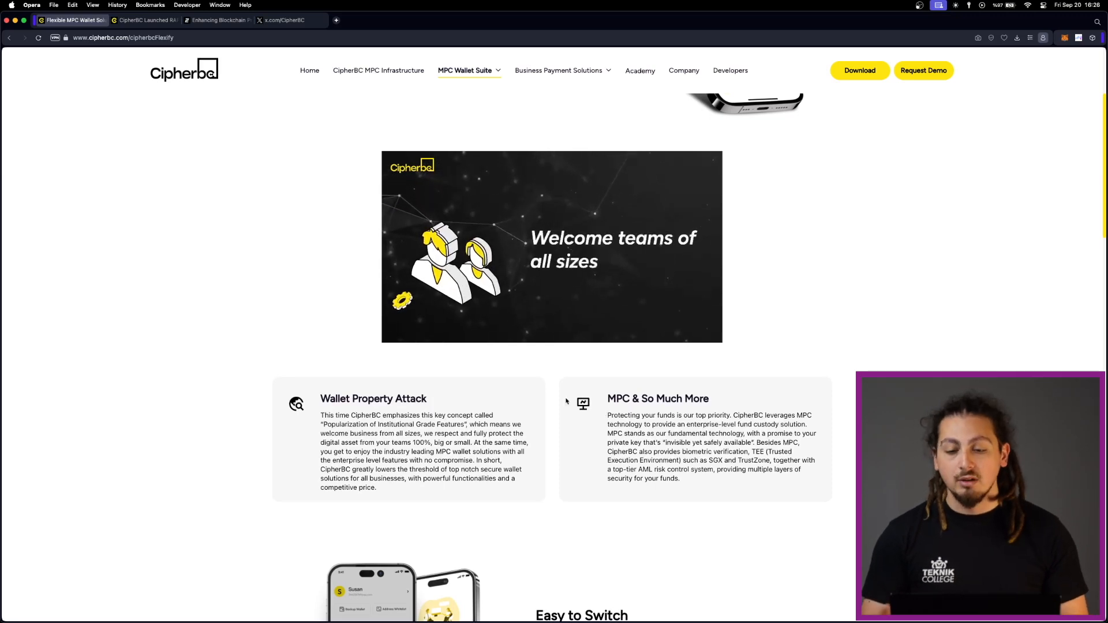
pyautogui.scroll(3)
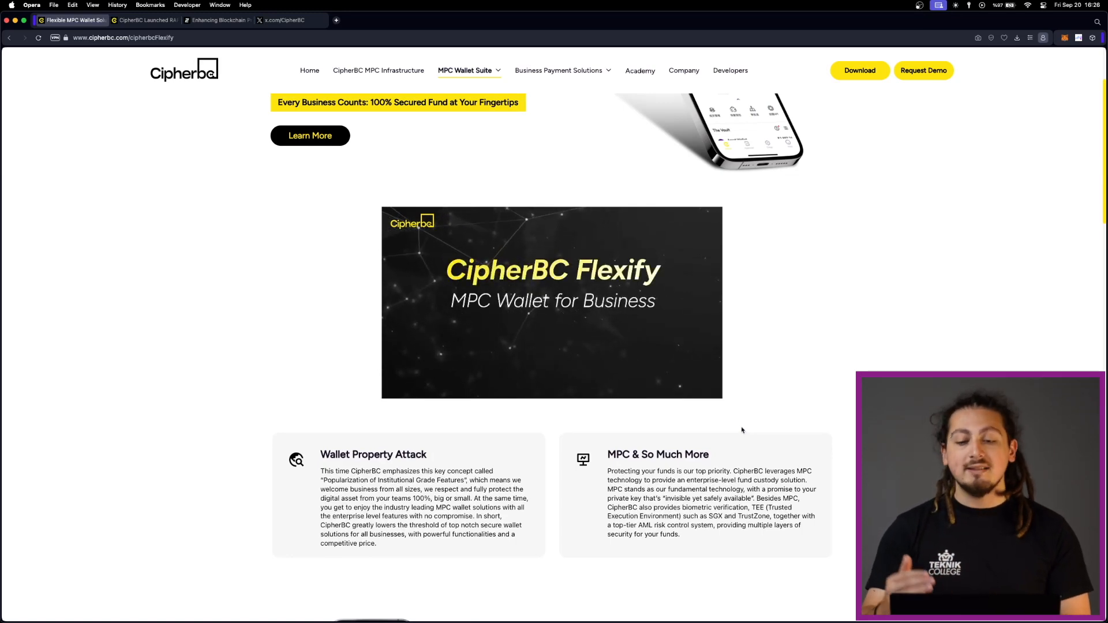
pyautogui.moveTo(561, 427)
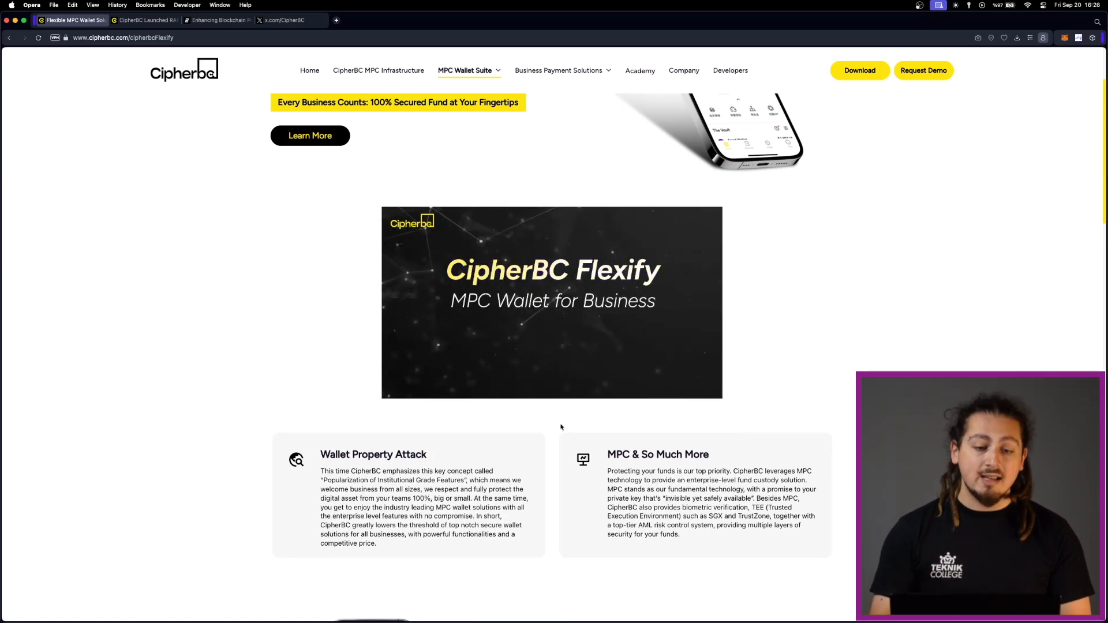
pyautogui.click(552, 303)
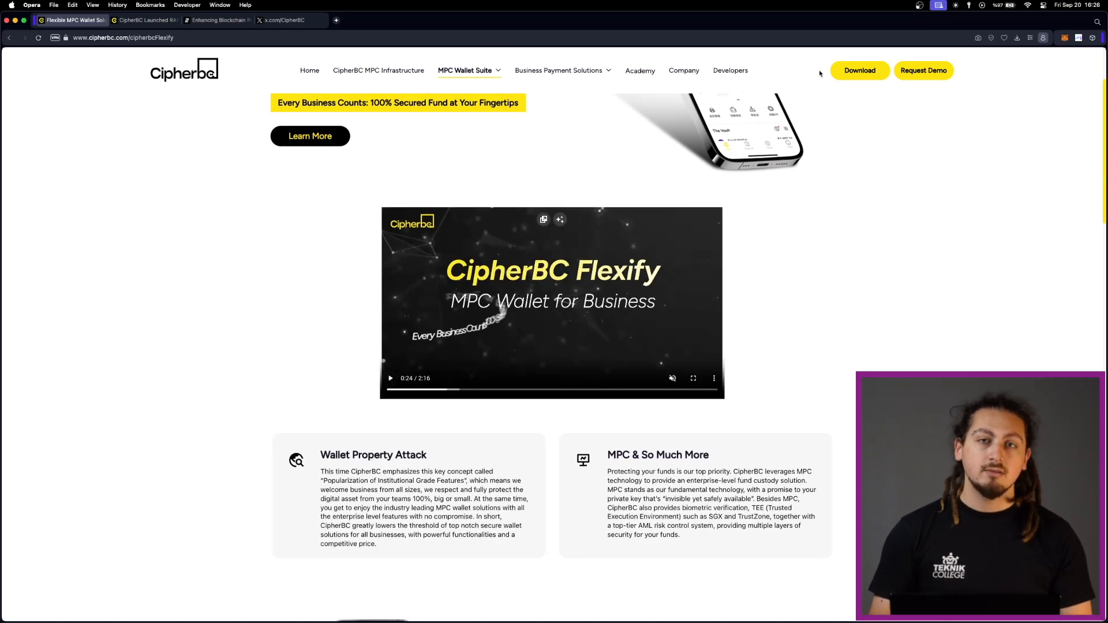
# From the Download page, bring up the App Store and Google Play listings in new tabs, then return to Flexify
pyautogui.click(859, 70)
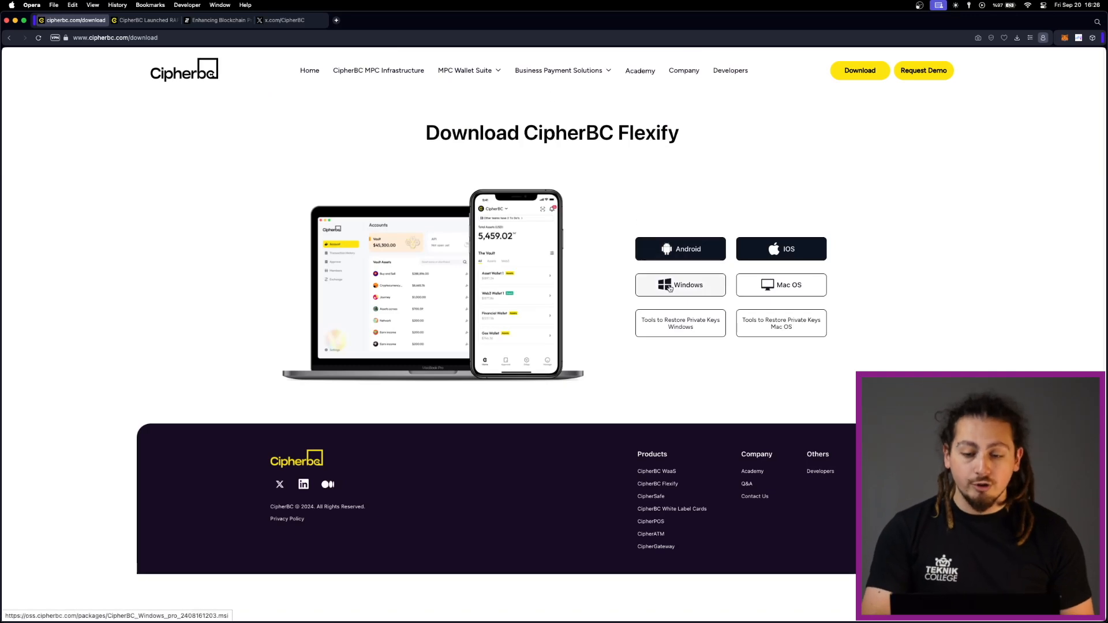
pyautogui.click(780, 249)
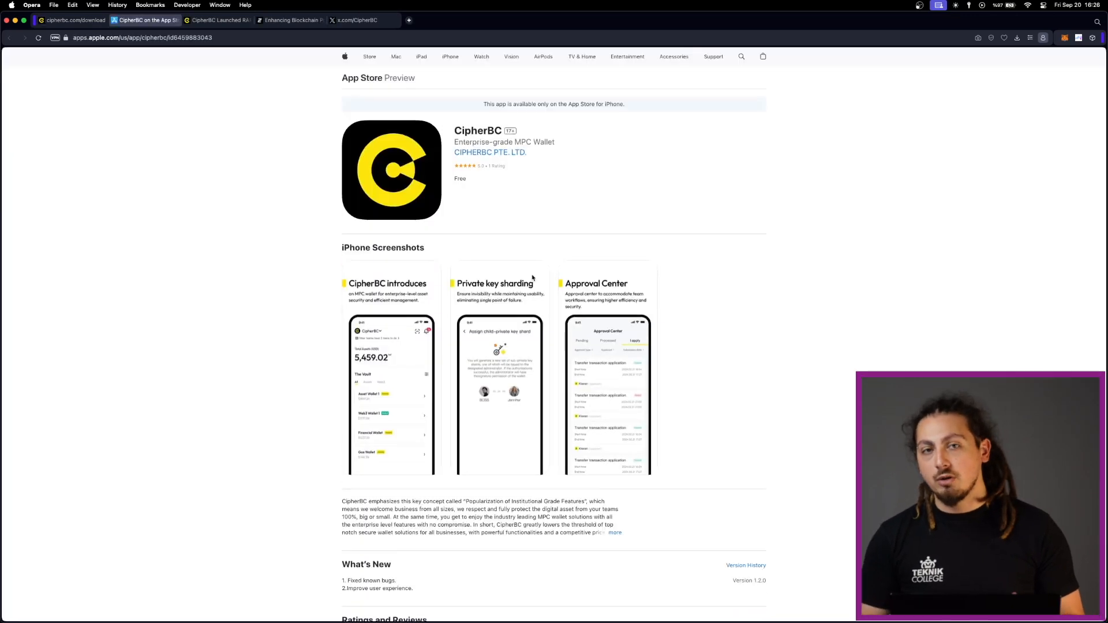
pyautogui.click(74, 20)
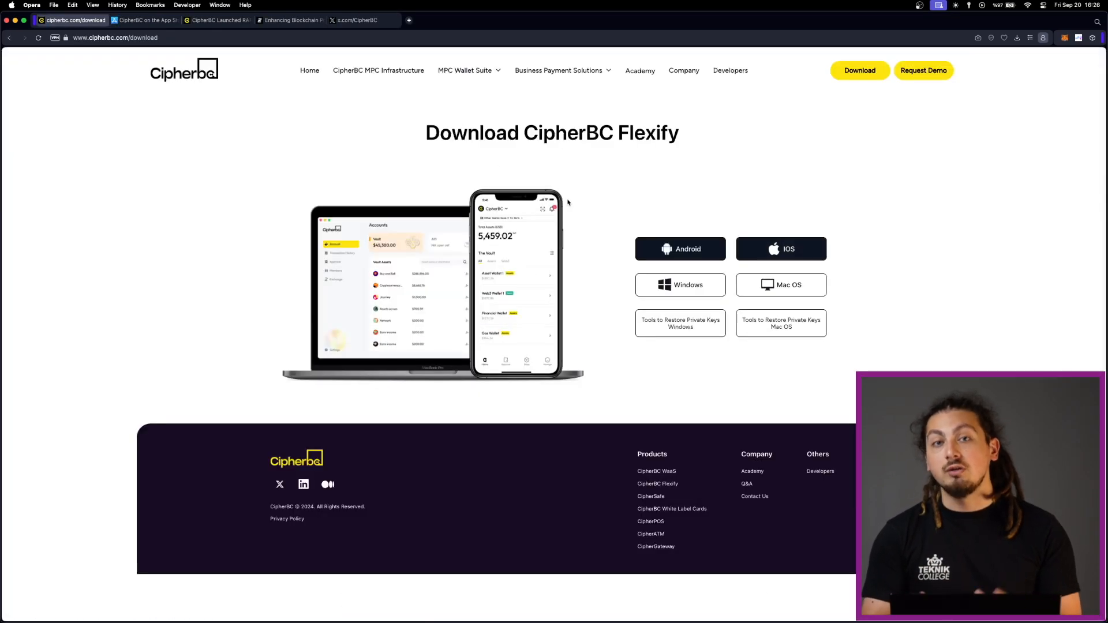
pyautogui.click(679, 249)
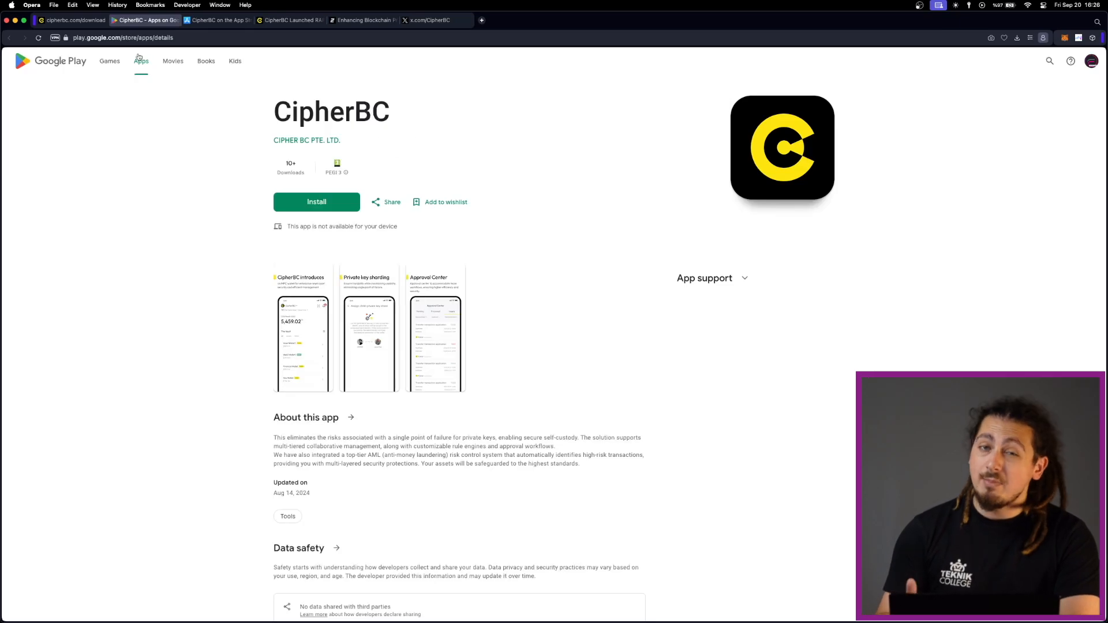
pyautogui.click(73, 19)
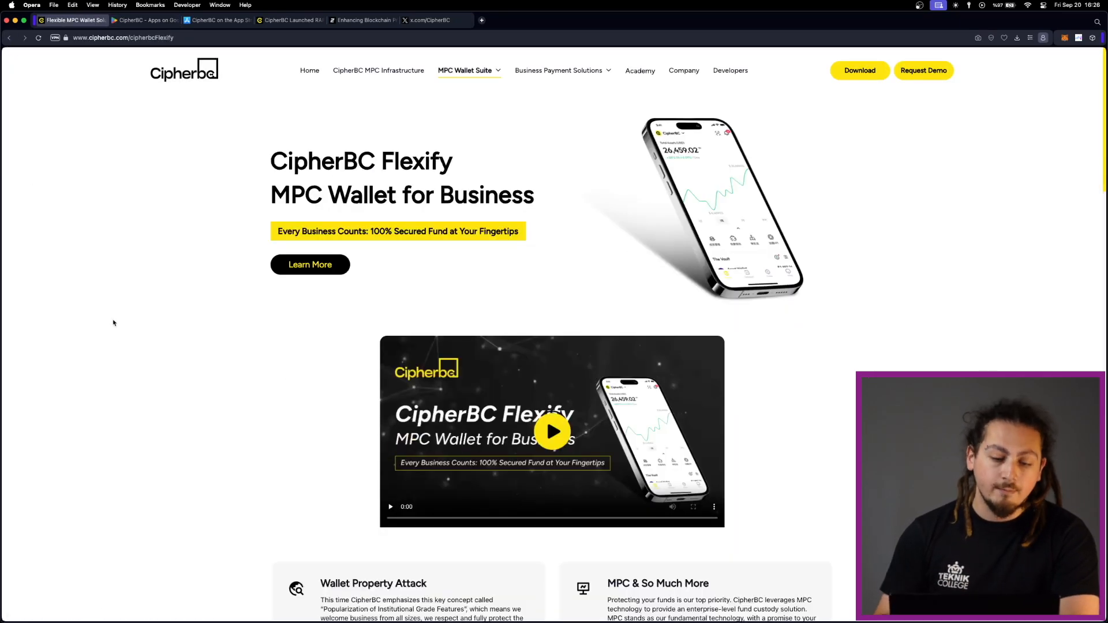
# Bring the Wallet Property Attack, MPC & So Much More and Multiple Teams Management sections into view
pyautogui.scroll(-3)
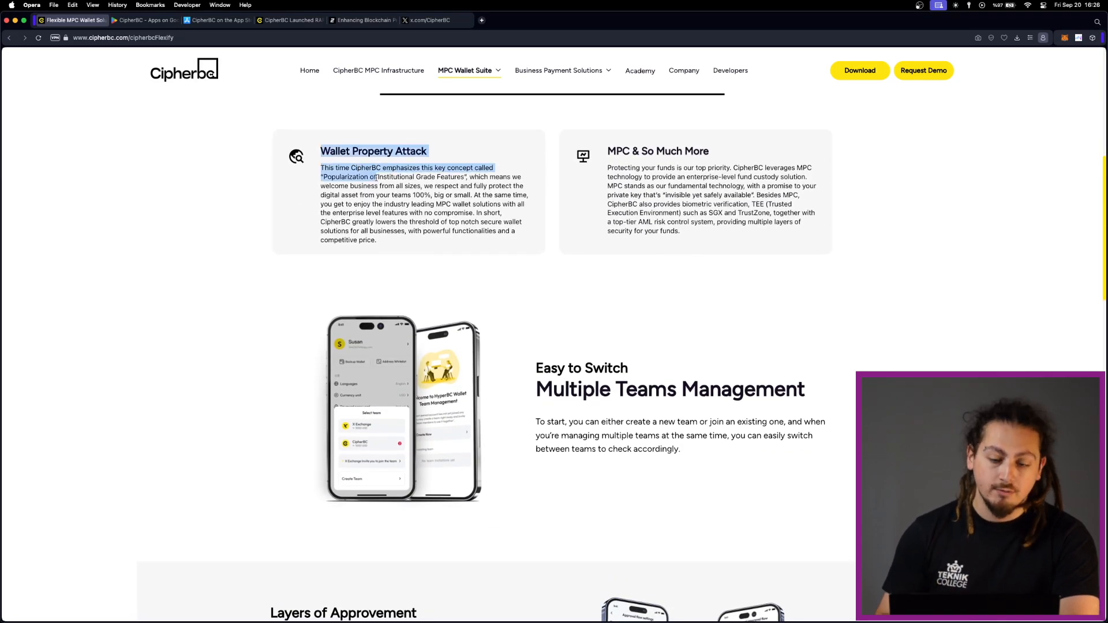
pyautogui.click(631, 281)
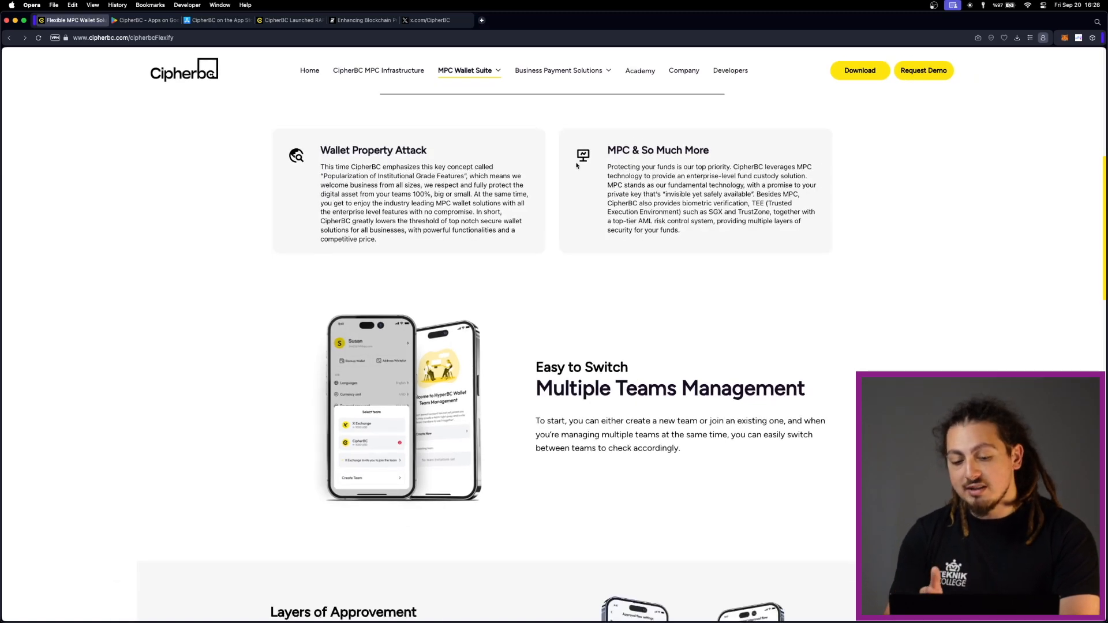
pyautogui.scroll(-3)
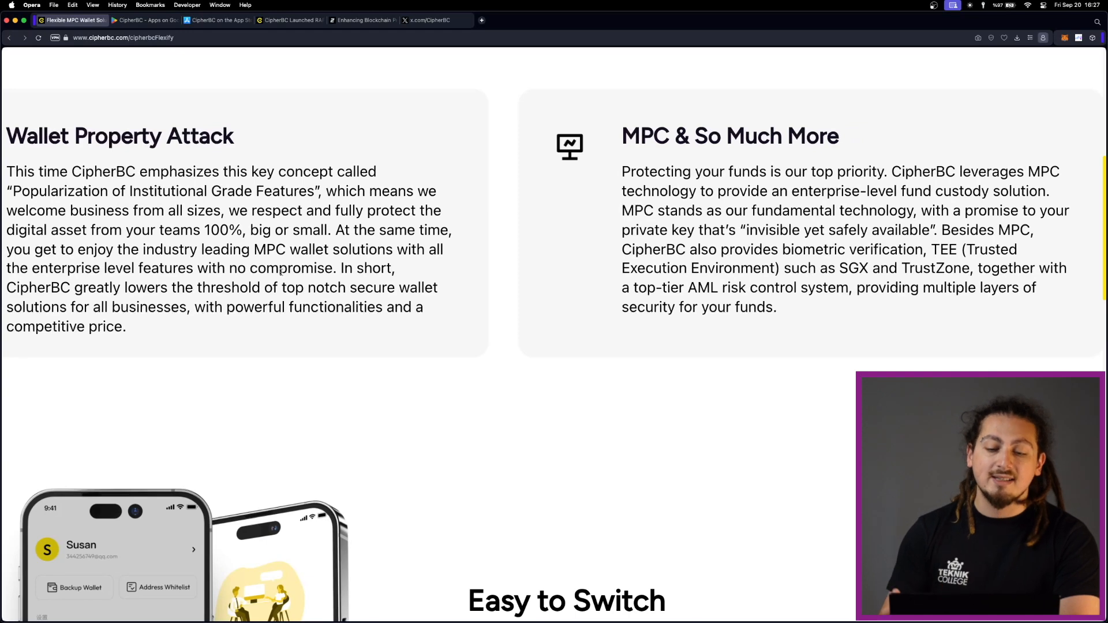
pyautogui.scroll(3)
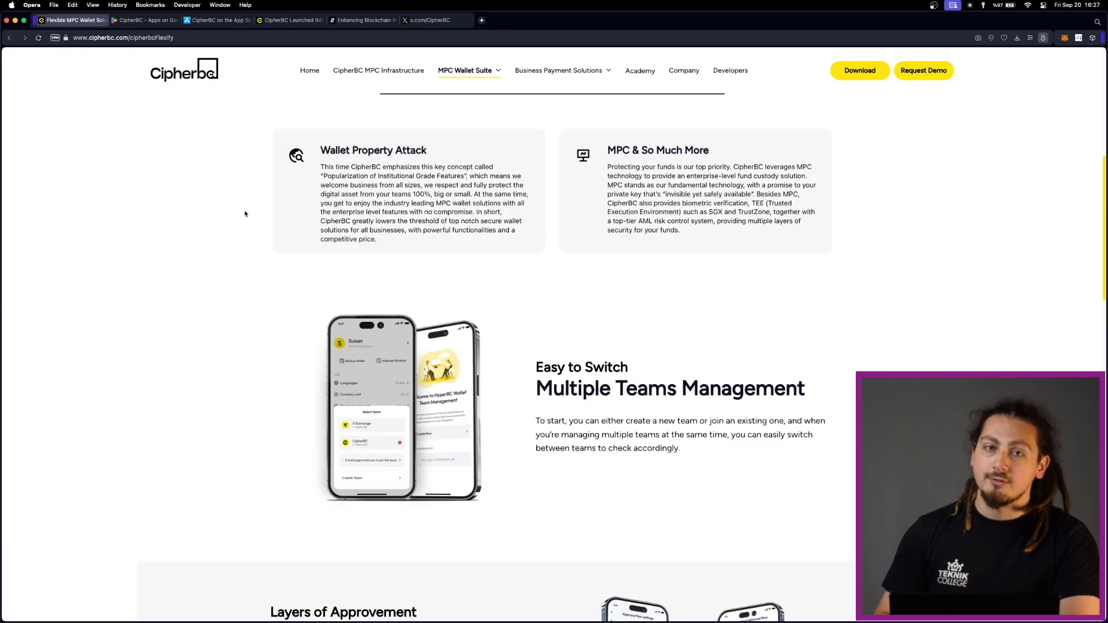
# Switch to the 'CipherBC Launched RAFP' article tab and read down to its Origin of RAFP section
pyautogui.click(290, 20)
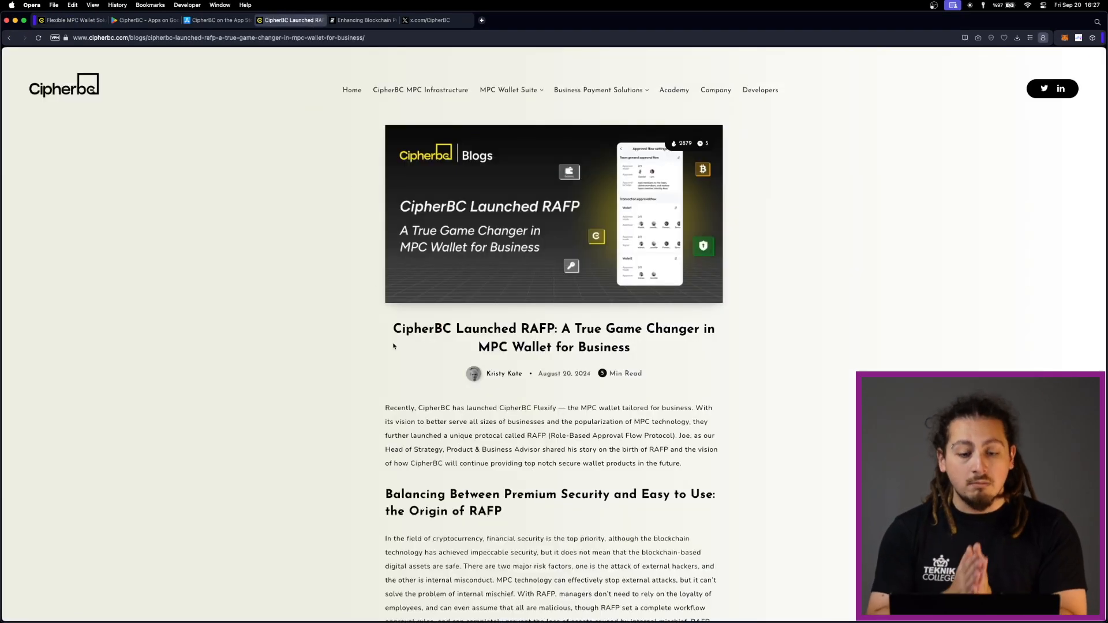
pyautogui.moveTo(745, 349)
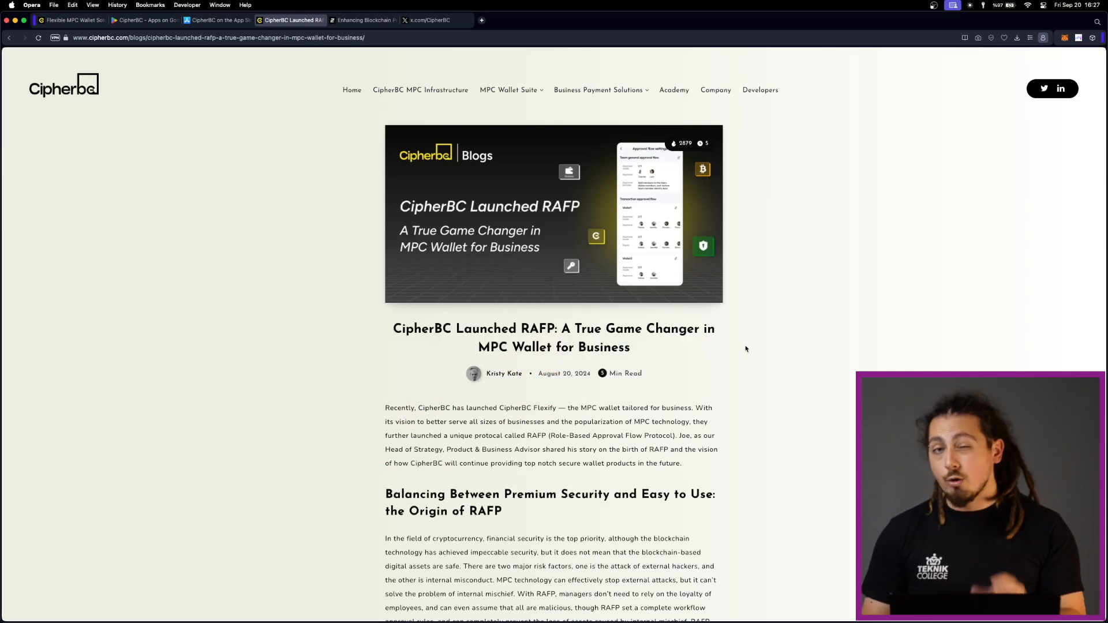
pyautogui.scroll(-3)
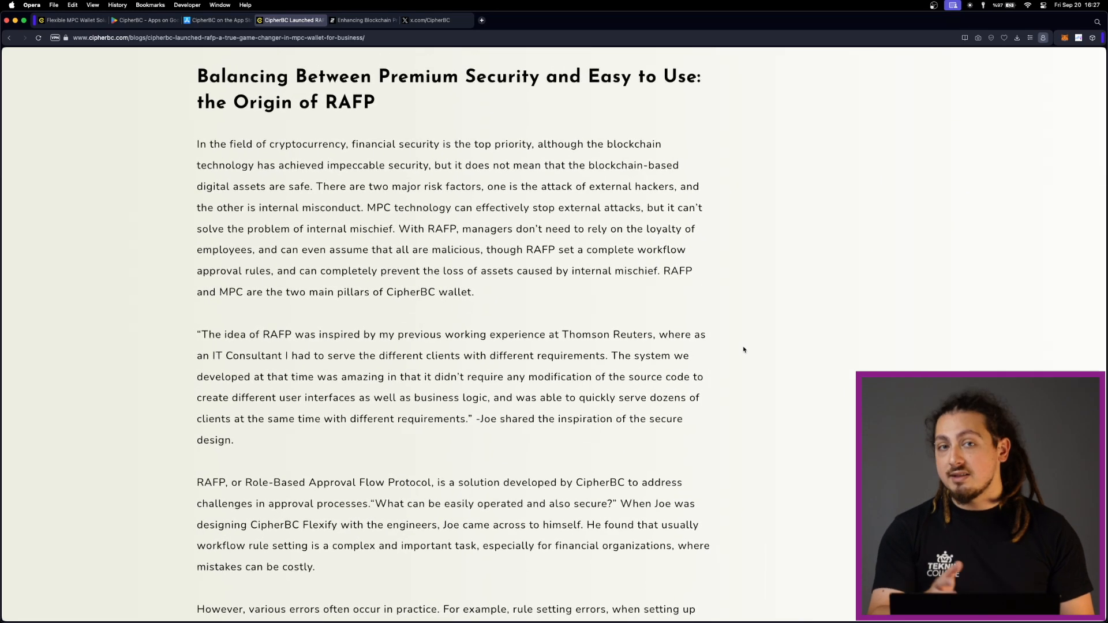
pyautogui.scroll(-3)
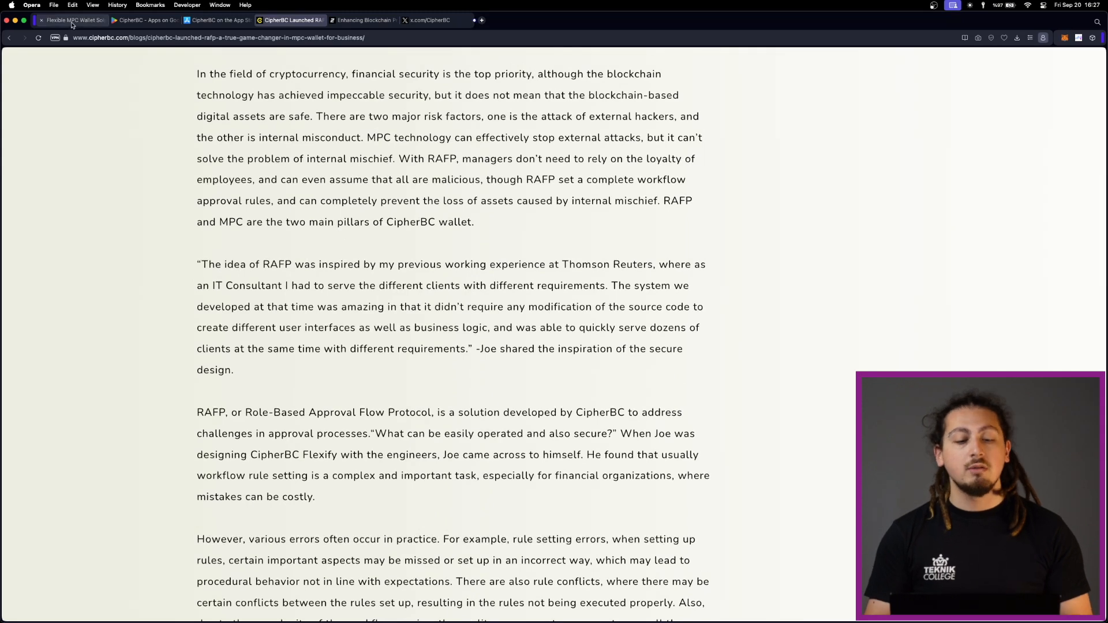
# Return to the Flexify tab and browse its page back up to the top
pyautogui.click(70, 19)
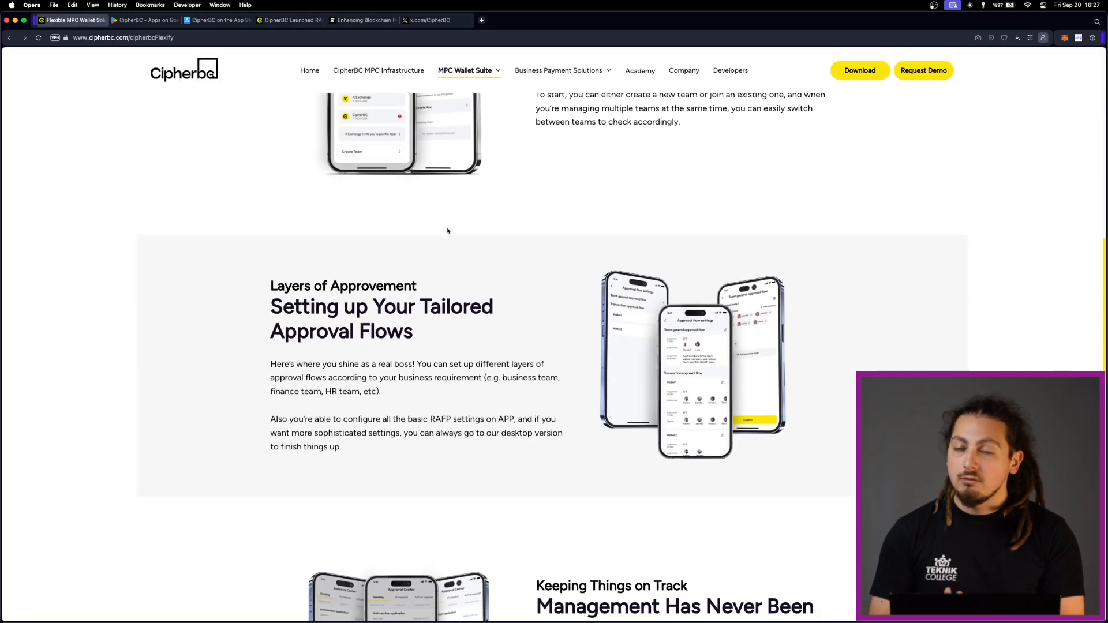
pyautogui.scroll(-3)
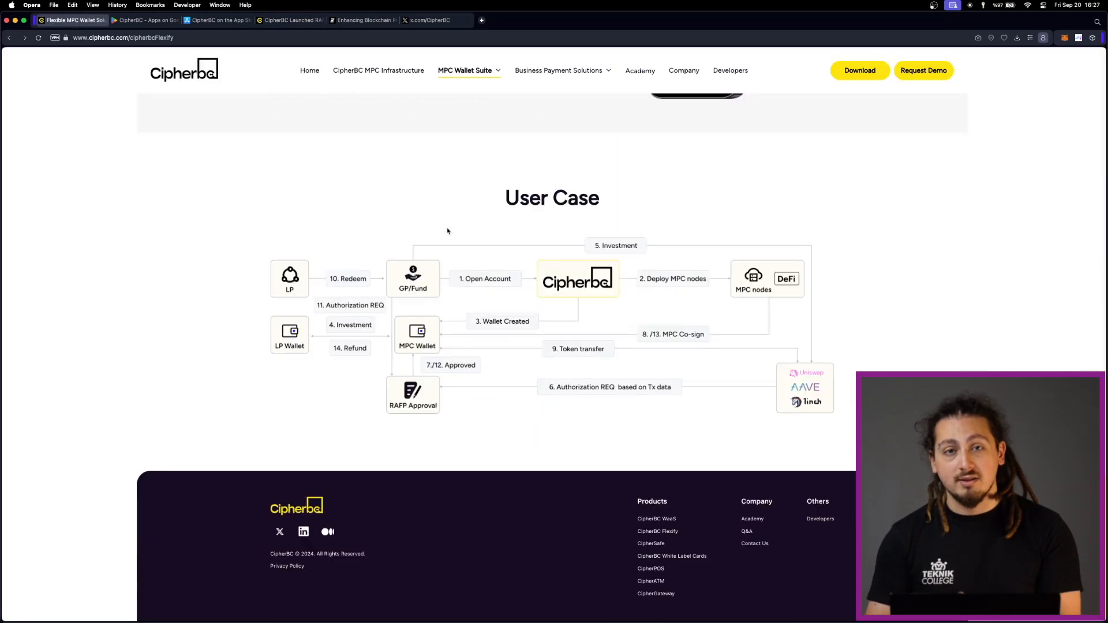
pyautogui.scroll(3)
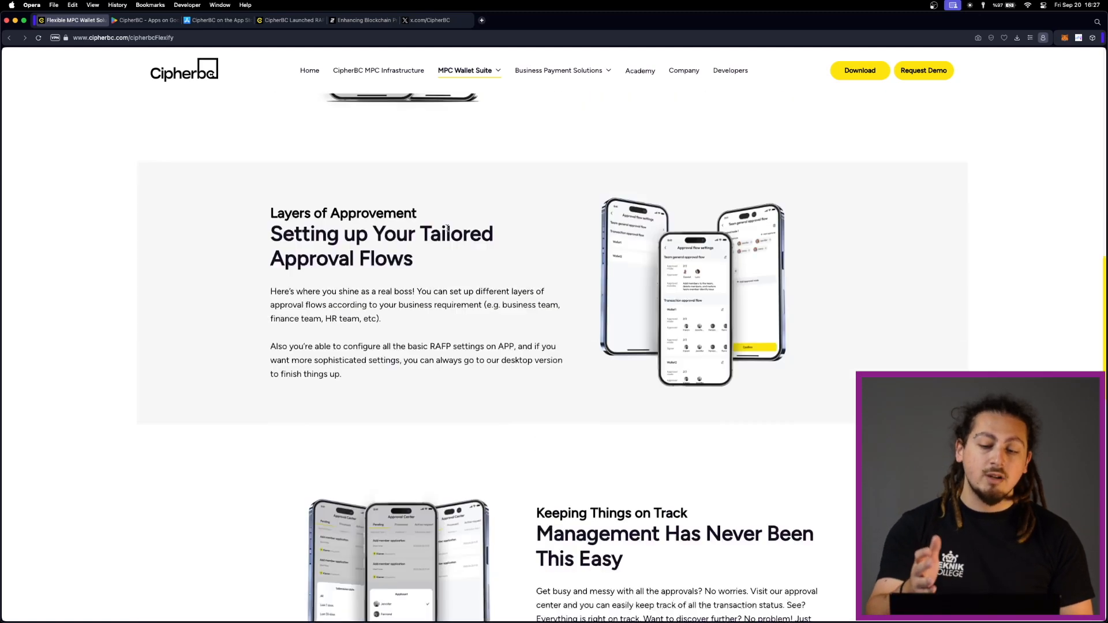
pyautogui.scroll(3)
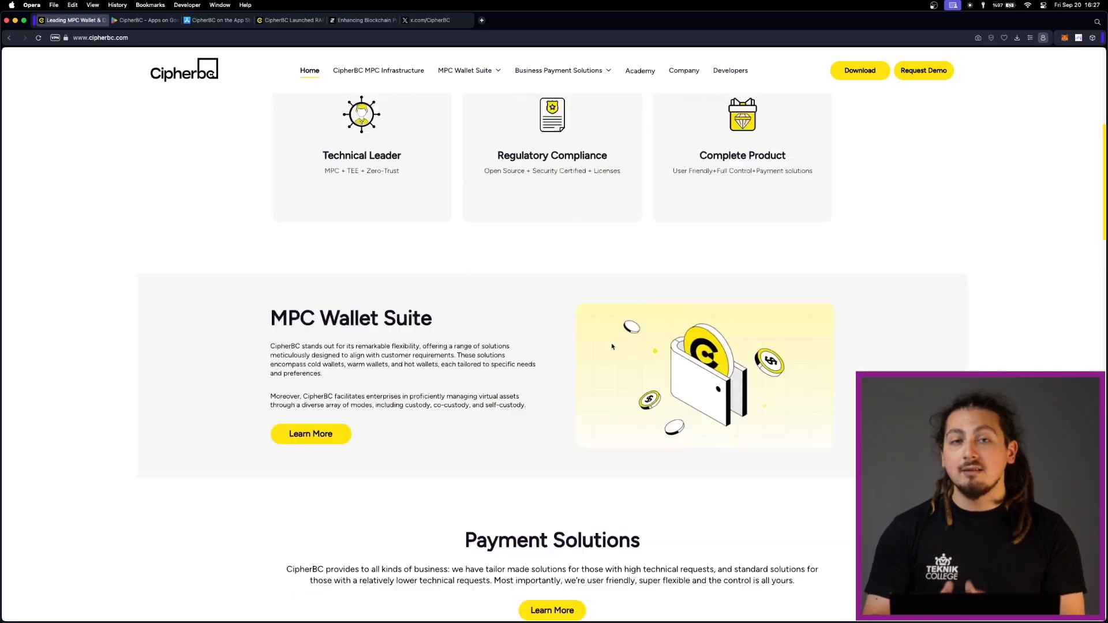
# Reopen Flexify from the MPC Wallet Suite menu and browse to the approval management and DApp interaction sections
pyautogui.click(470, 130)
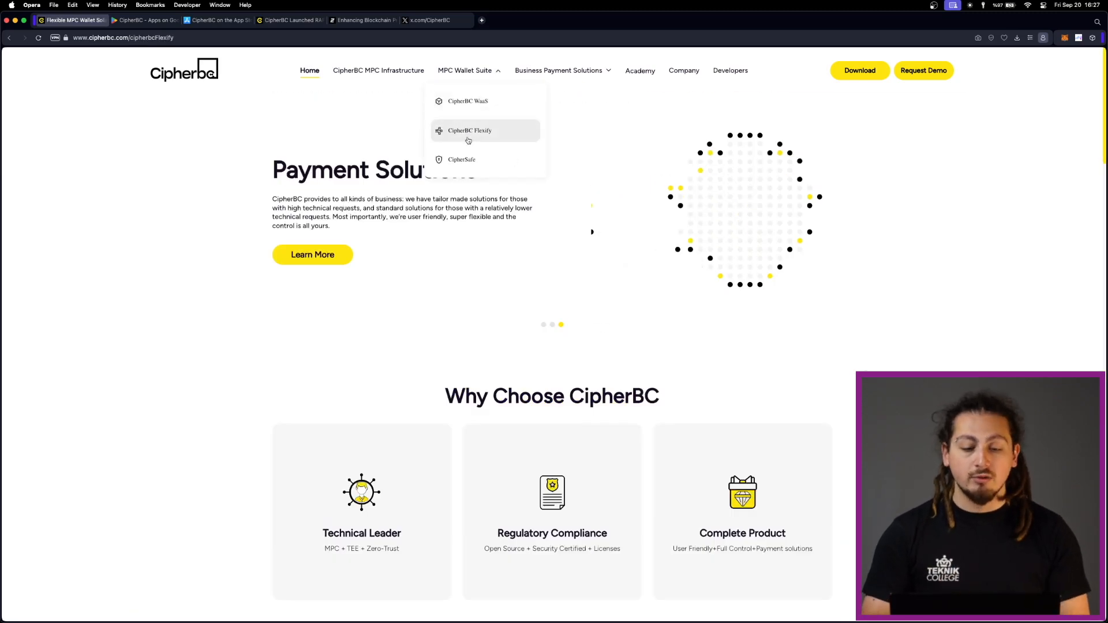
pyautogui.click(470, 130)
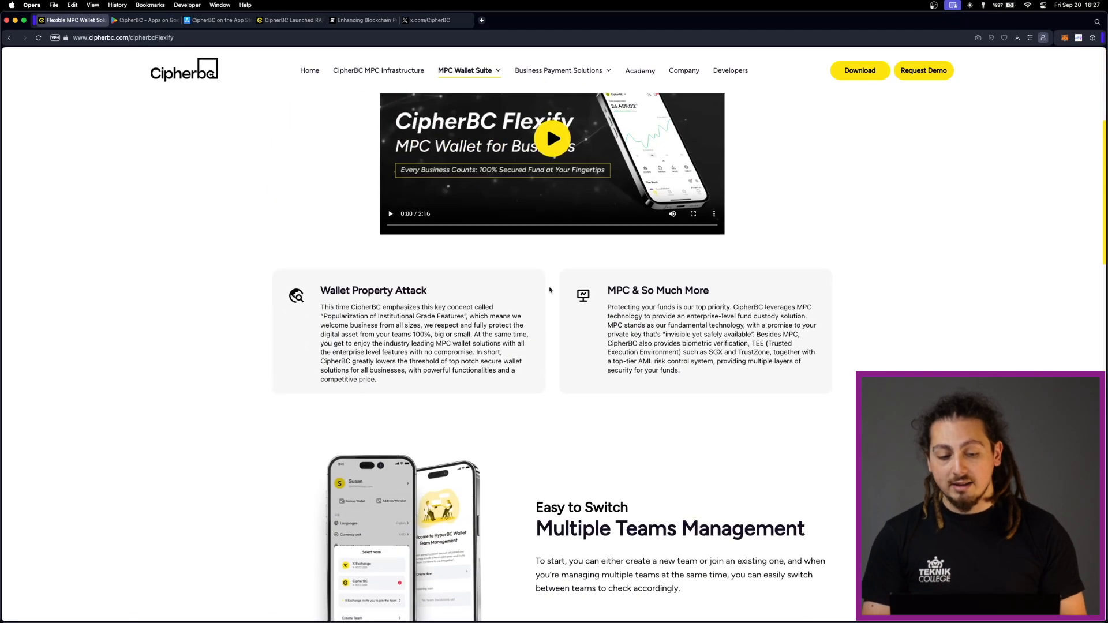
pyautogui.scroll(-3)
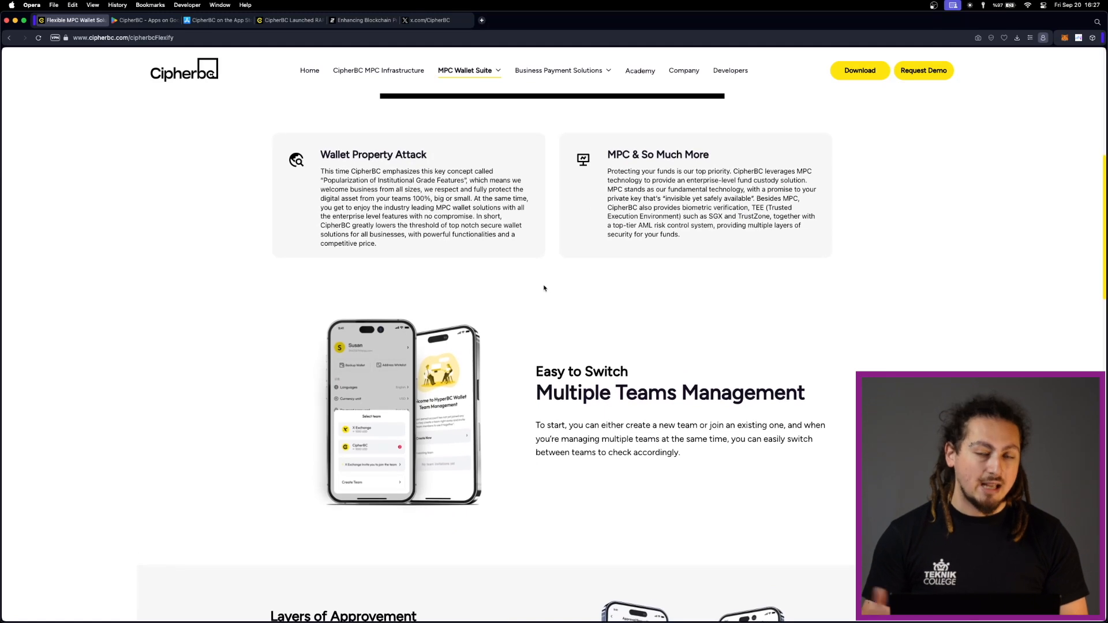
pyautogui.scroll(-3)
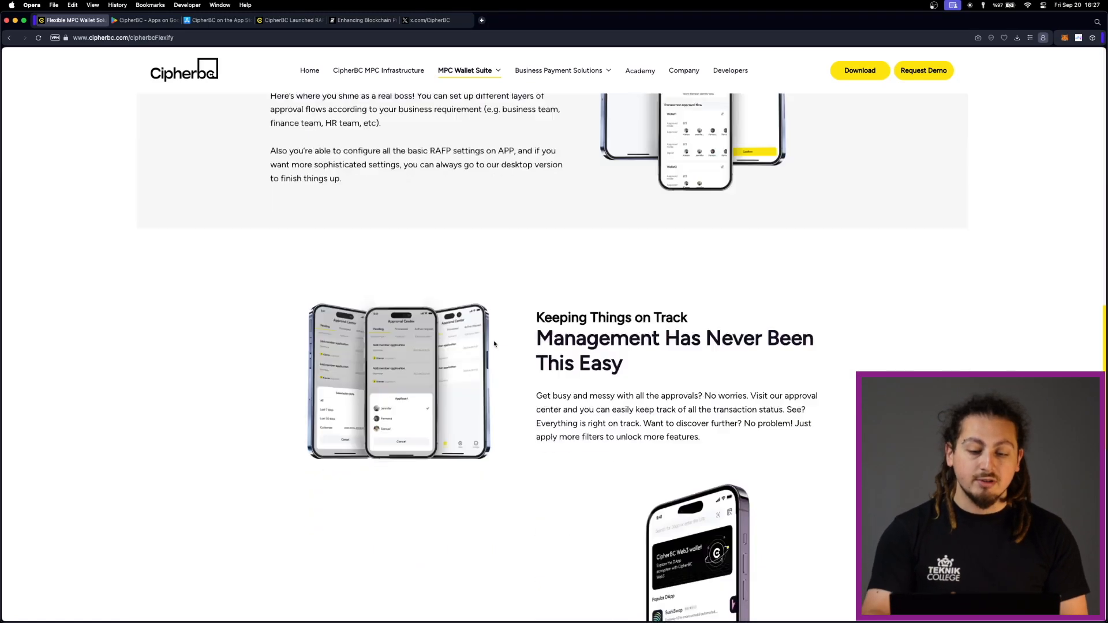
pyautogui.scroll(-3)
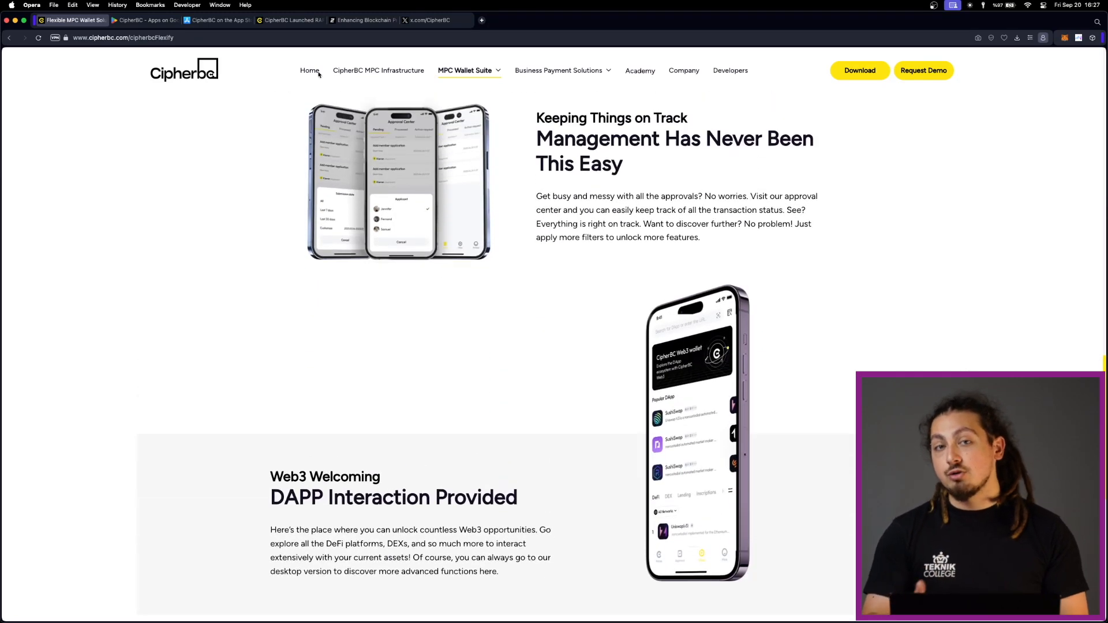
# From the RAFP article tab reach the CipherBC Blogs listing and browse down its older article cards
pyautogui.click(291, 20)
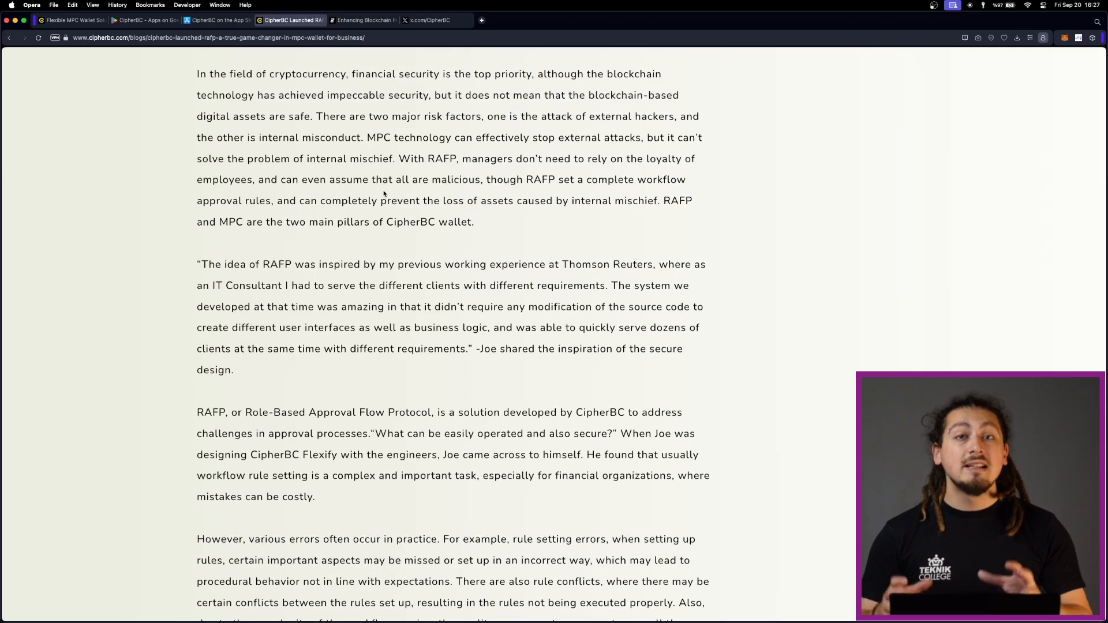
pyautogui.scroll(3)
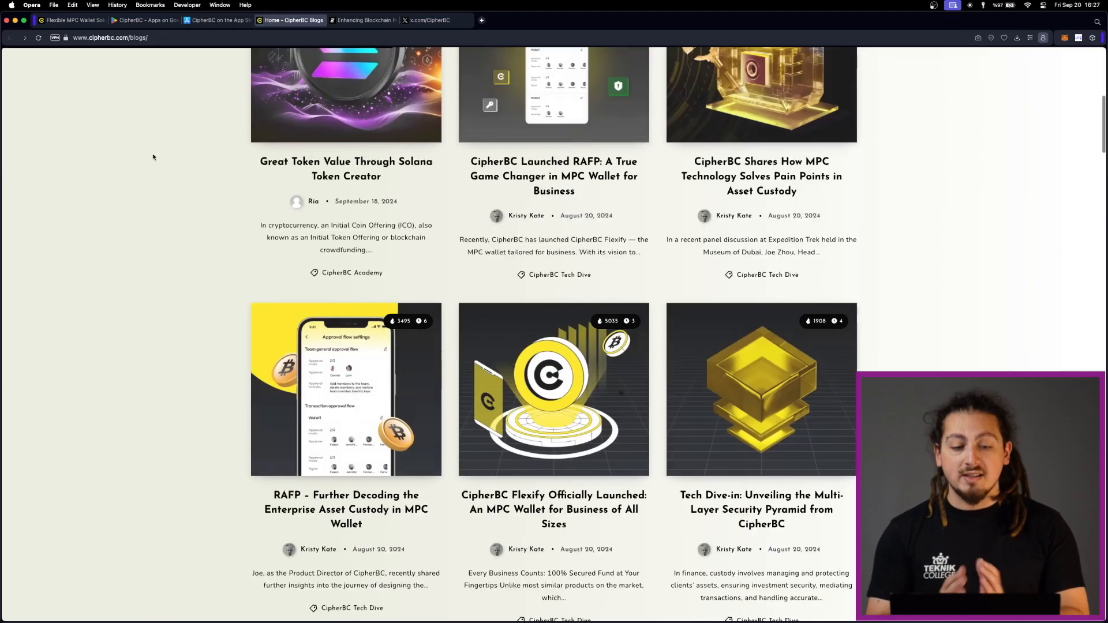
pyautogui.scroll(-3)
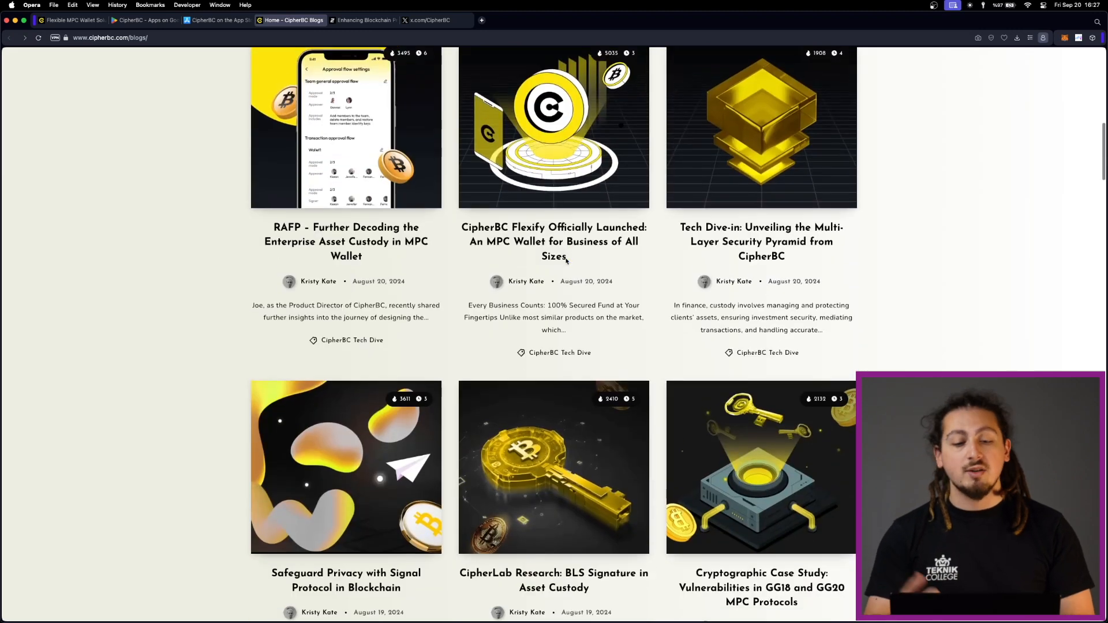
pyautogui.scroll(-3)
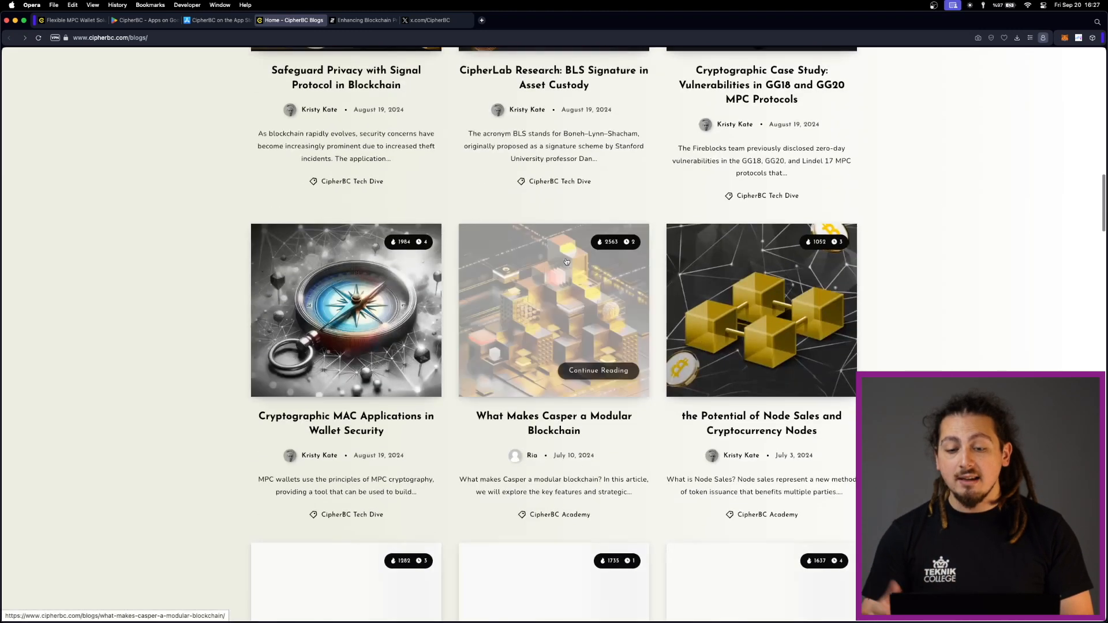
pyautogui.scroll(-3)
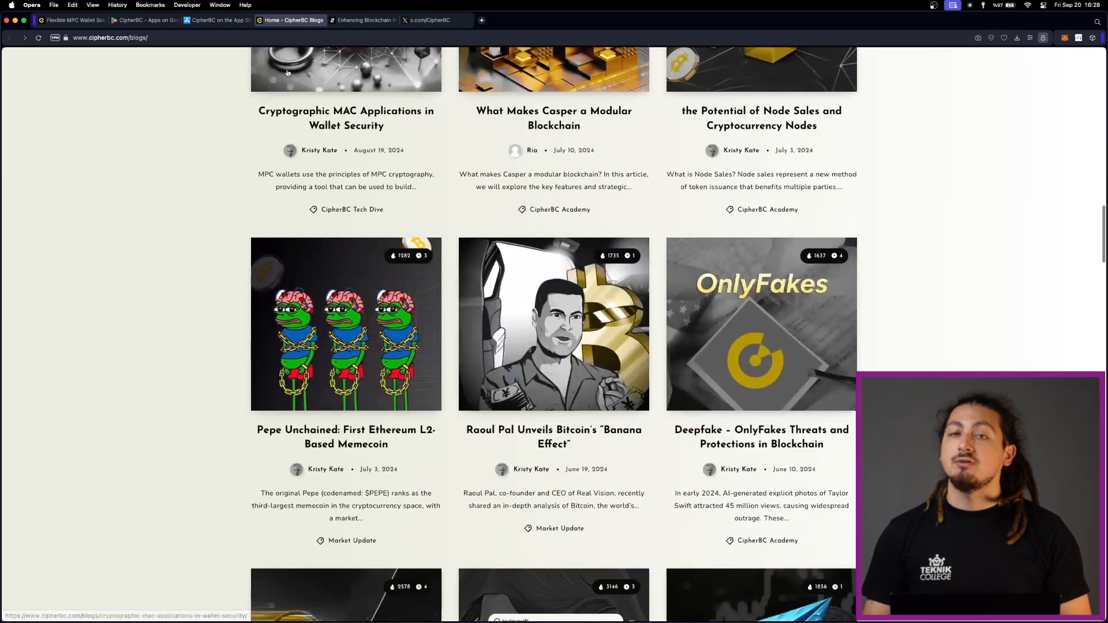
# From the home page tab, reach the top of the Flexify MPC Wallet for Business page
pyautogui.click(71, 20)
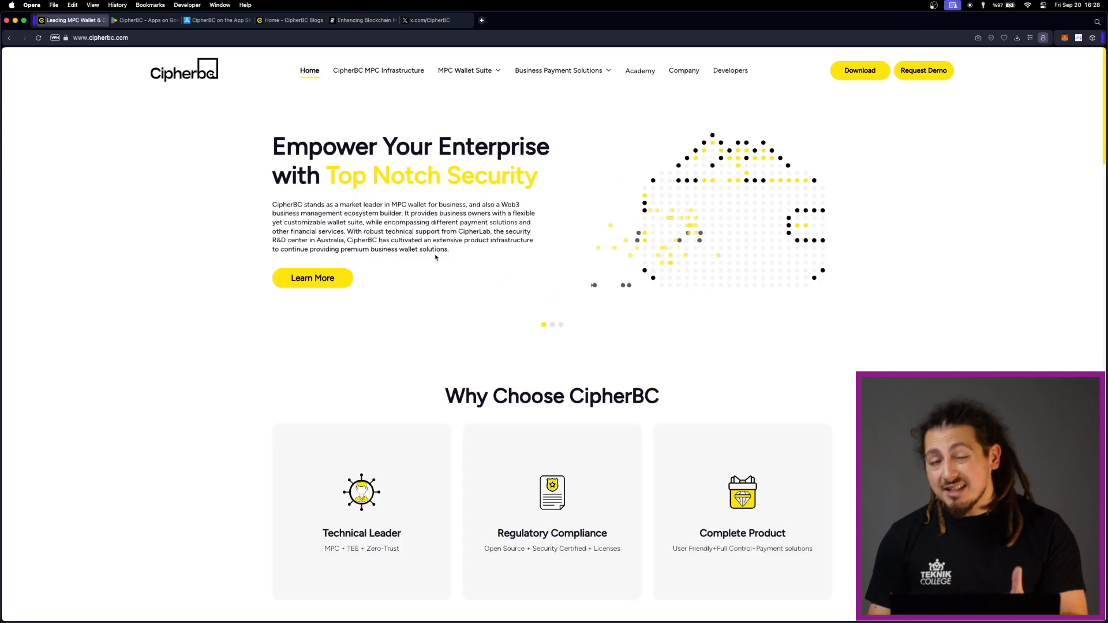
pyautogui.scroll(-3)
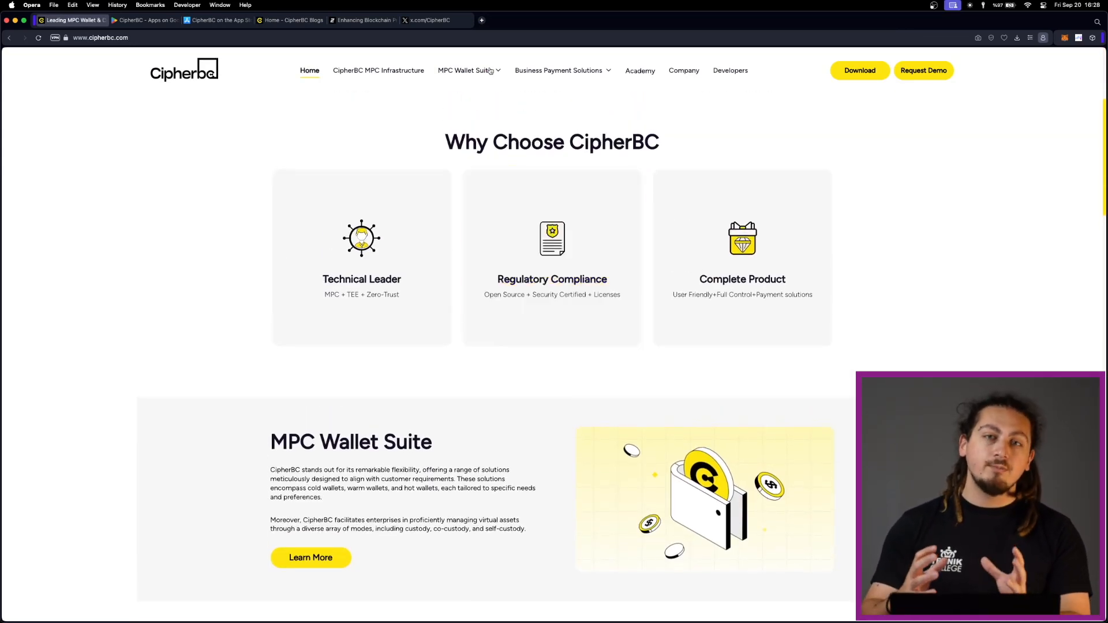
pyautogui.click(466, 71)
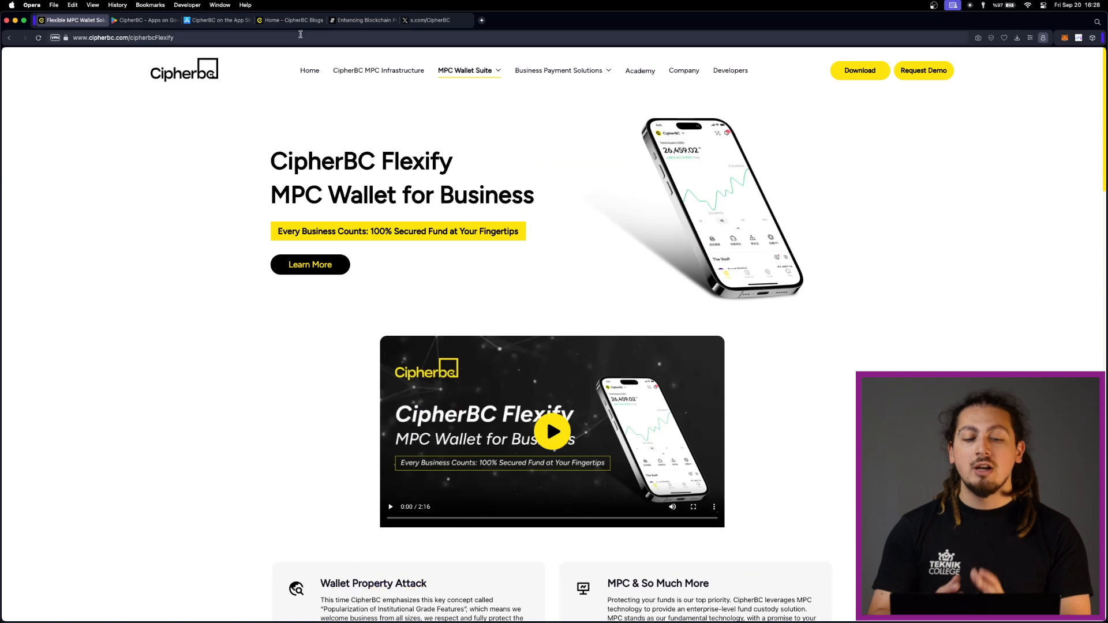
# Switch to the ZKON blog article and read down through its MPC and ZK sections
pyautogui.click(364, 20)
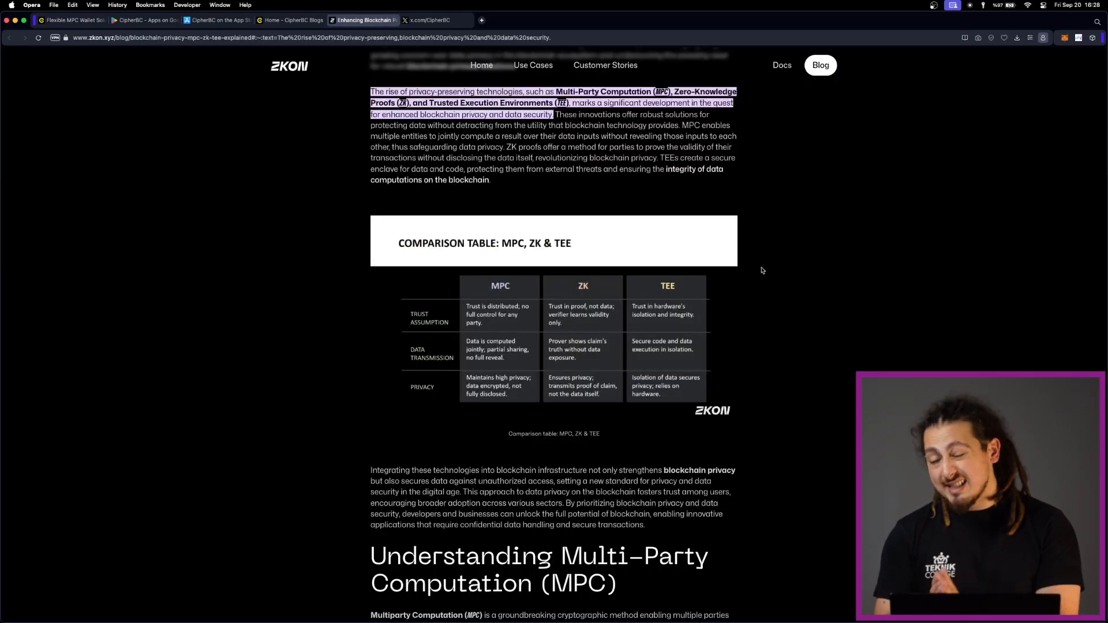
pyautogui.moveTo(642, 312)
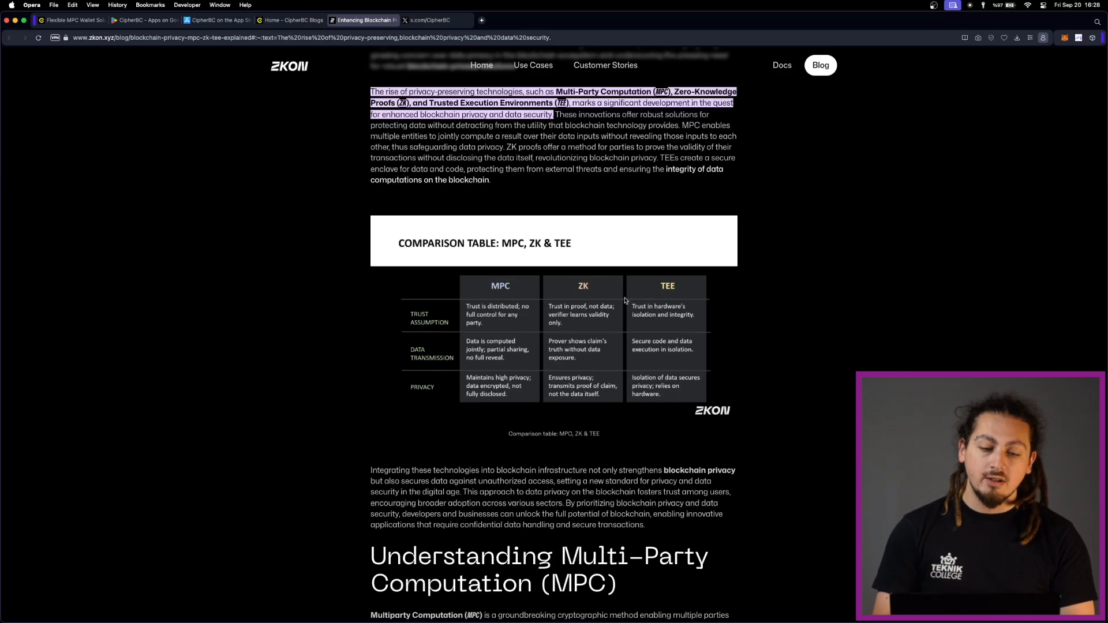
pyautogui.moveTo(765, 338)
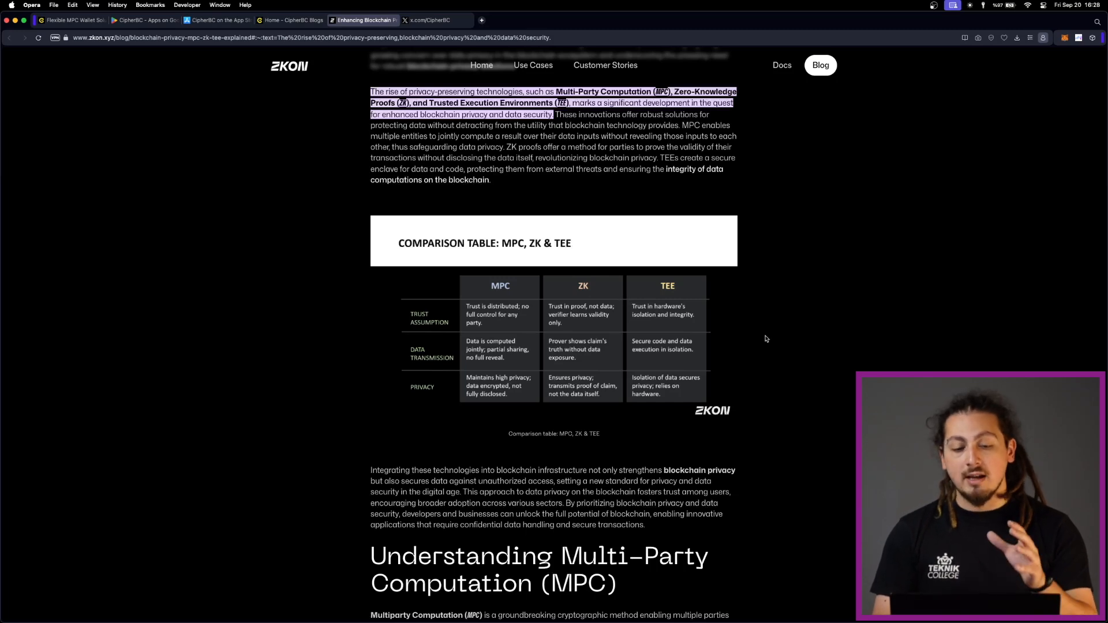
pyautogui.scroll(-3)
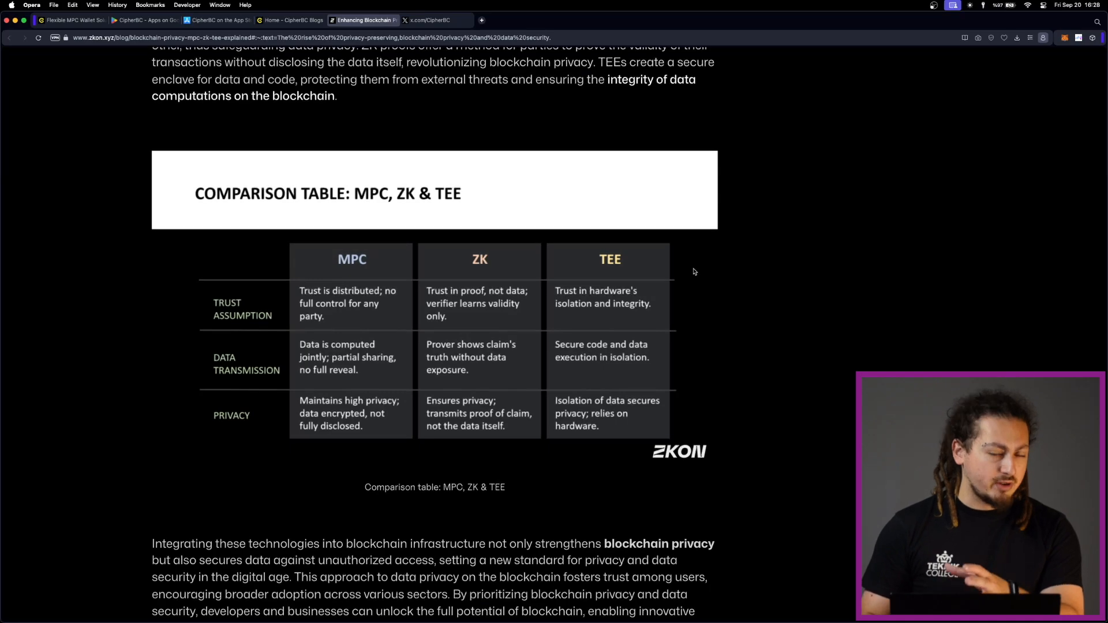
pyautogui.scroll(3)
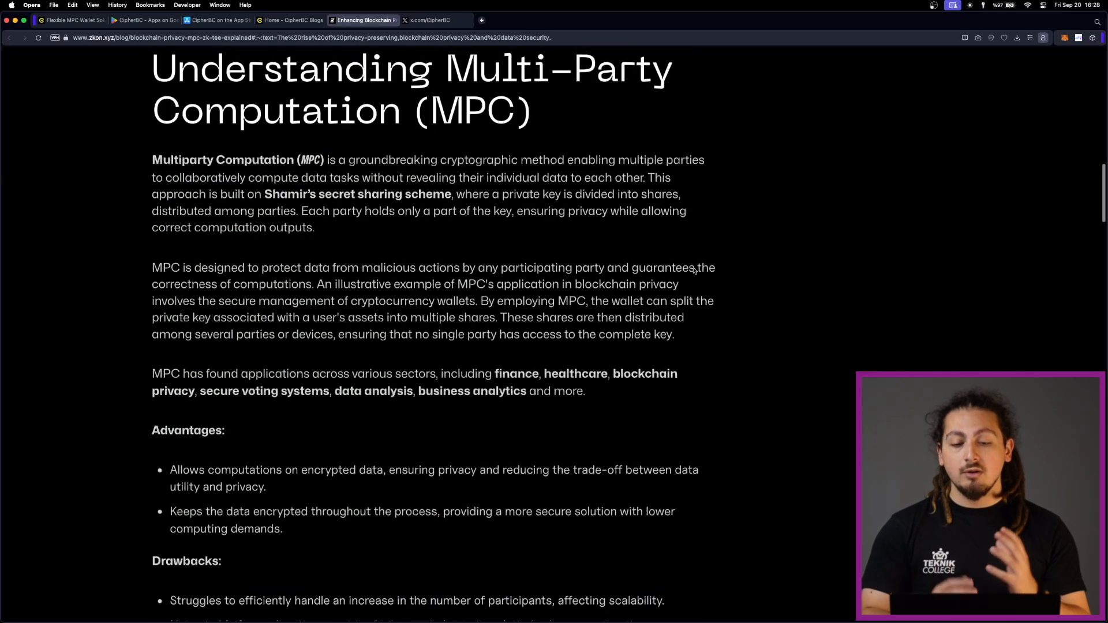
pyautogui.scroll(-3)
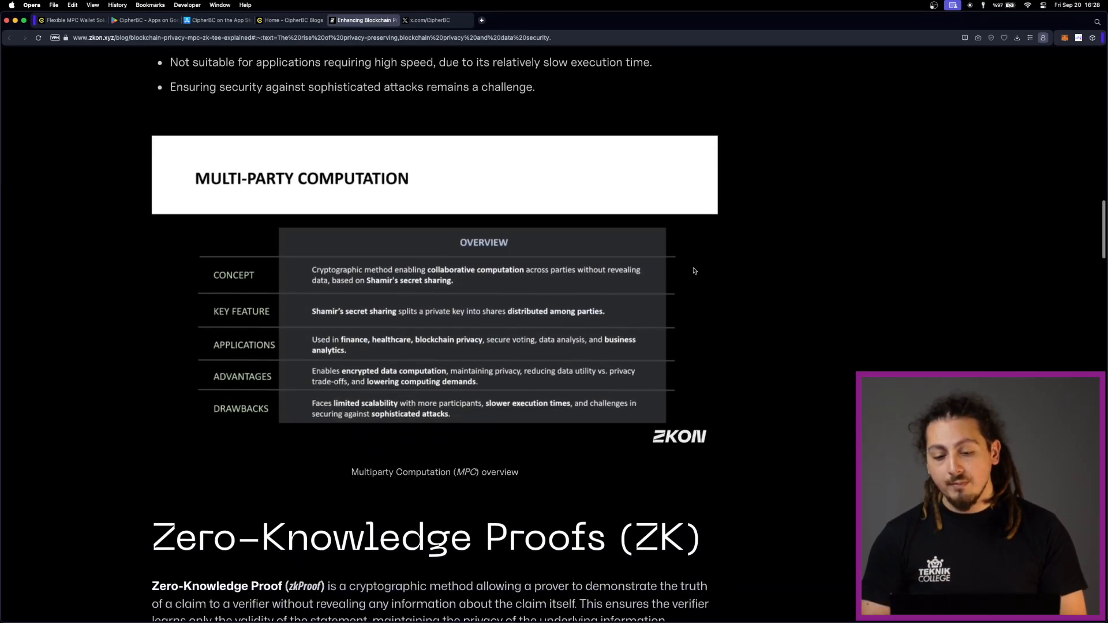
pyautogui.scroll(-3)
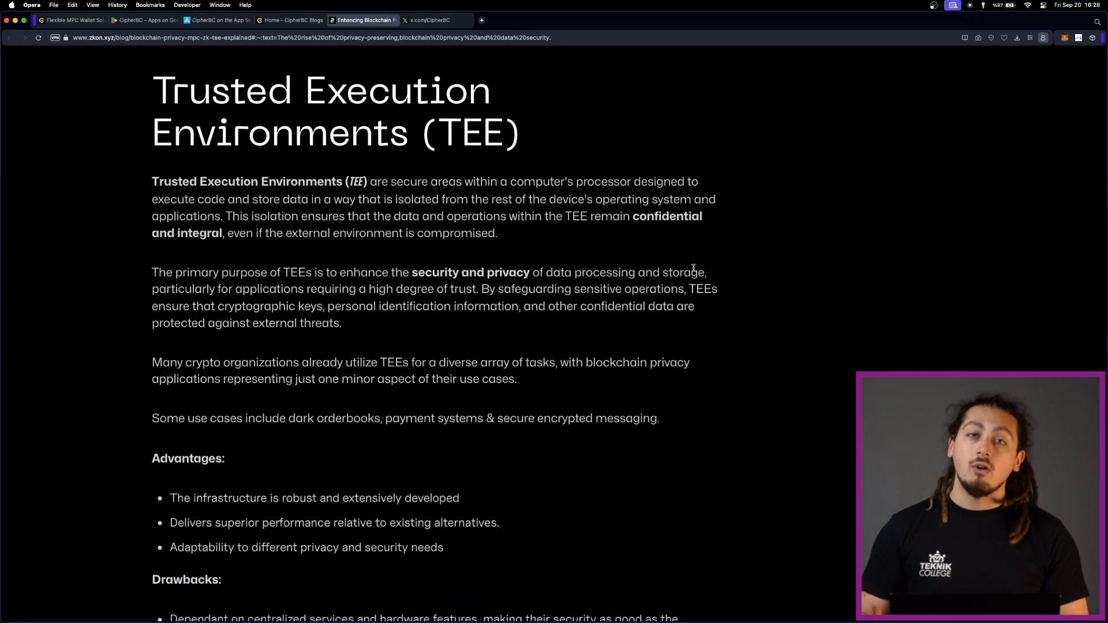
# Continue through the TEE section and overview table, then return toward the article title
pyautogui.scroll(-3)
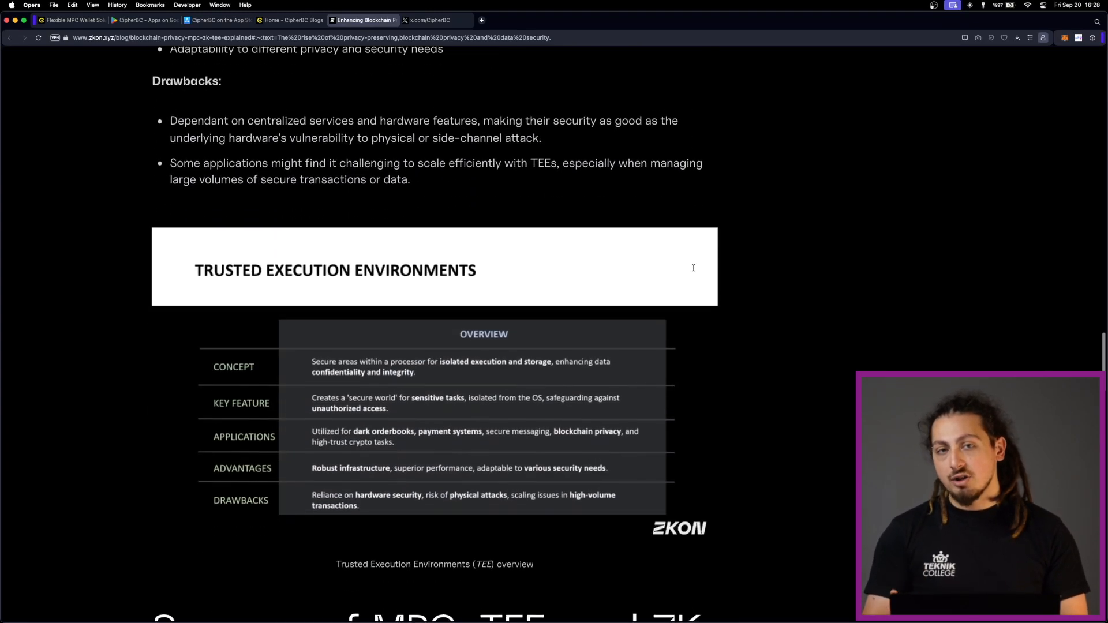
pyautogui.scroll(-3)
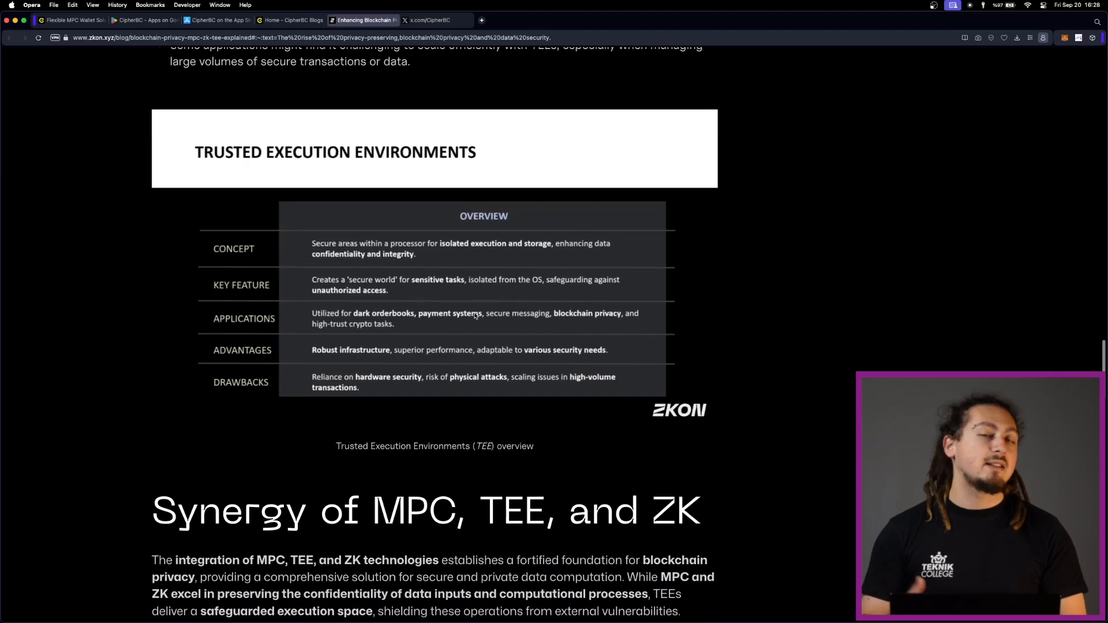
pyautogui.scroll(3)
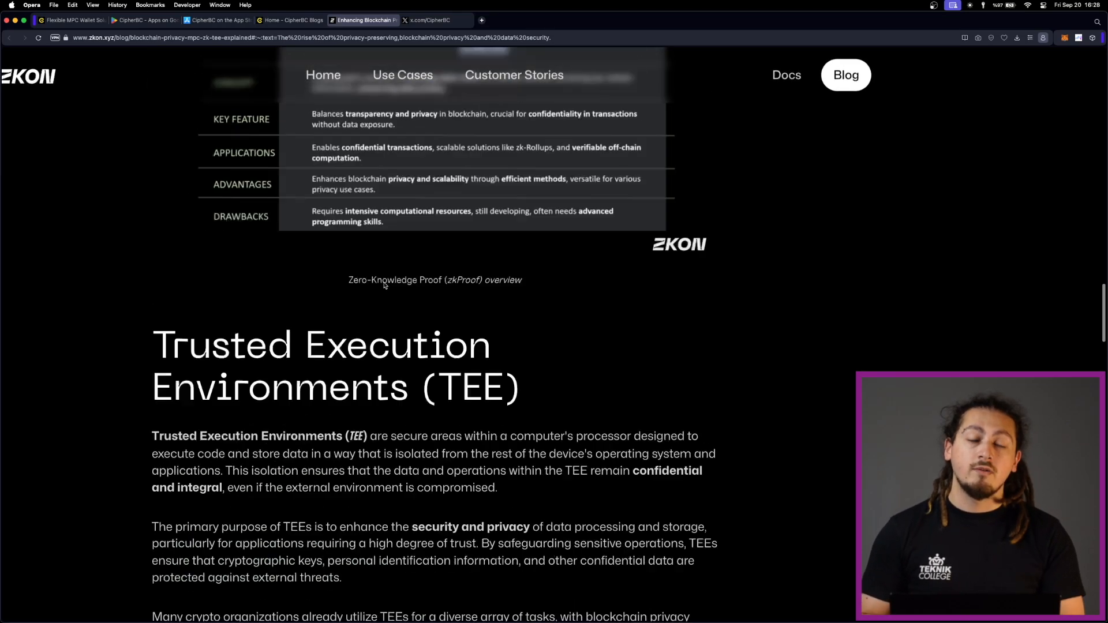
pyautogui.scroll(3)
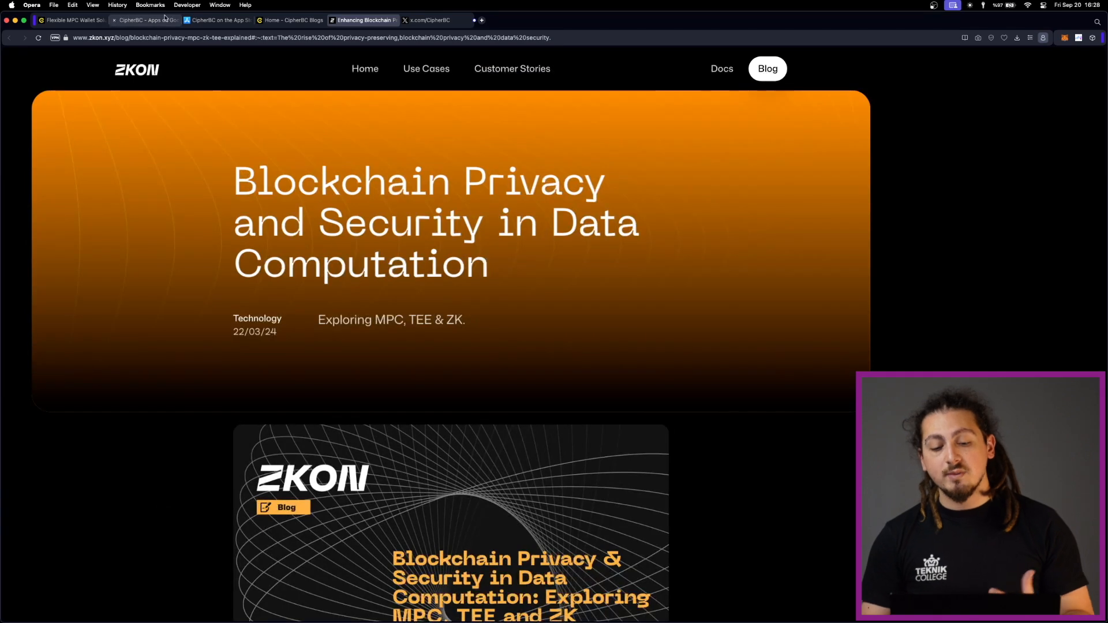
# Locate the 'CipherBC Flexify Officially Launched' card on the blog listing and open the article
pyautogui.click(292, 20)
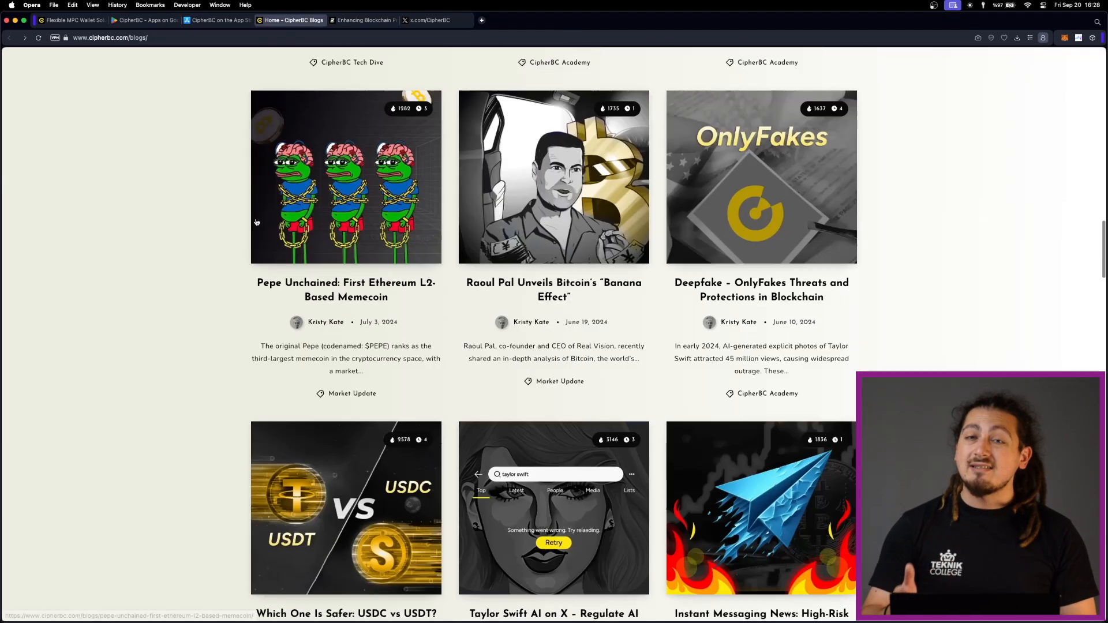
pyautogui.scroll(3)
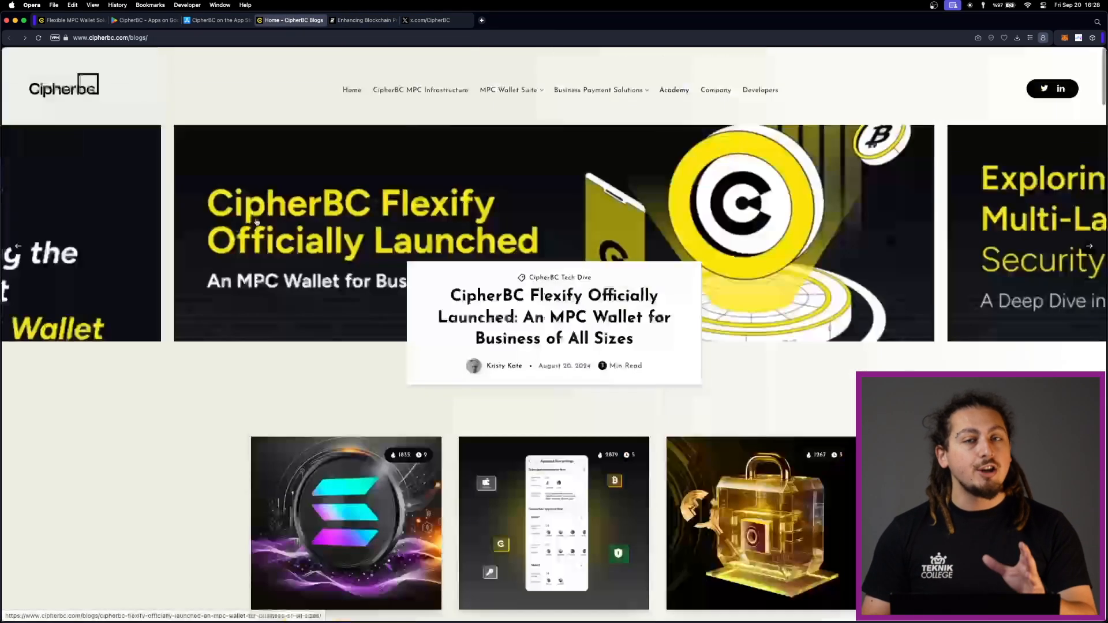
pyautogui.scroll(-3)
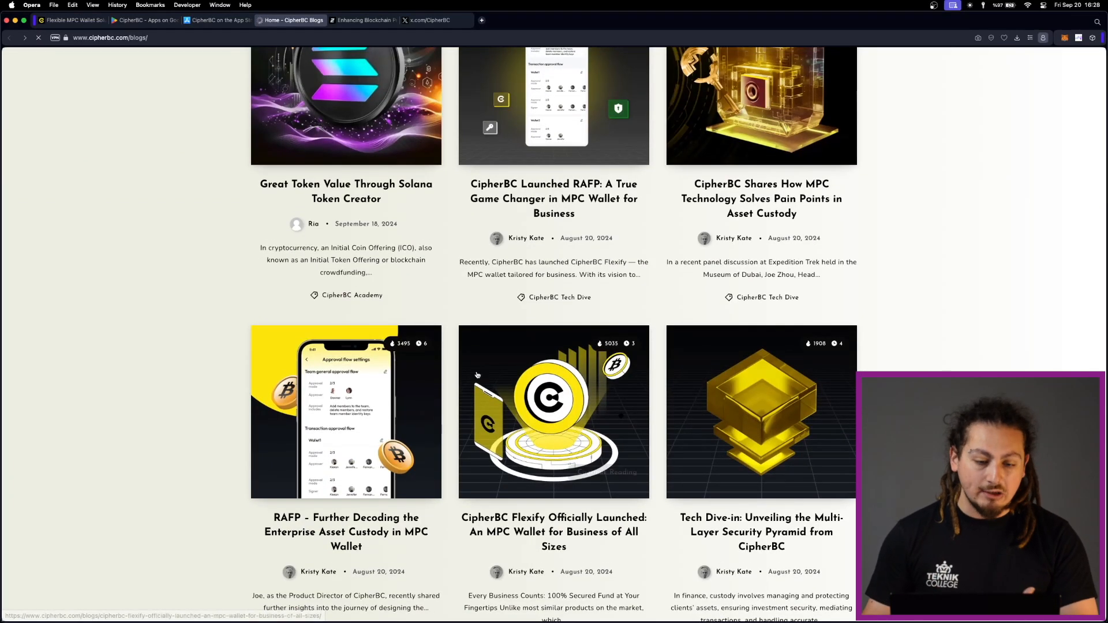
pyautogui.click(553, 412)
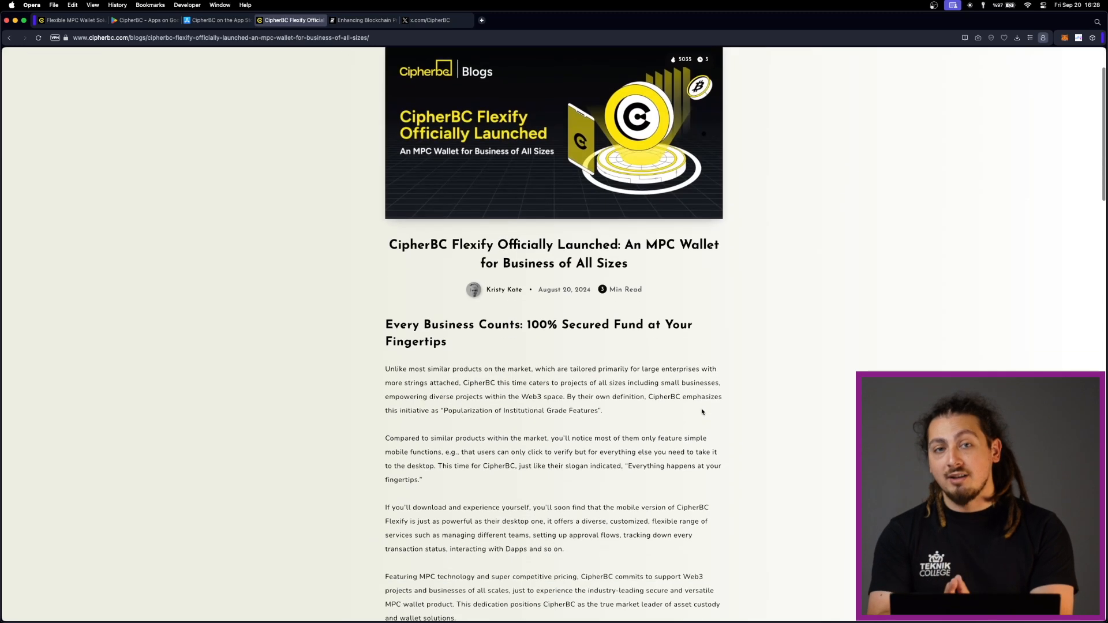
# Read down the article's product highlights to its Security Pyramid and Download sections
pyautogui.scroll(-3)
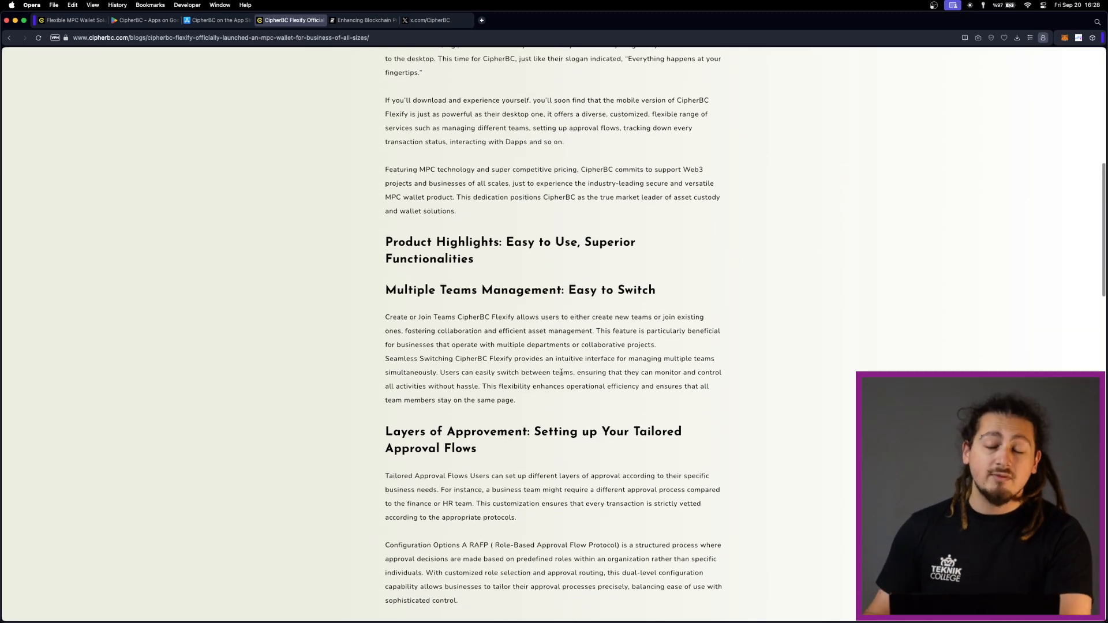
pyautogui.scroll(-3)
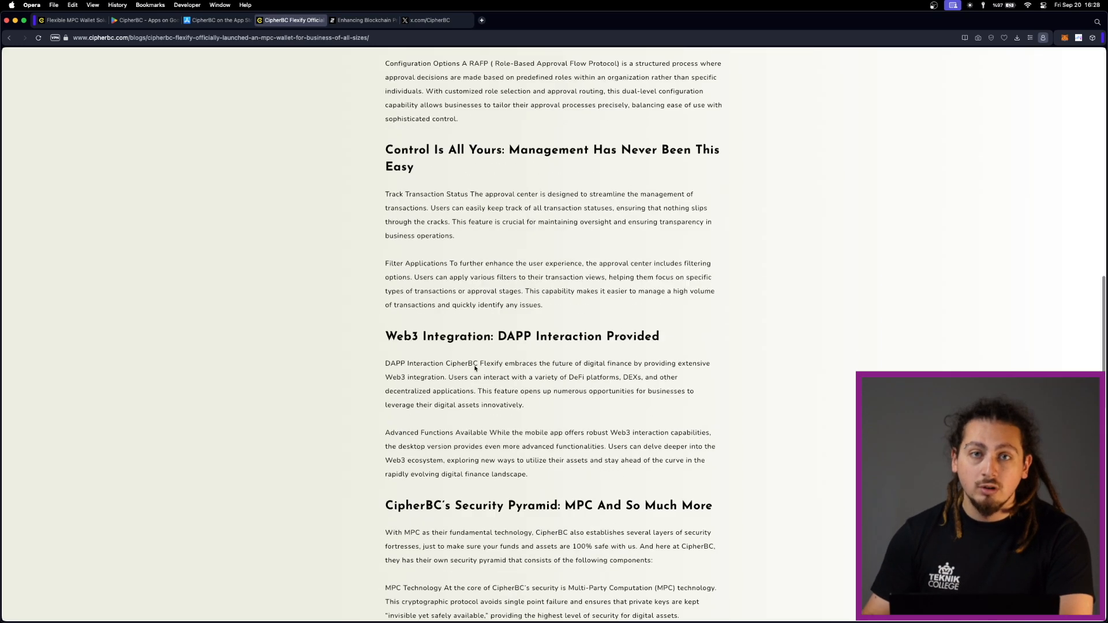
pyautogui.scroll(3)
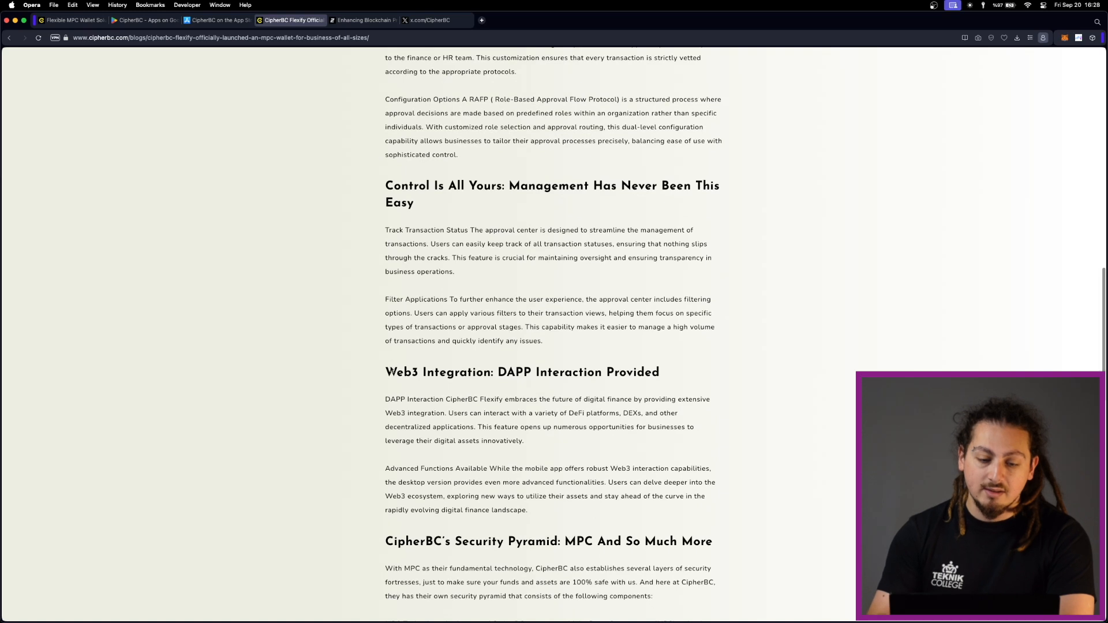
pyautogui.scroll(-3)
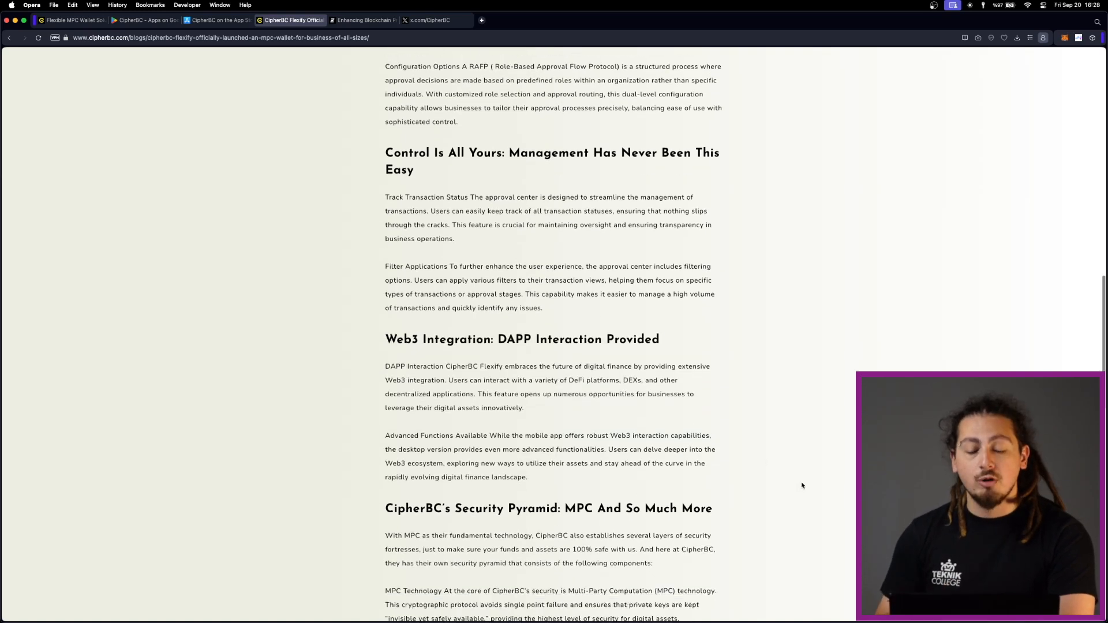
pyautogui.scroll(-3)
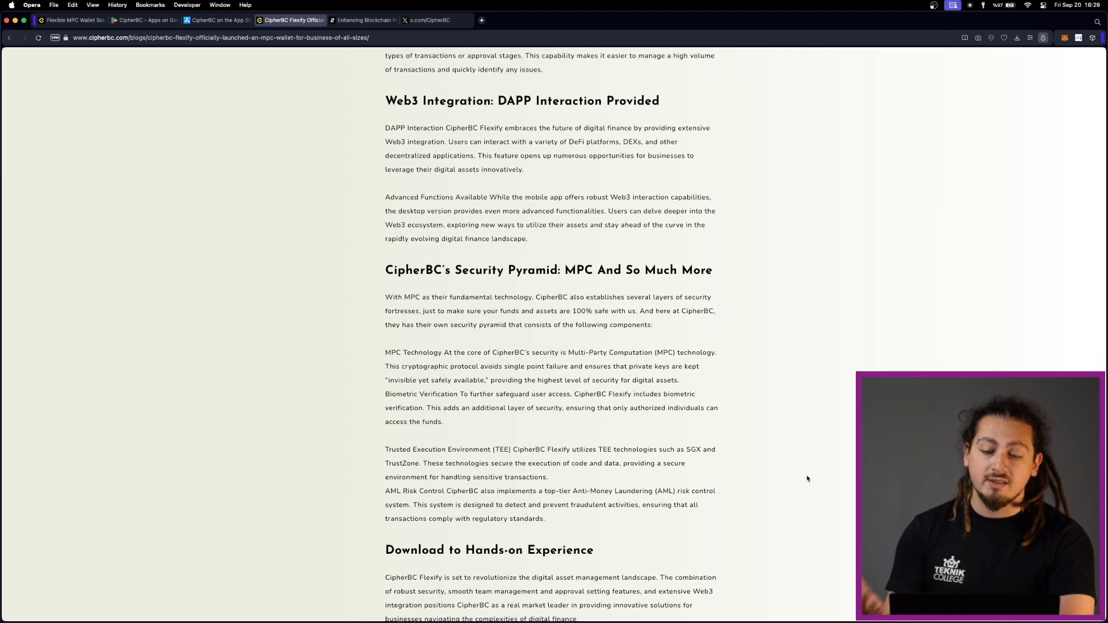
# Play the Flexify MPC Wallet for Business promo video and glance at the sections below it
pyautogui.click(70, 19)
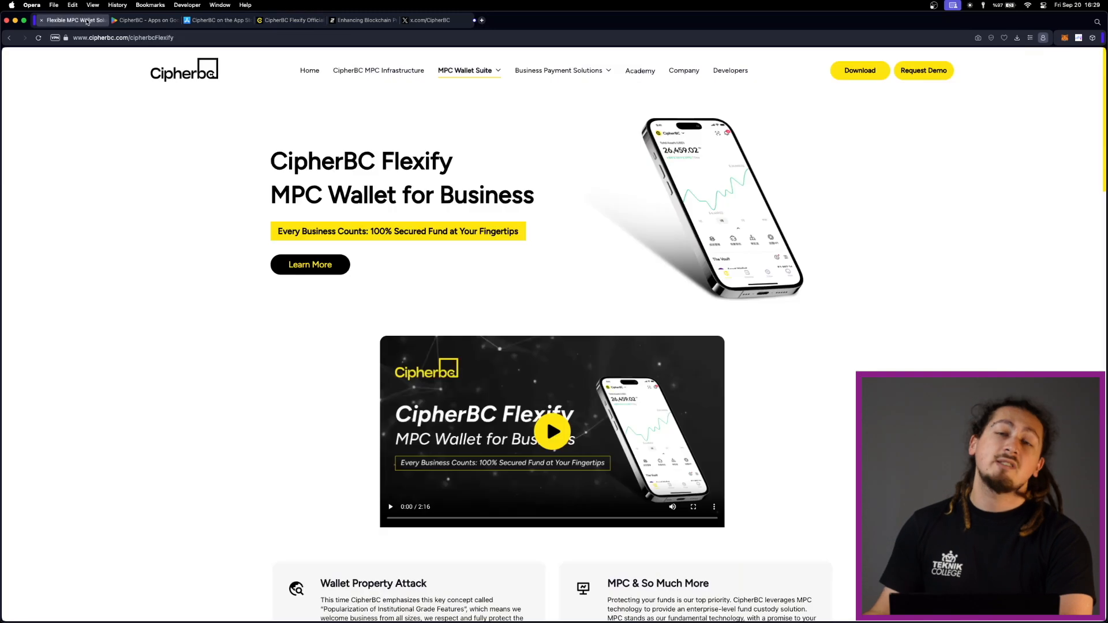
pyautogui.click(552, 431)
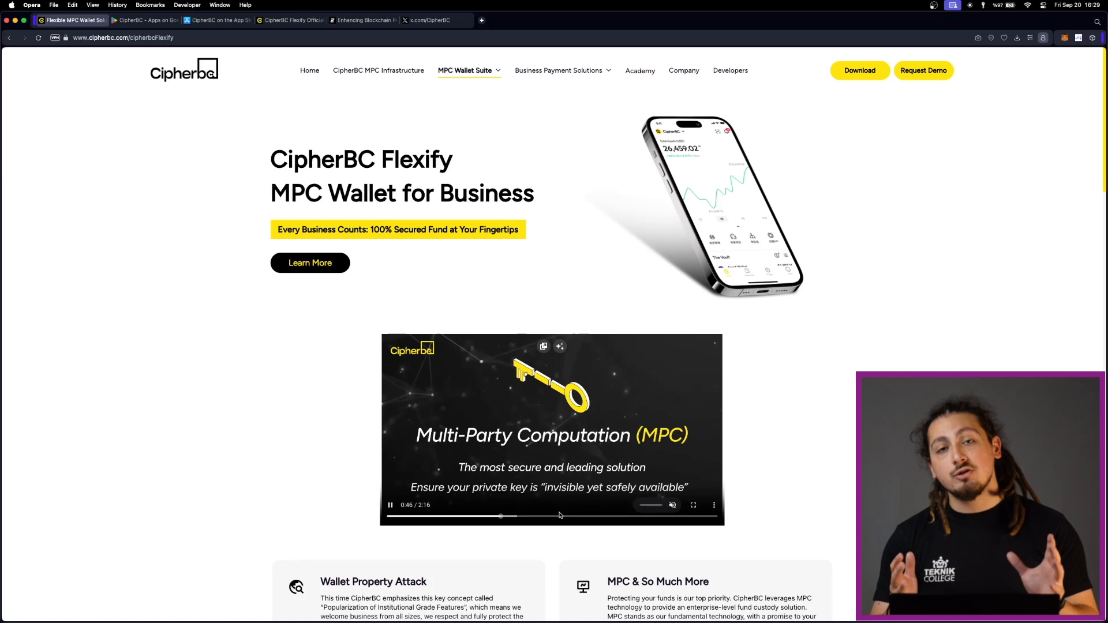
pyautogui.scroll(-3)
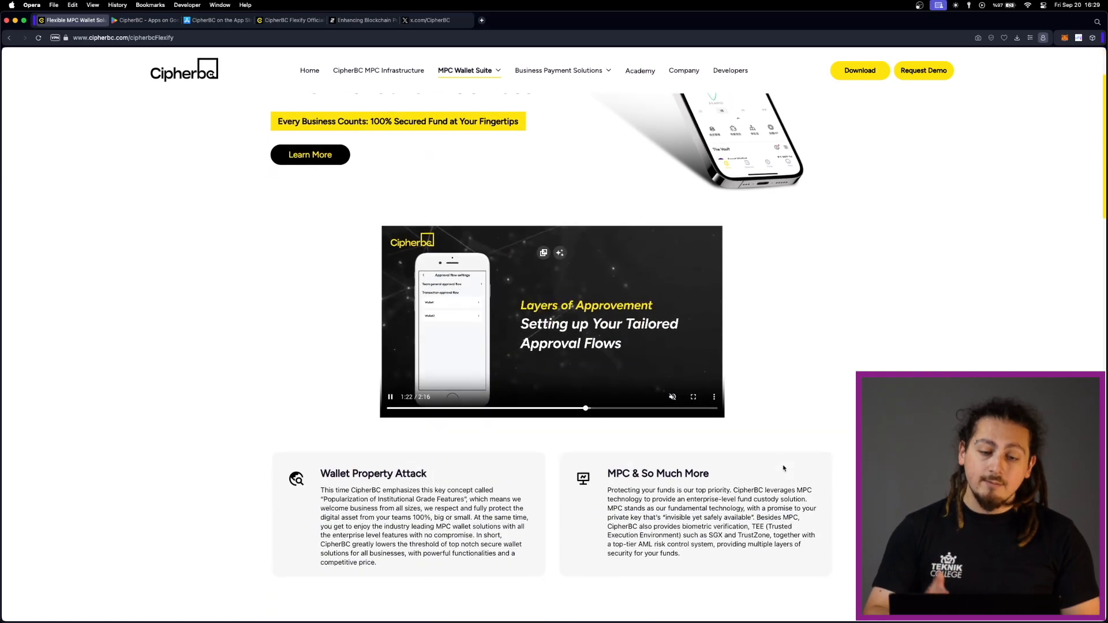
pyautogui.scroll(3)
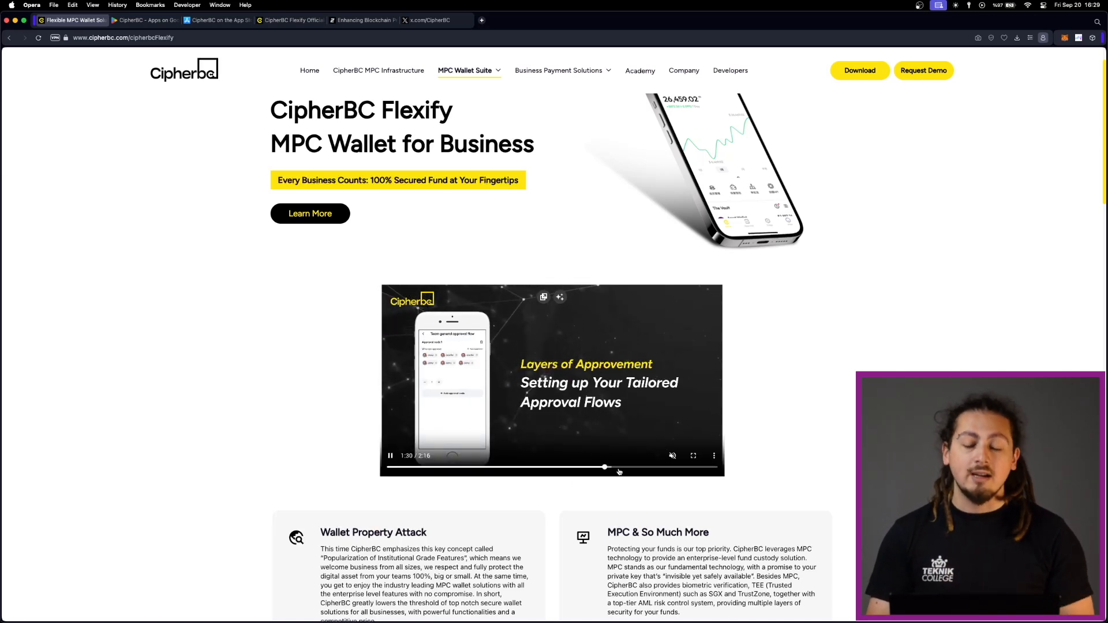
pyautogui.scroll(-3)
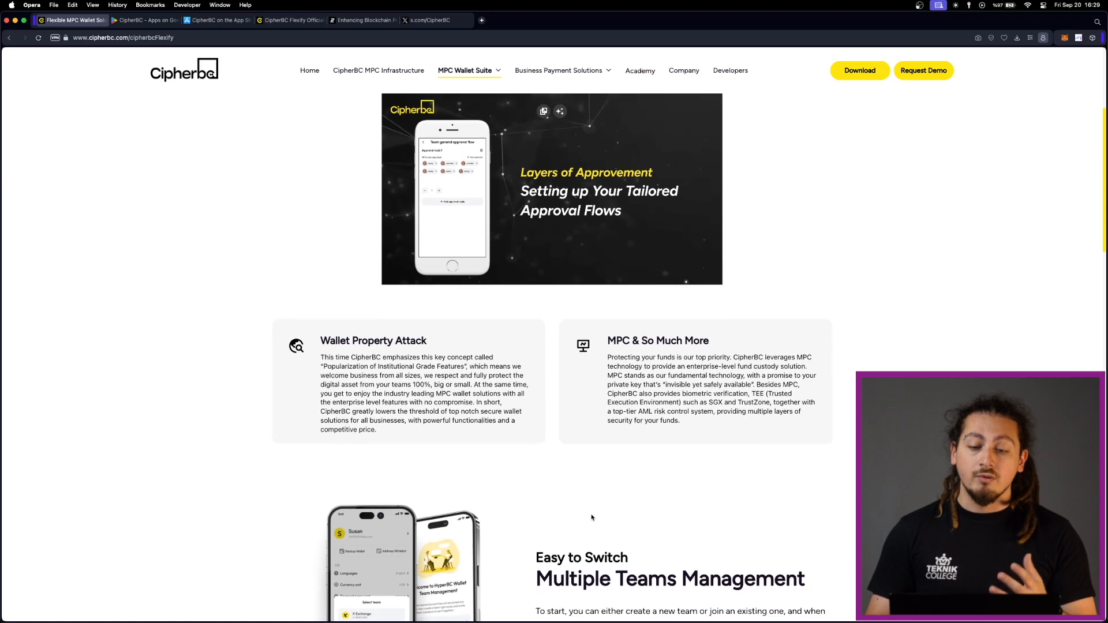
# Skip ahead to the 100% secured fund ending, then jump back to the Multi-Party Computation part
pyautogui.click(552, 194)
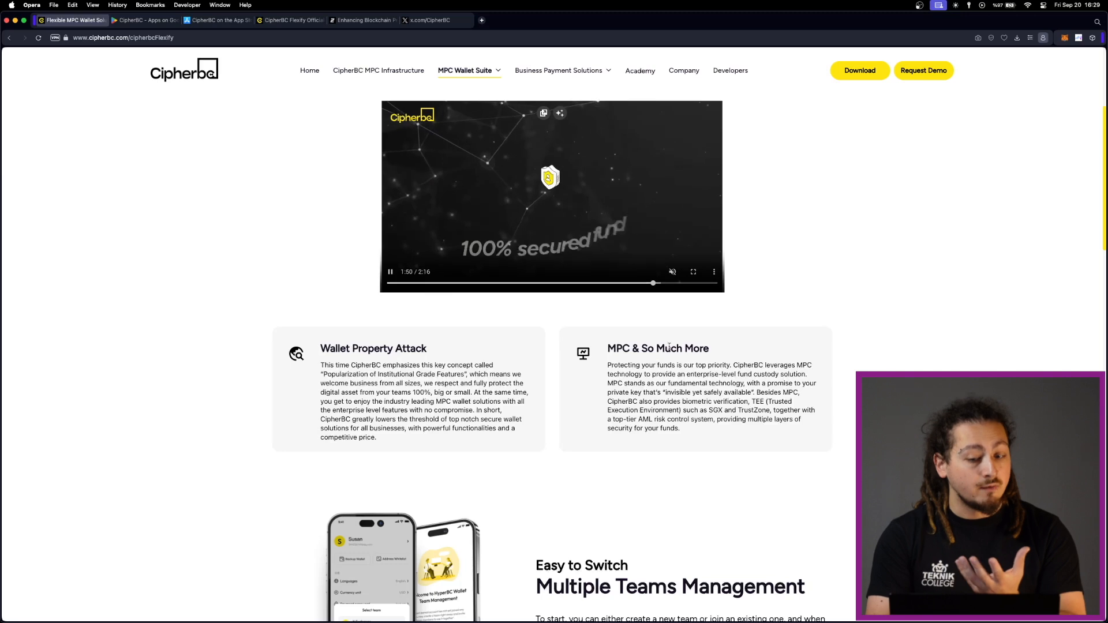
pyautogui.click(389, 272)
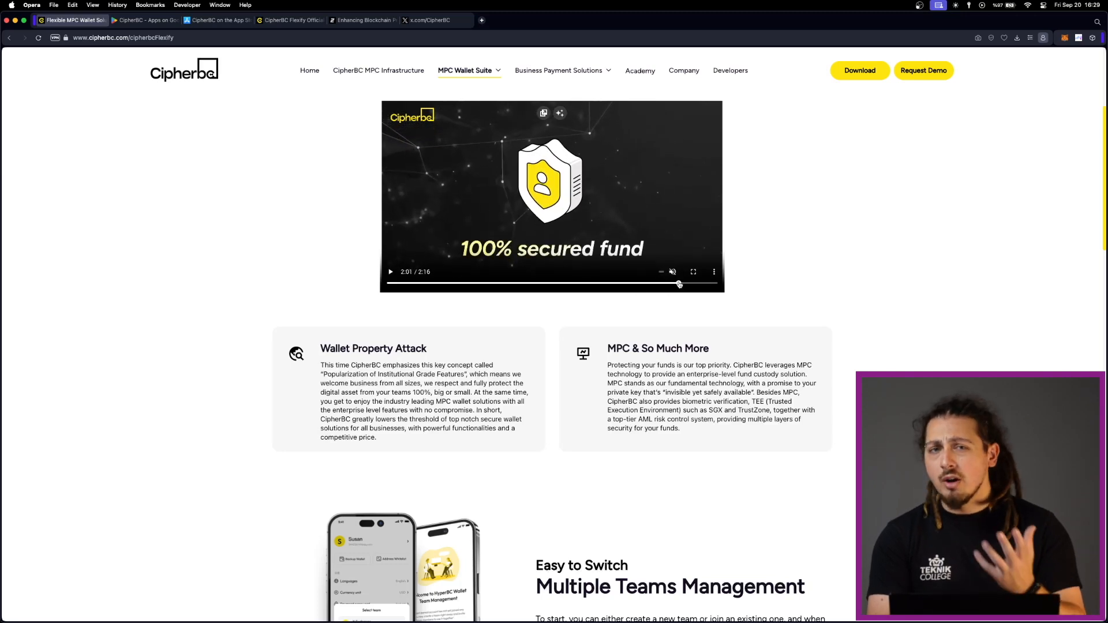
pyautogui.click(390, 272)
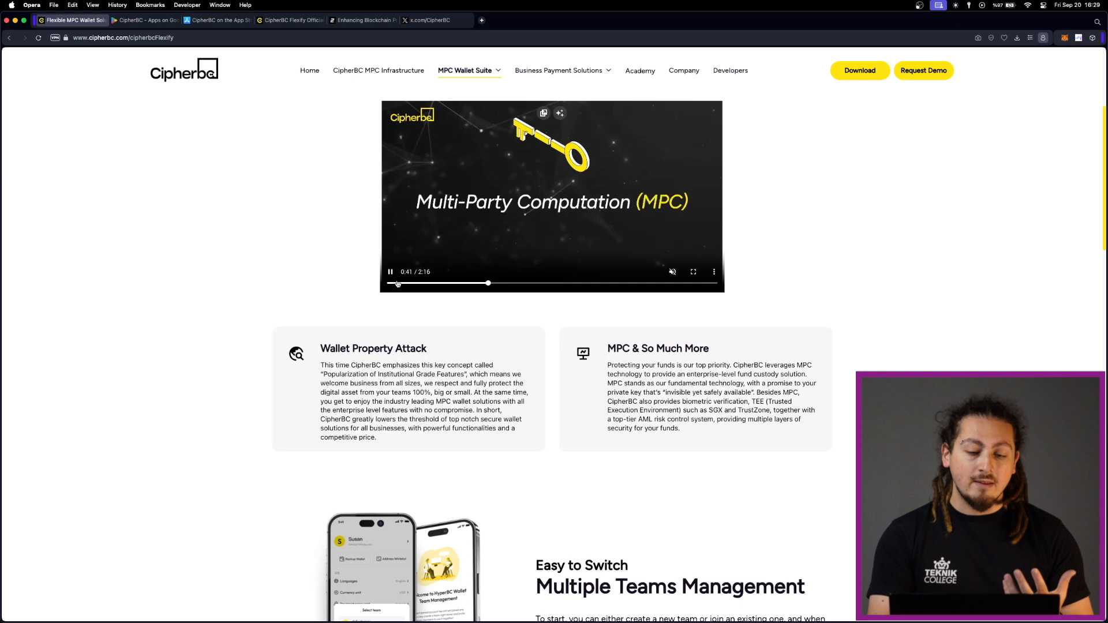
# Browse down through the Flexify Wallet Property Attack and MPC feature sections
pyautogui.scroll(-3)
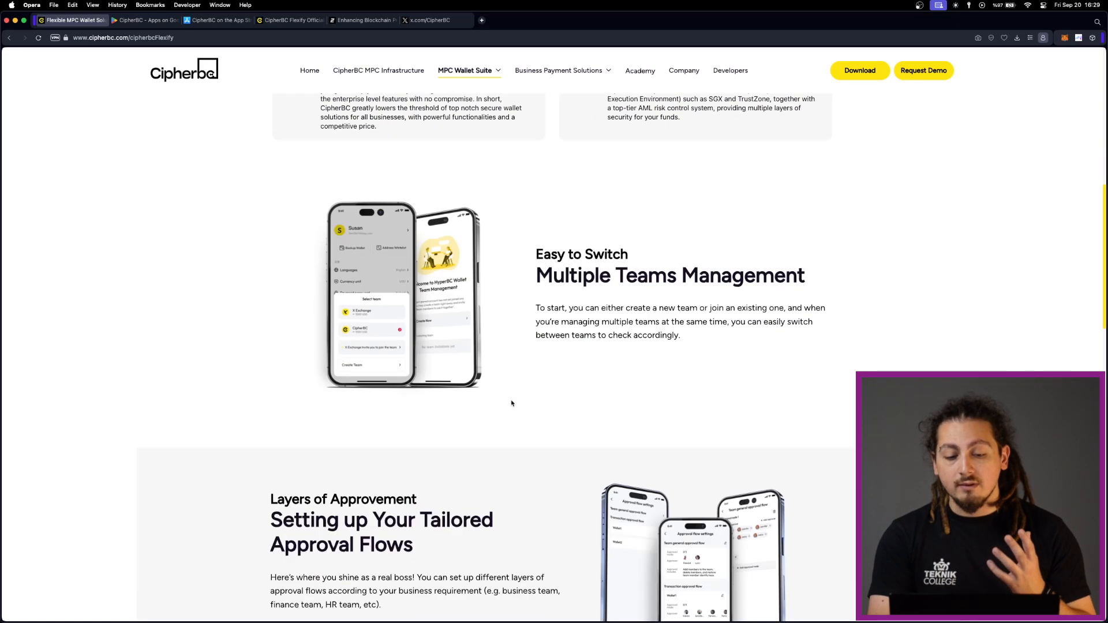
pyautogui.scroll(-3)
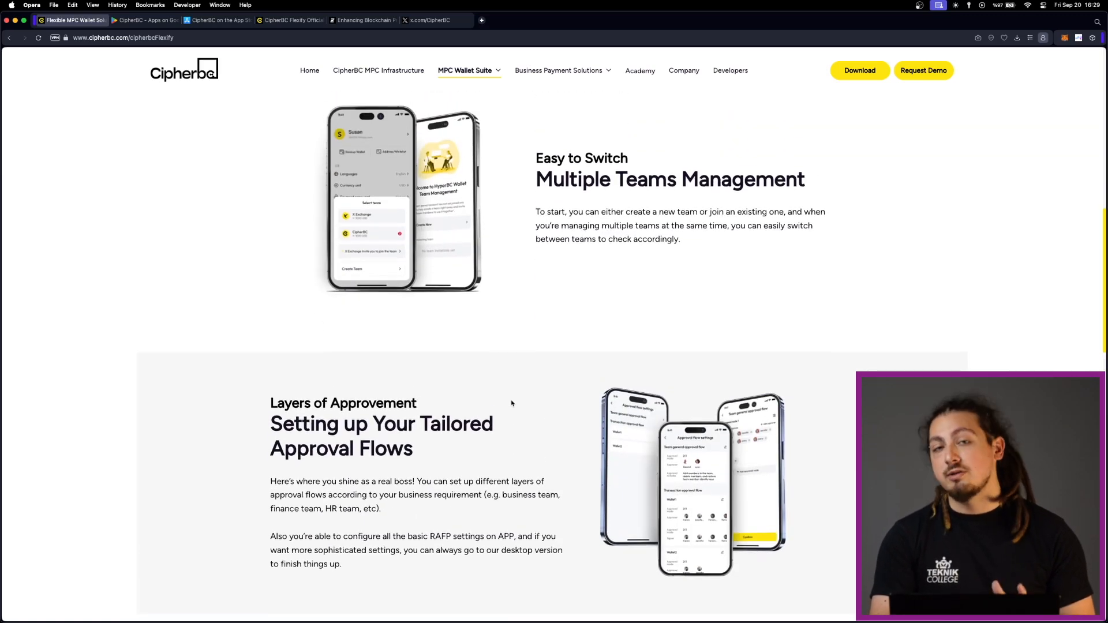
pyautogui.scroll(-3)
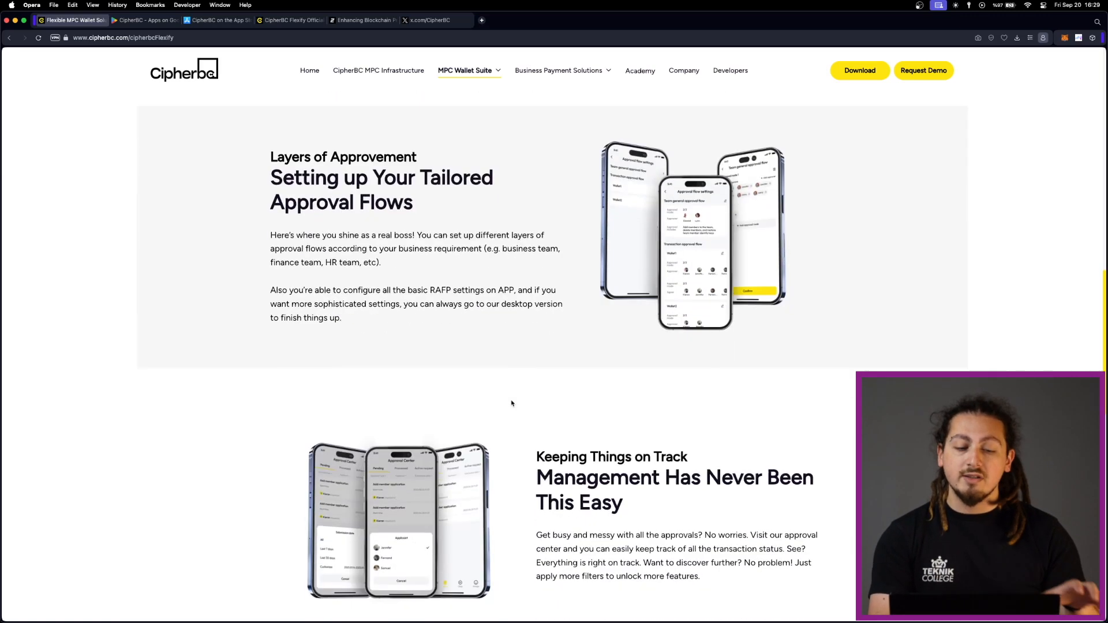
pyautogui.scroll(-3)
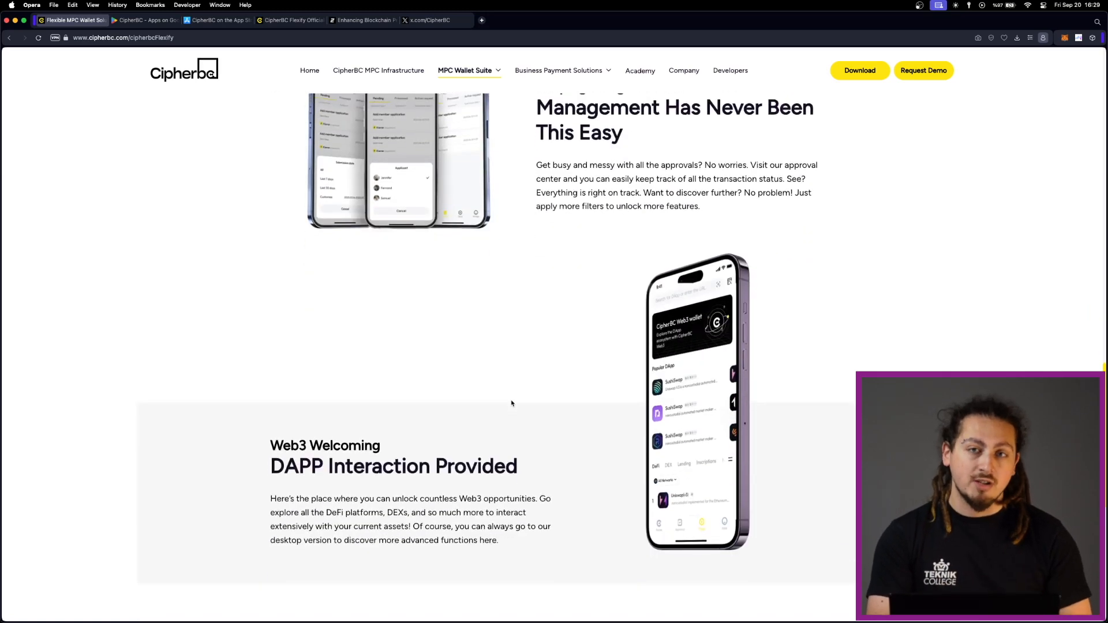
pyautogui.scroll(3)
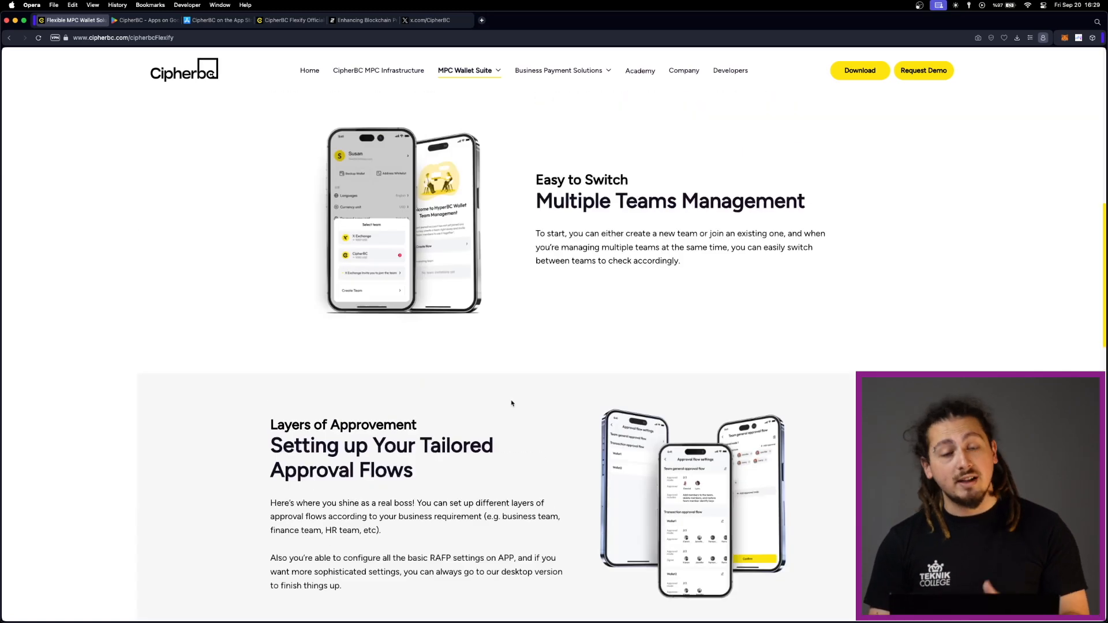
pyautogui.moveTo(712, 269)
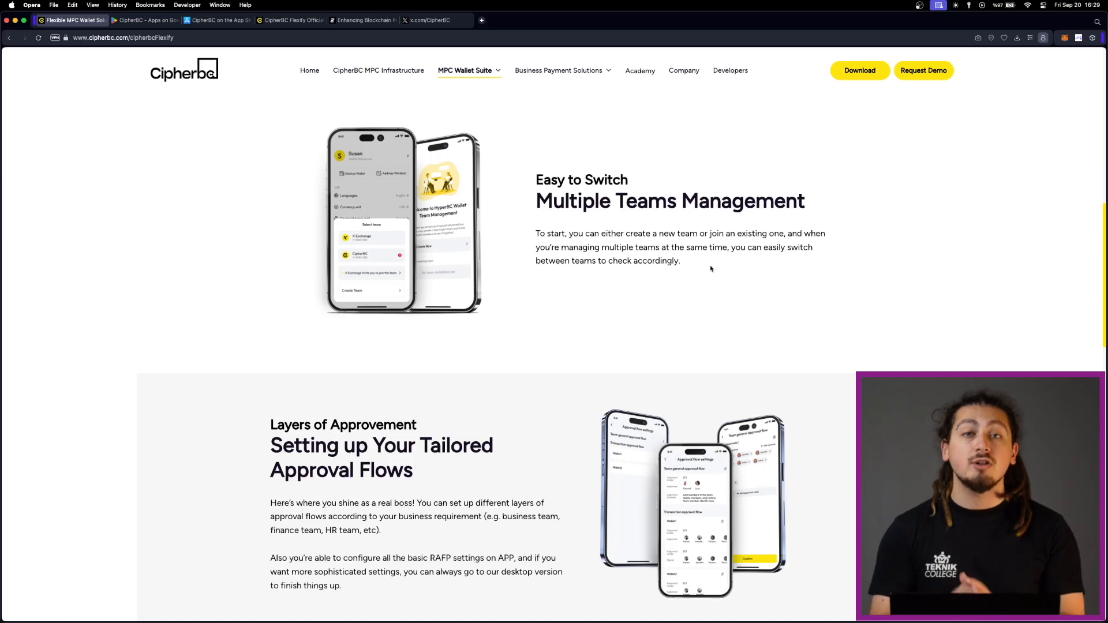
# Continue through the remaining feature sections, view the Request Demo Contact Us form and dismiss it
pyautogui.scroll(-3)
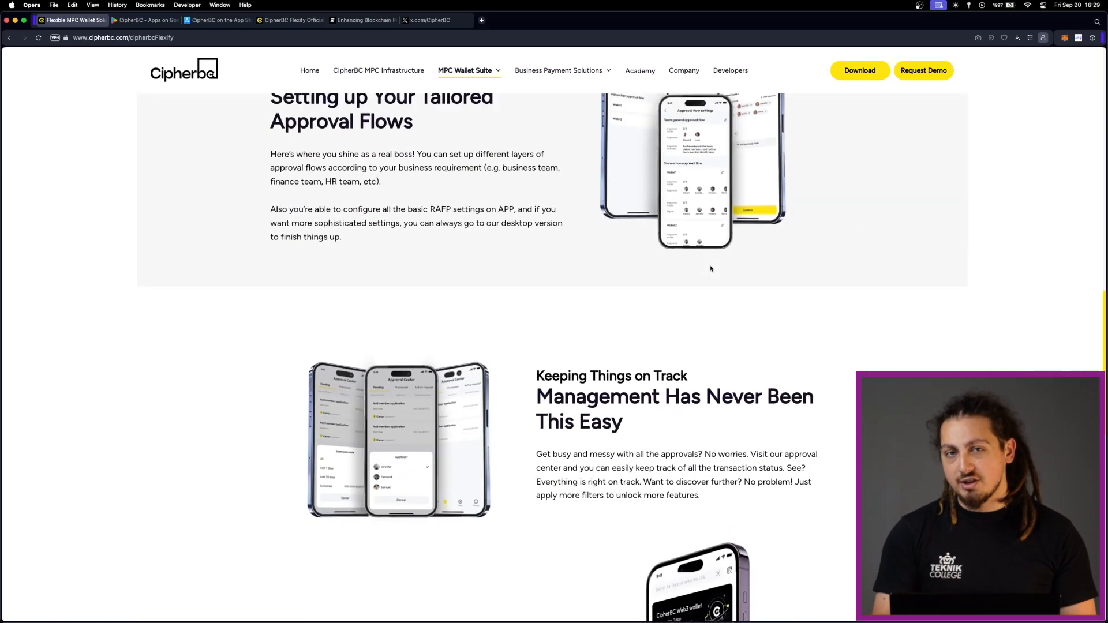
pyautogui.scroll(-3)
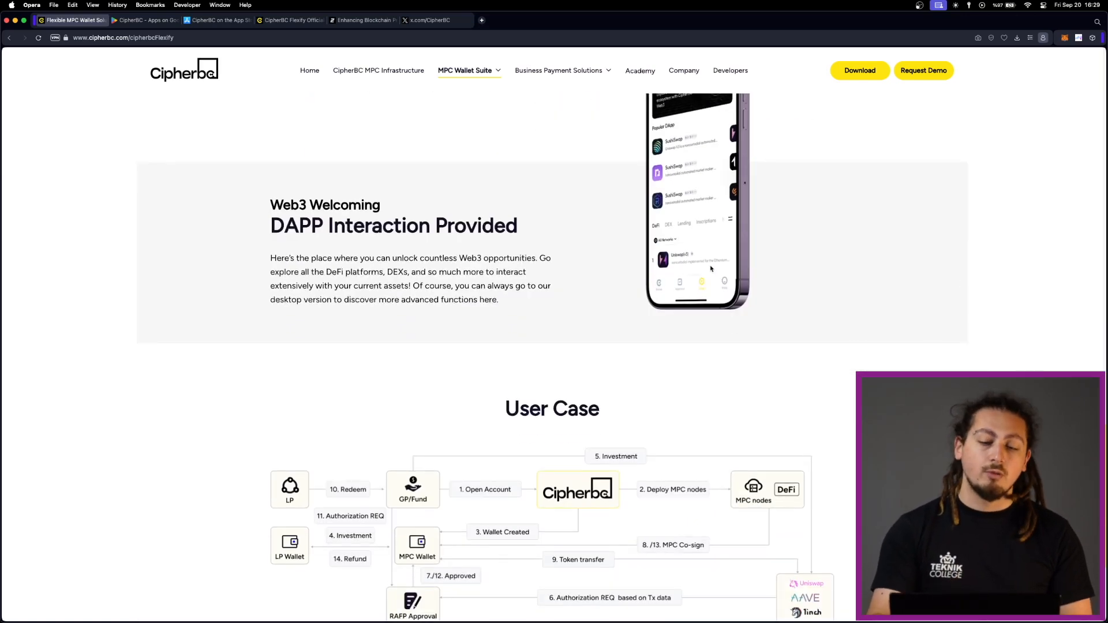
pyautogui.scroll(-3)
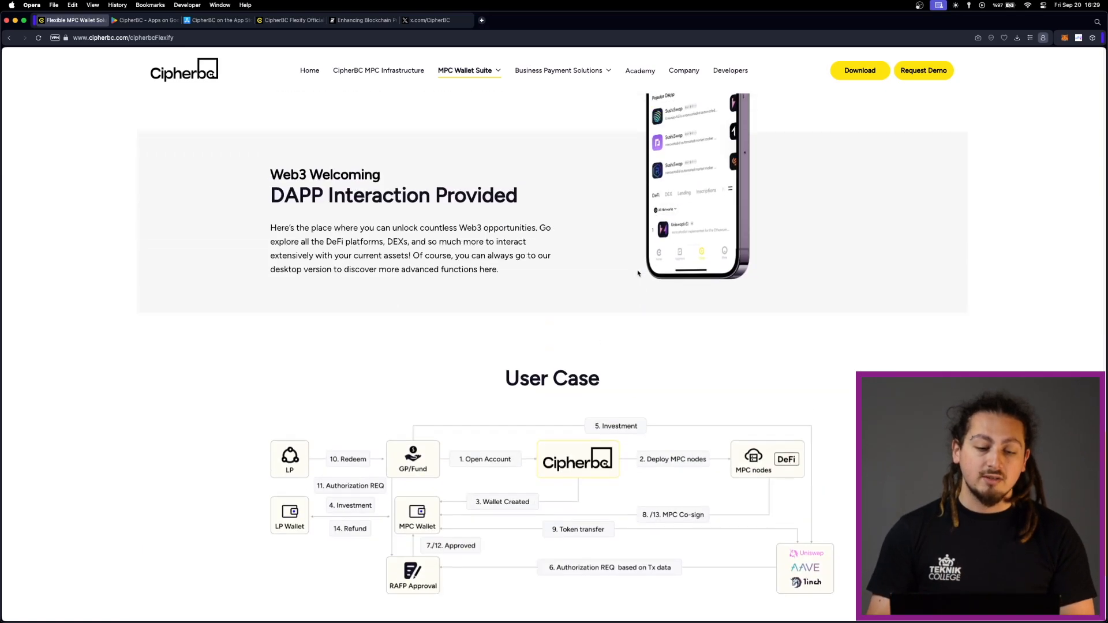
pyautogui.scroll(3)
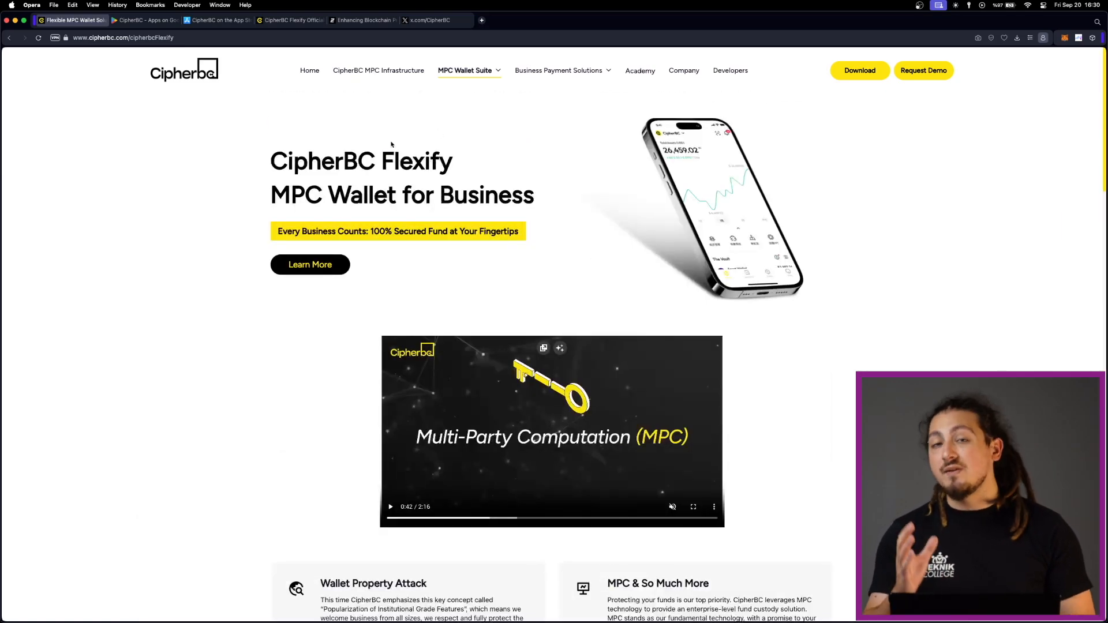
pyautogui.scroll(-3)
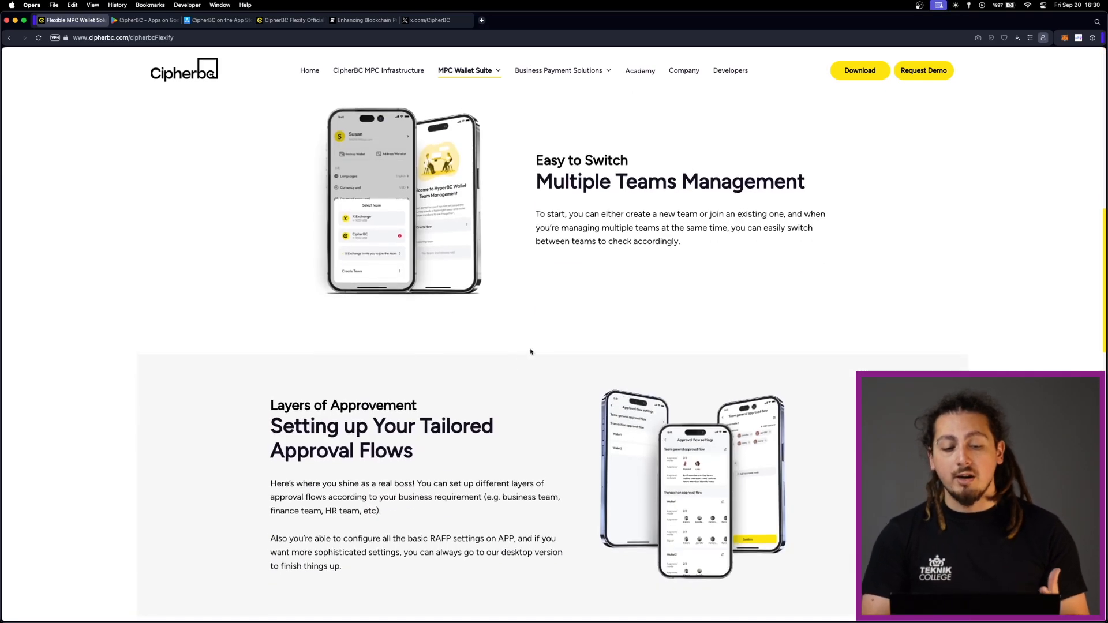
pyautogui.scroll(-3)
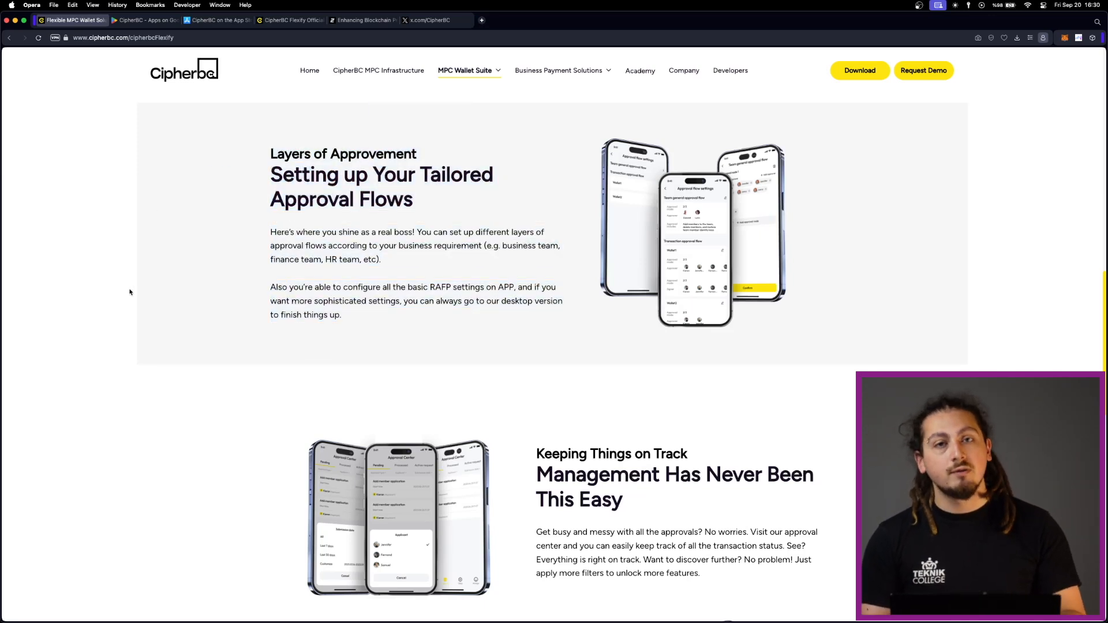
pyautogui.scroll(3)
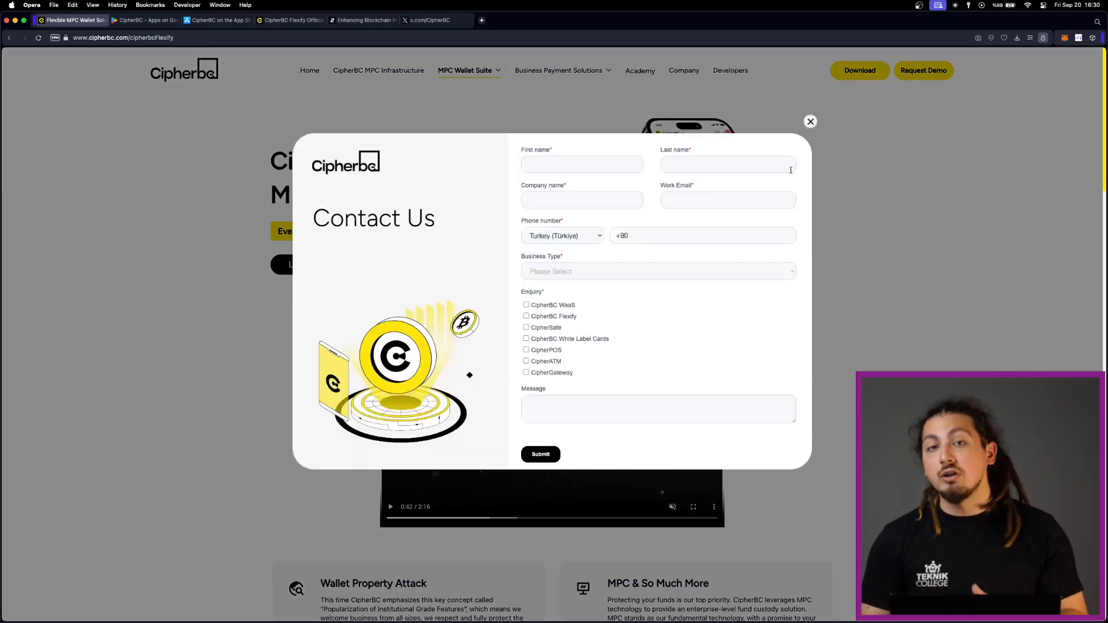
pyautogui.click(811, 121)
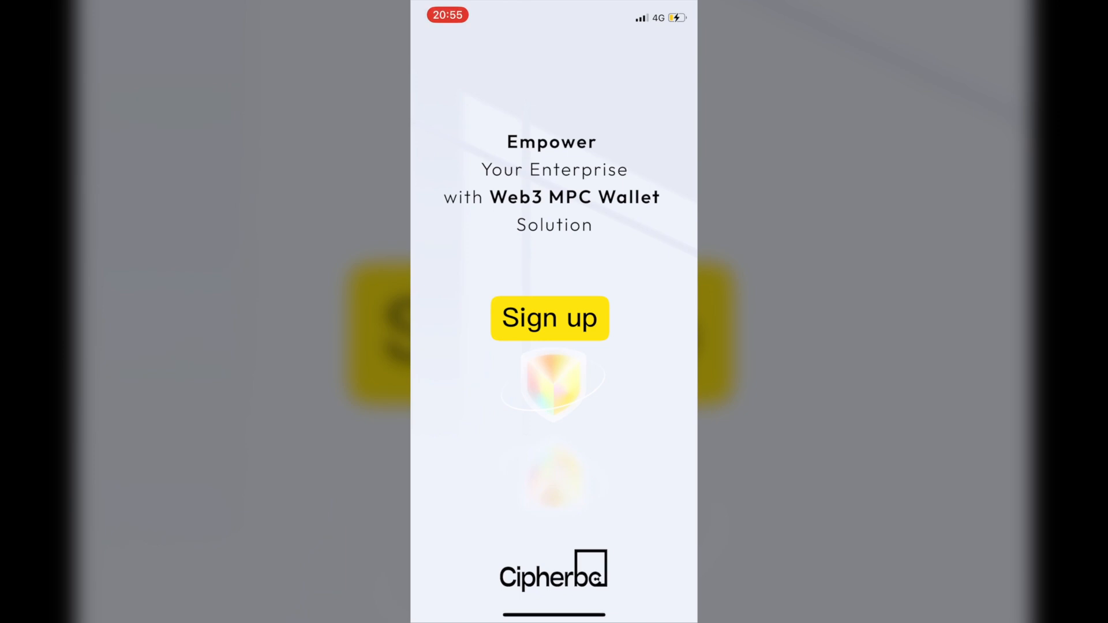
# Sign up a new Flexify account with email, code and password, then start creating a team via Create now
pyautogui.click(550, 318)
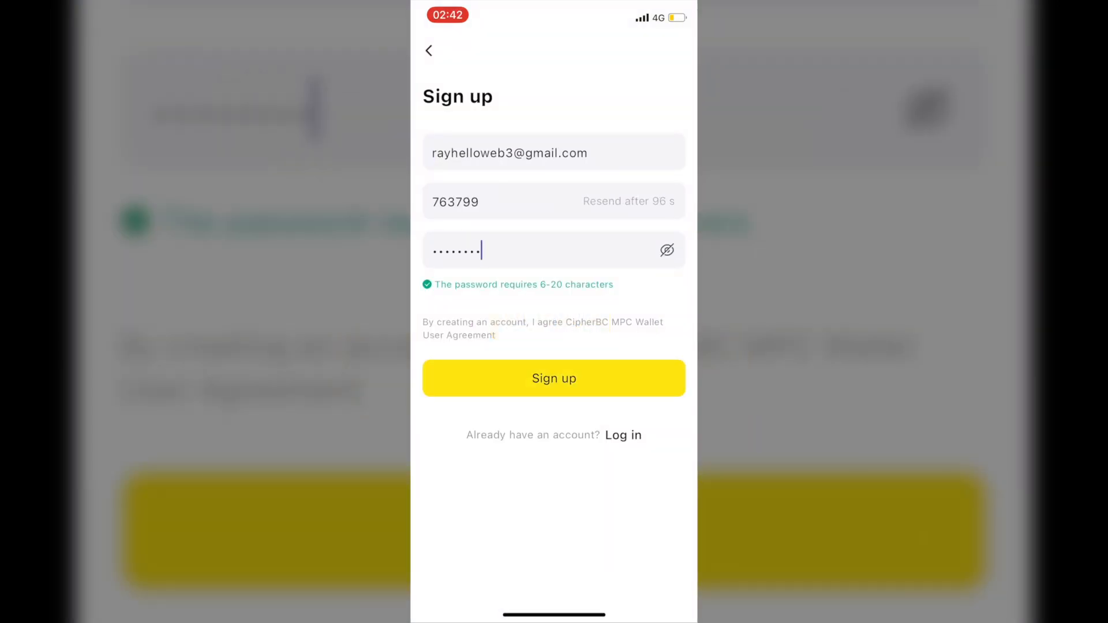
pyautogui.click(553, 379)
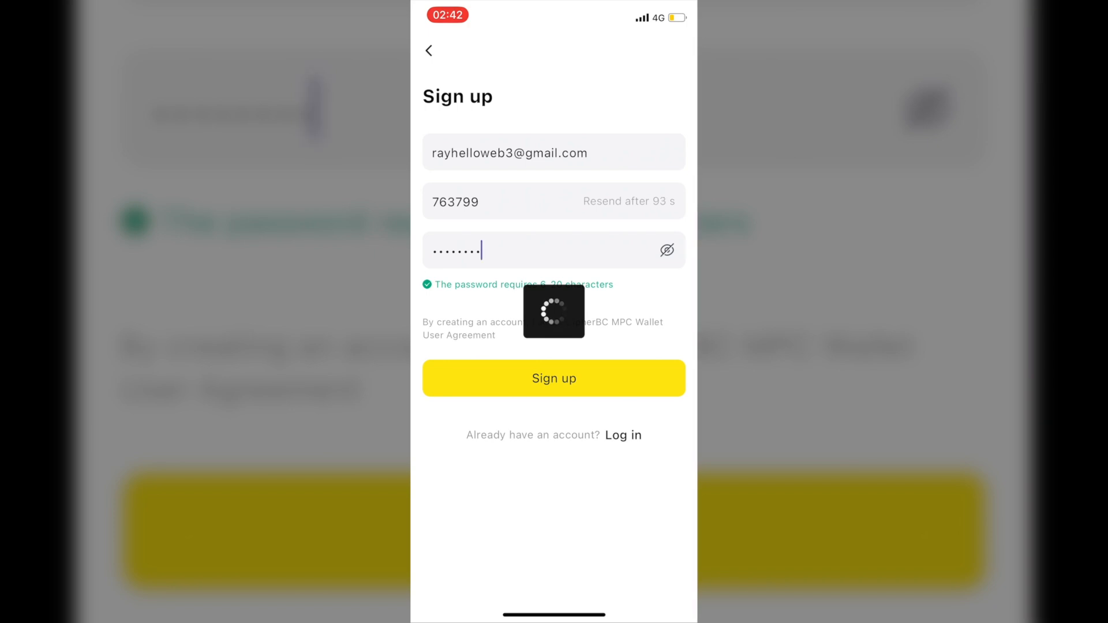
pyautogui.click(553, 379)
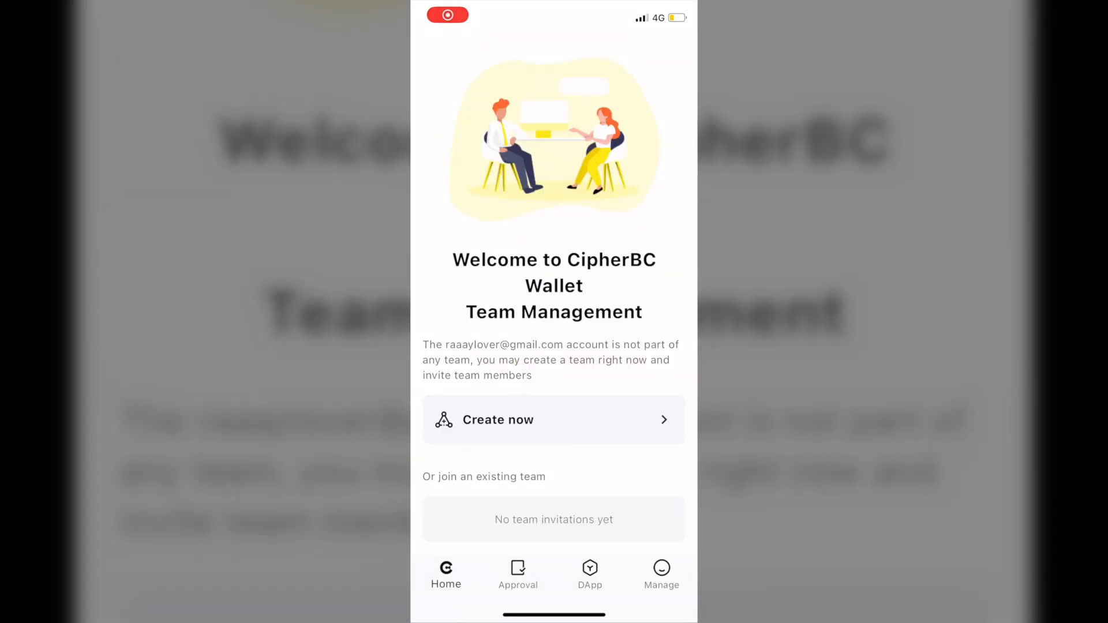
pyautogui.click(553, 420)
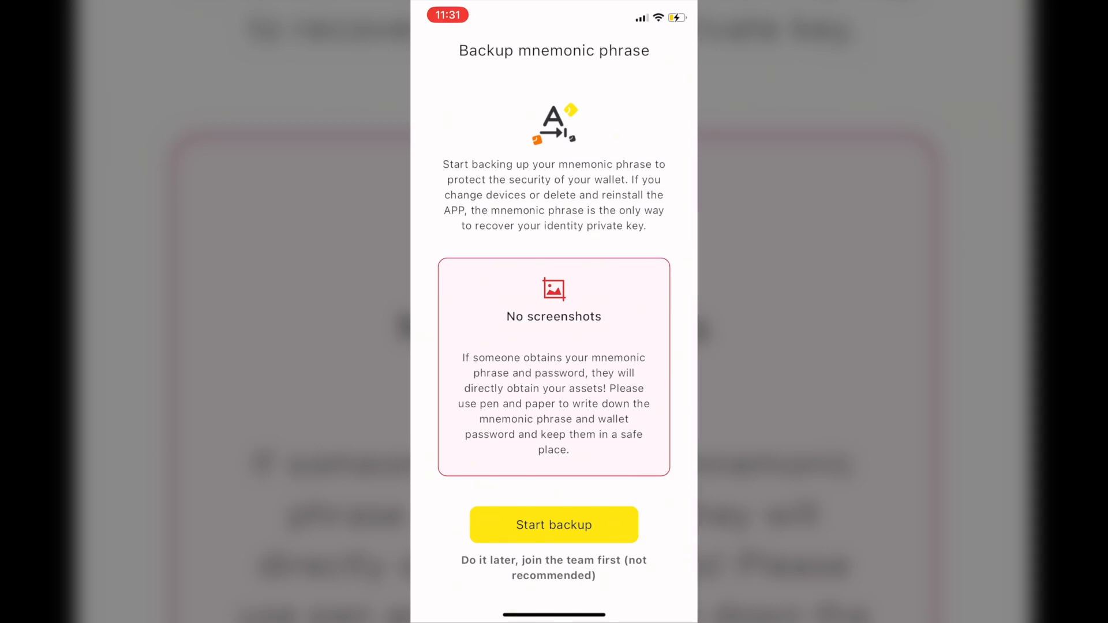
# Start the mnemonic phrase backup and proceed through it to Team1's home with Wallet 1 ($40) and Web3 wallet
pyautogui.click(553, 524)
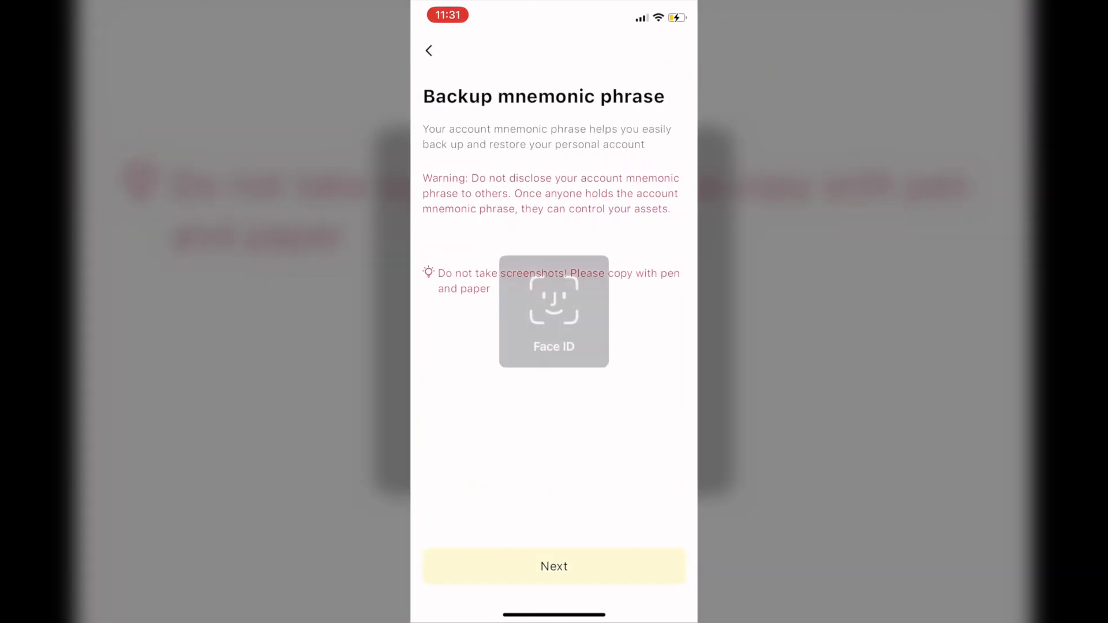
pyautogui.click(553, 566)
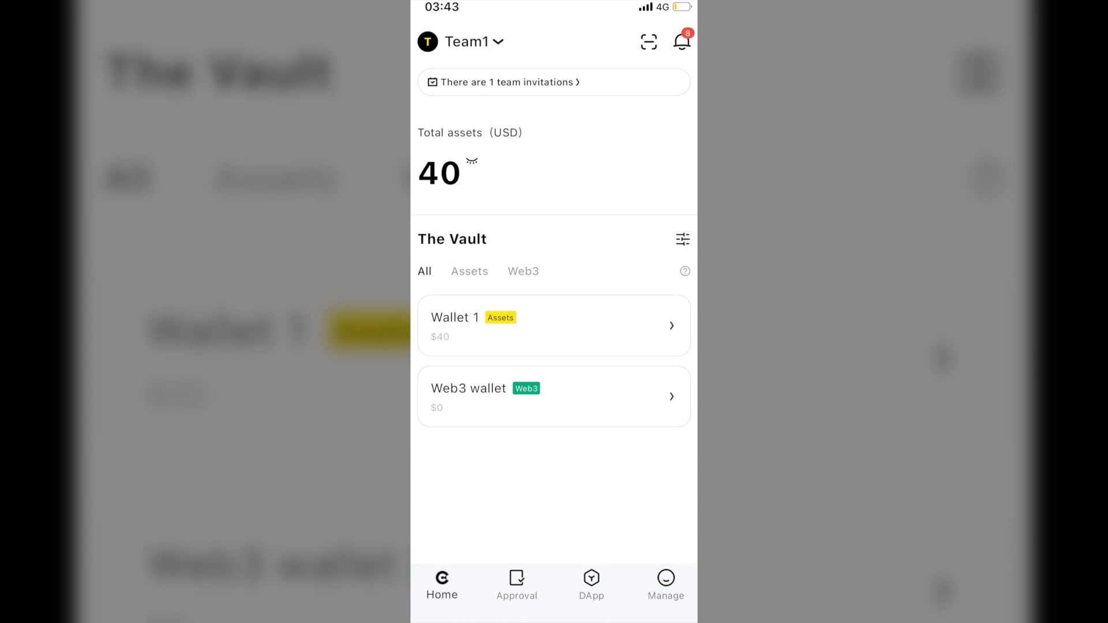
pyautogui.click(681, 42)
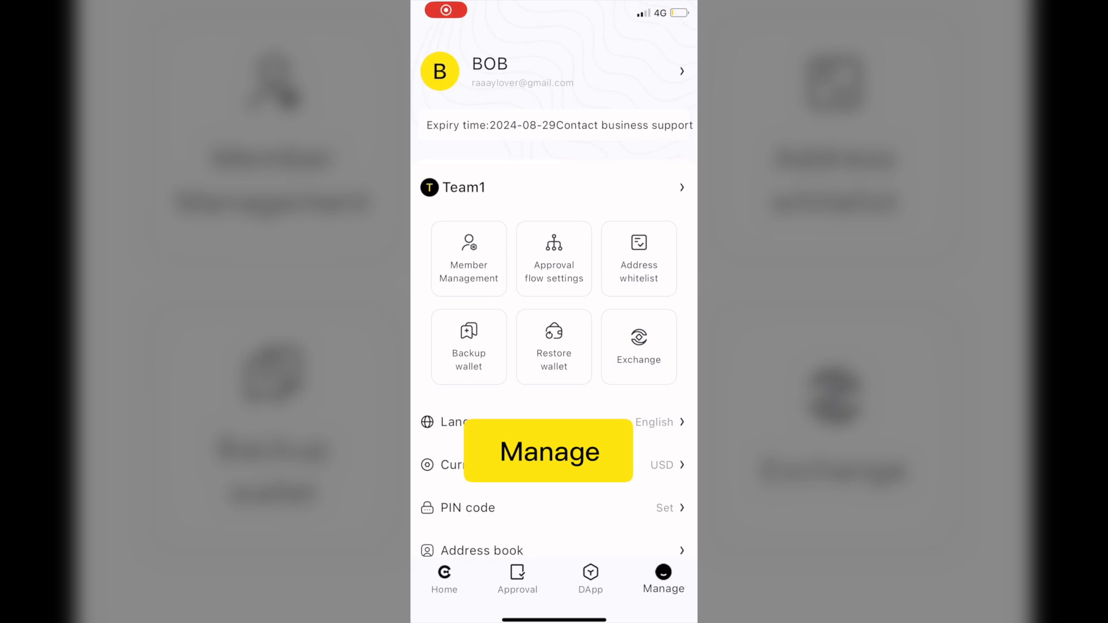
# View Team1's Invite members form with account, name and reason fields, then return to Manage
pyautogui.click(467, 259)
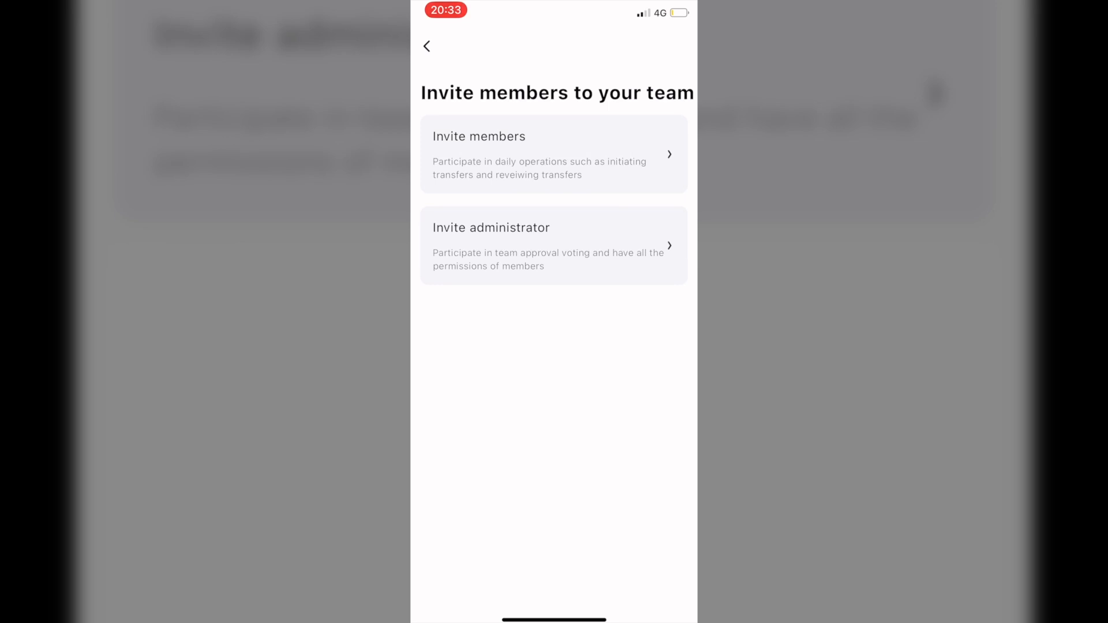
pyautogui.click(553, 153)
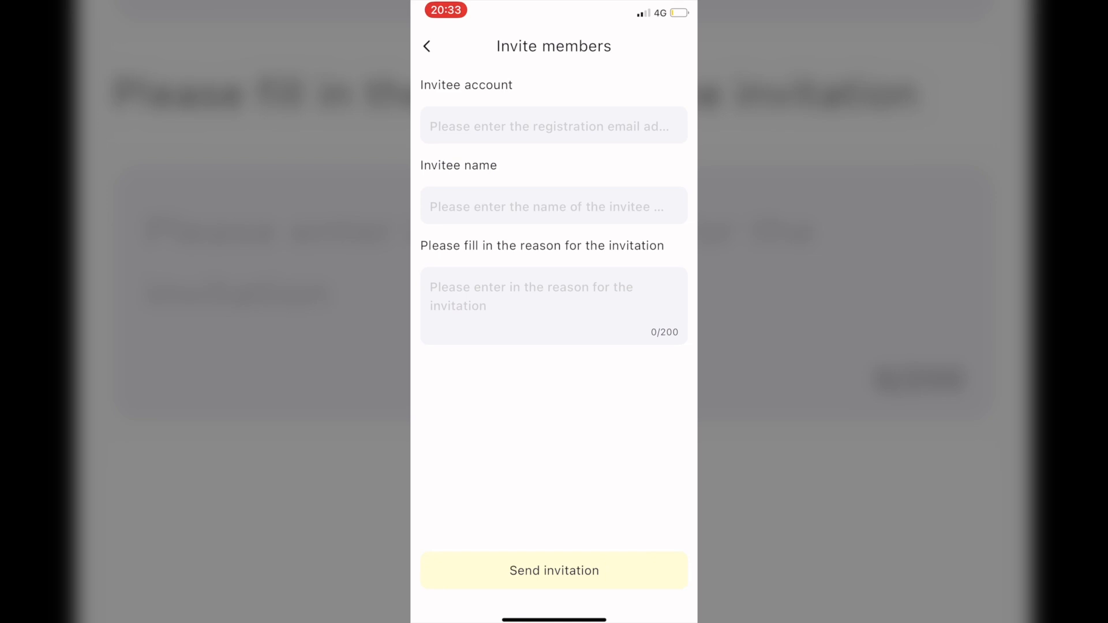
pyautogui.click(427, 46)
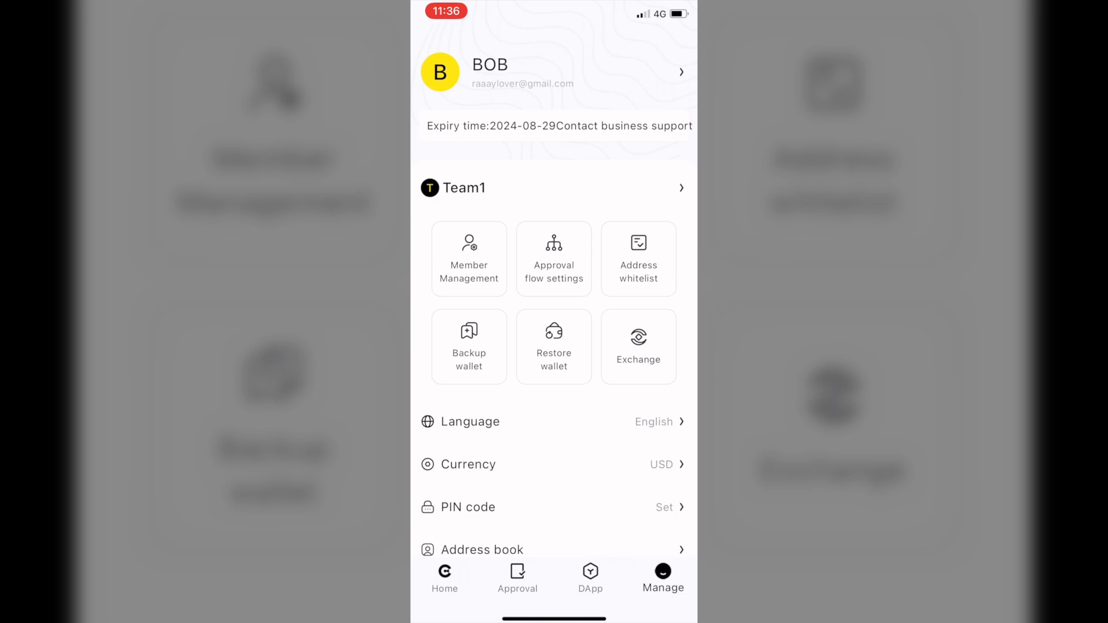
# Add an approval node with Alice as approver to Wallet 1's transaction approval flow and confirm it
pyautogui.click(554, 259)
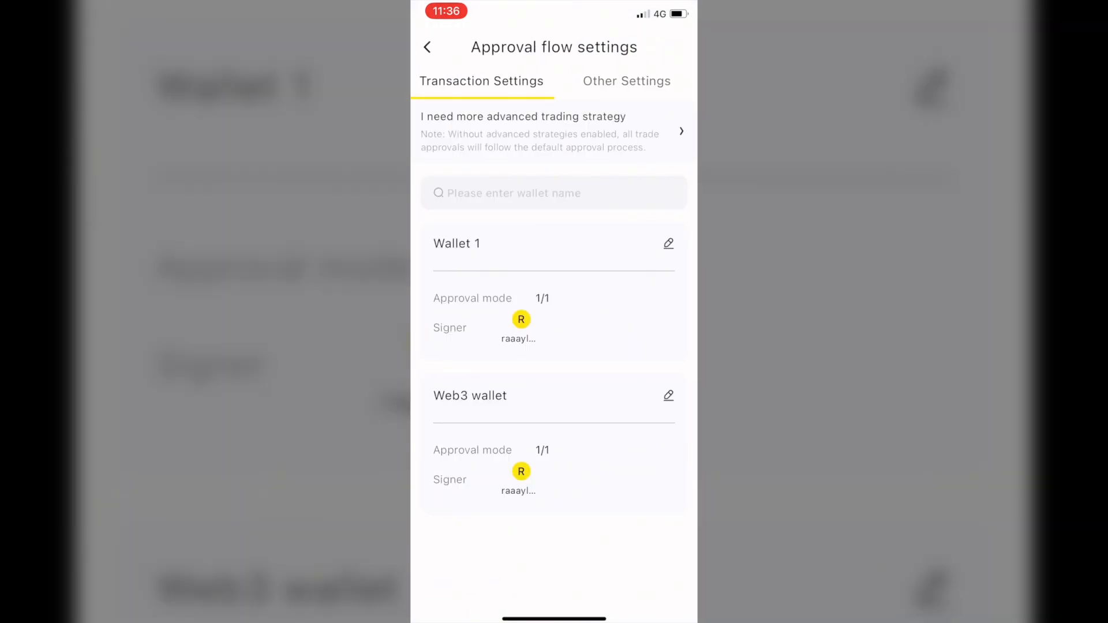
pyautogui.click(667, 244)
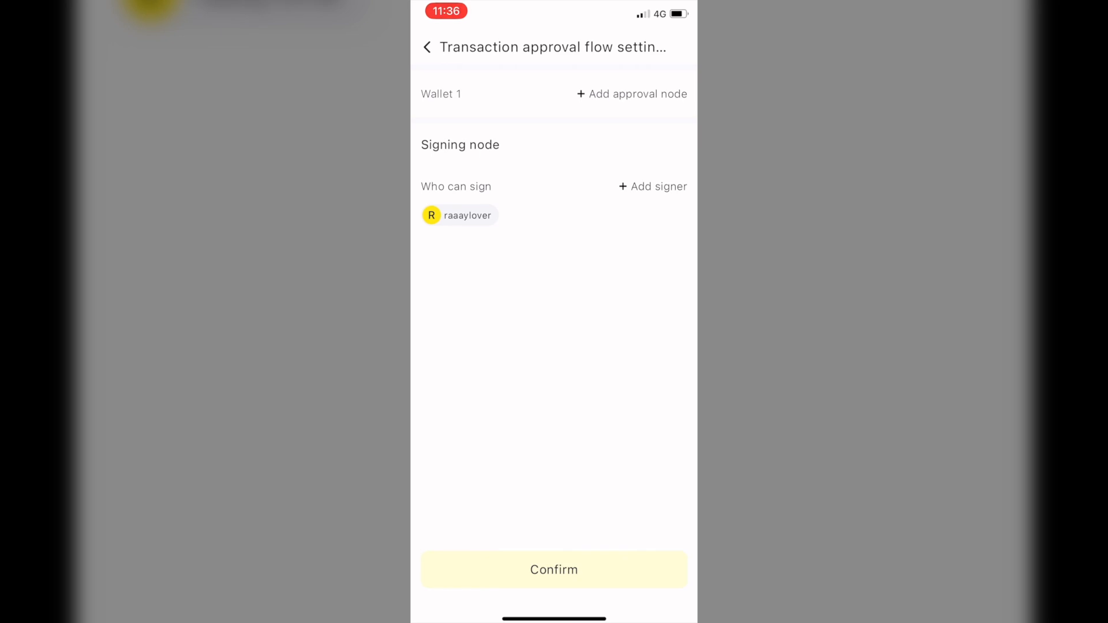
pyautogui.click(632, 94)
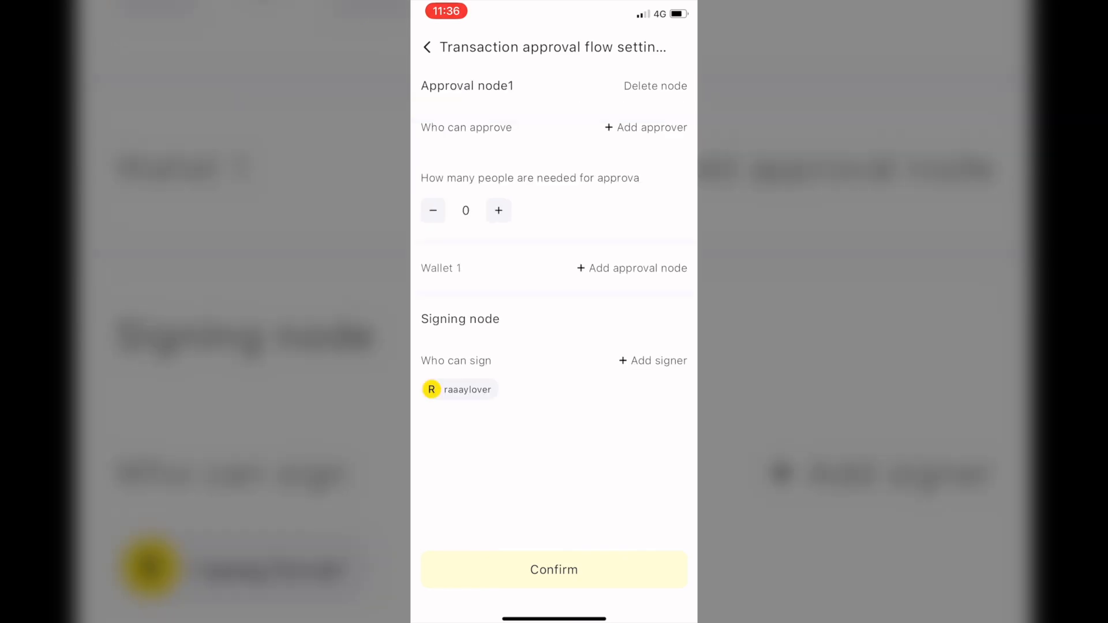
pyautogui.click(644, 127)
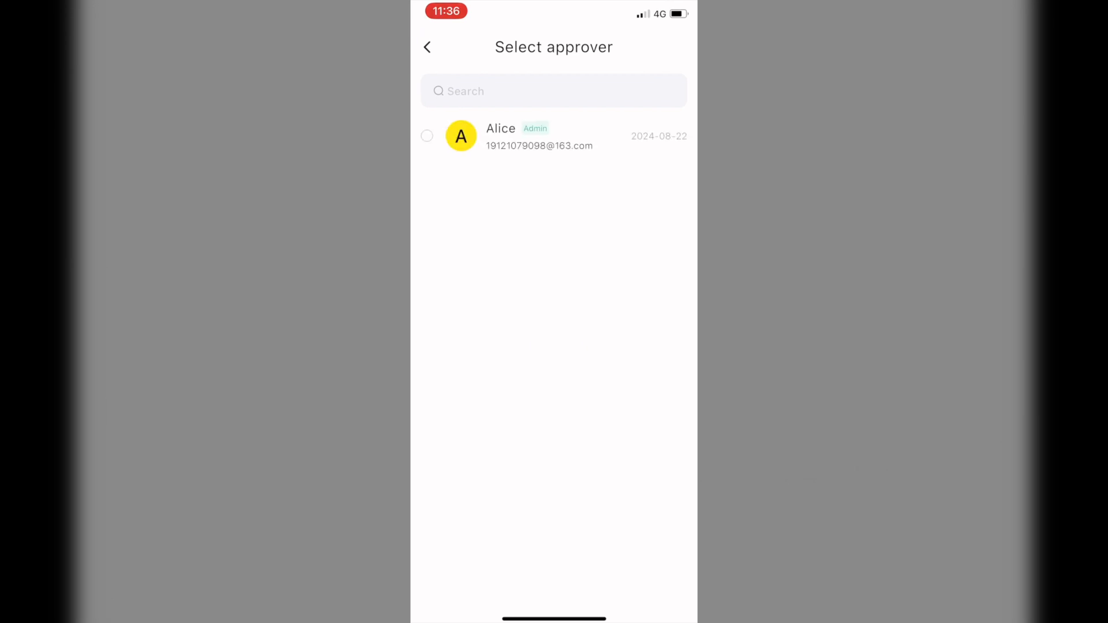
pyautogui.click(427, 137)
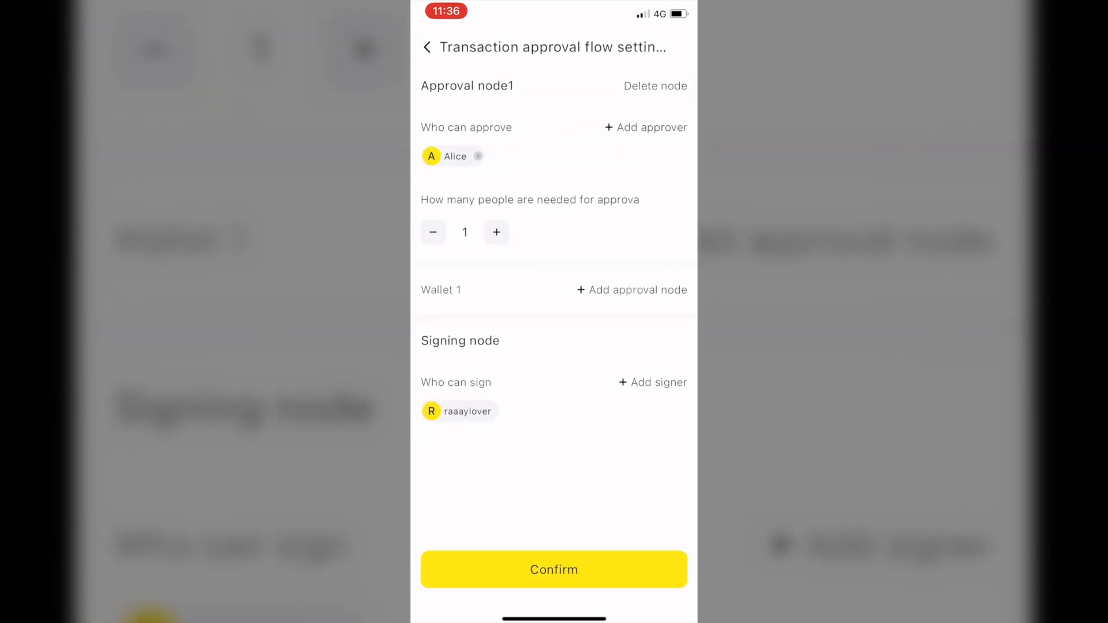
pyautogui.click(554, 569)
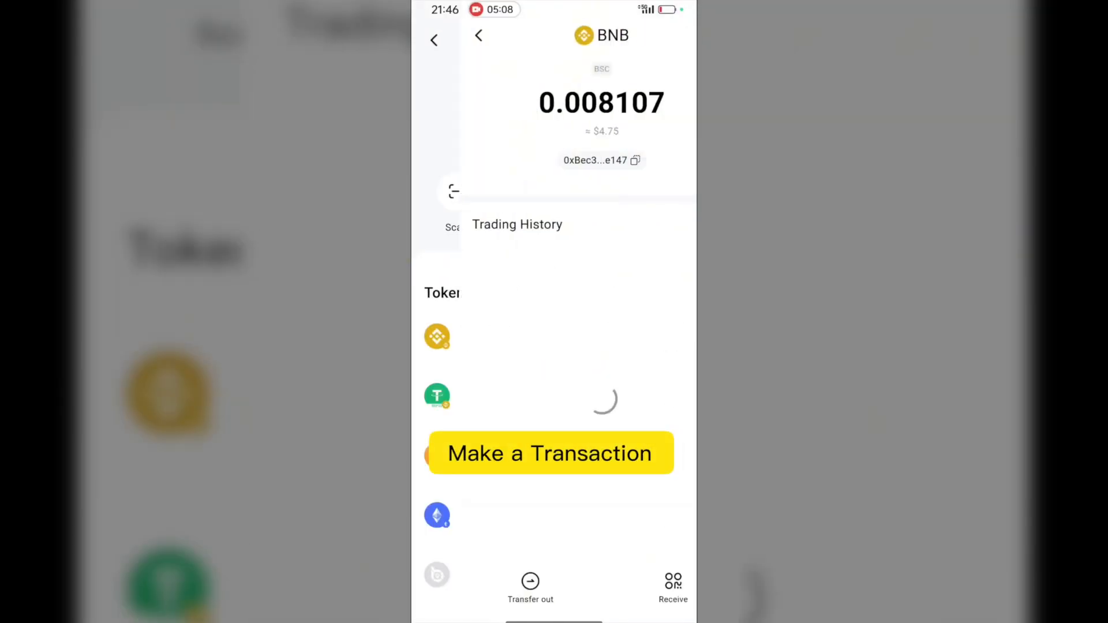
# Start a BNB transfer out to the checked address, then view the Add address form and processed approvals
pyautogui.click(549, 453)
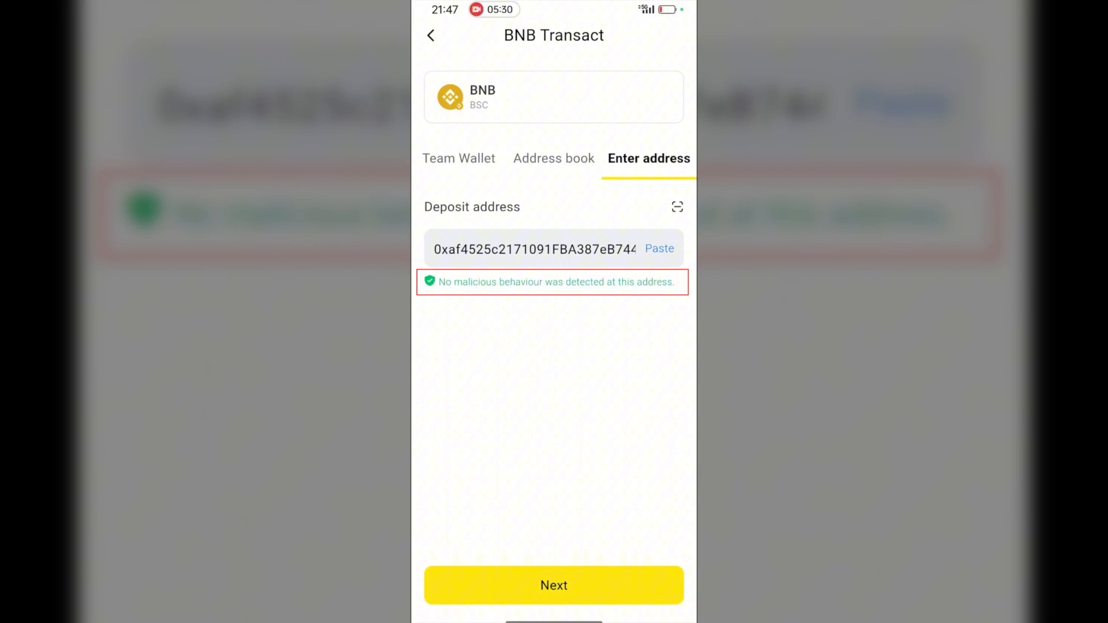
pyautogui.click(553, 585)
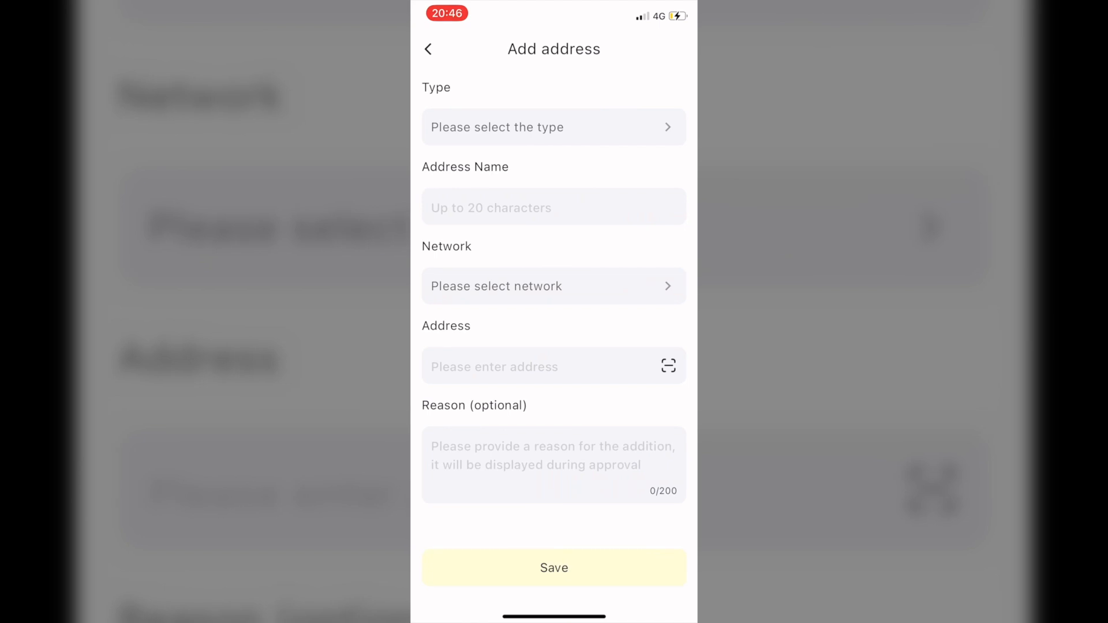
pyautogui.click(553, 127)
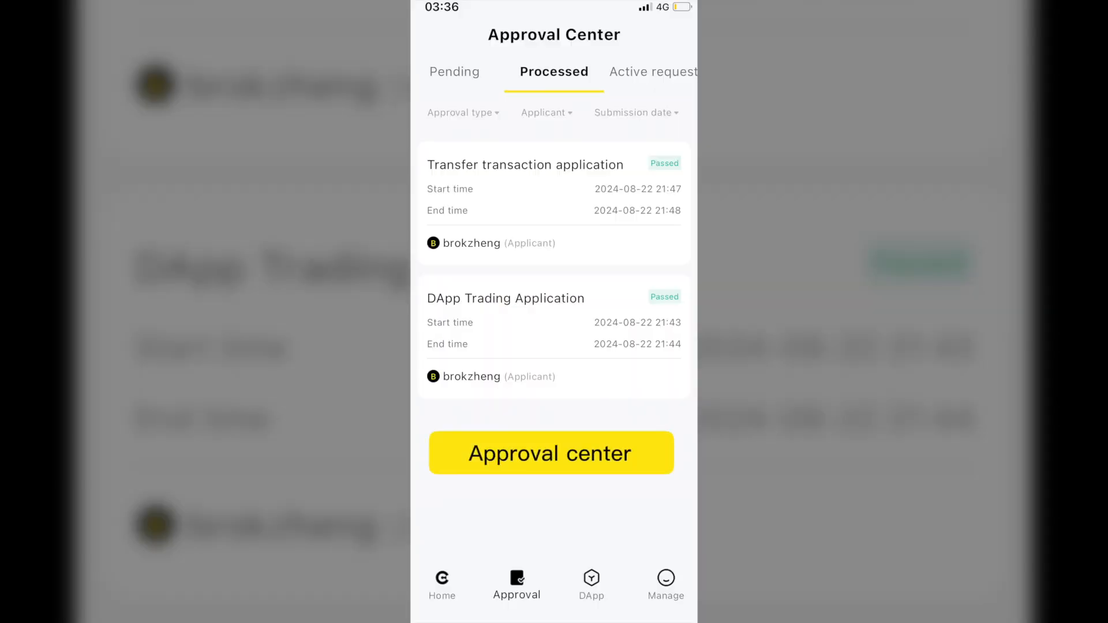
# Connect the BSC team wallet to Uniswap from popular DApps and confirm the DApp Connection request
pyautogui.click(552, 453)
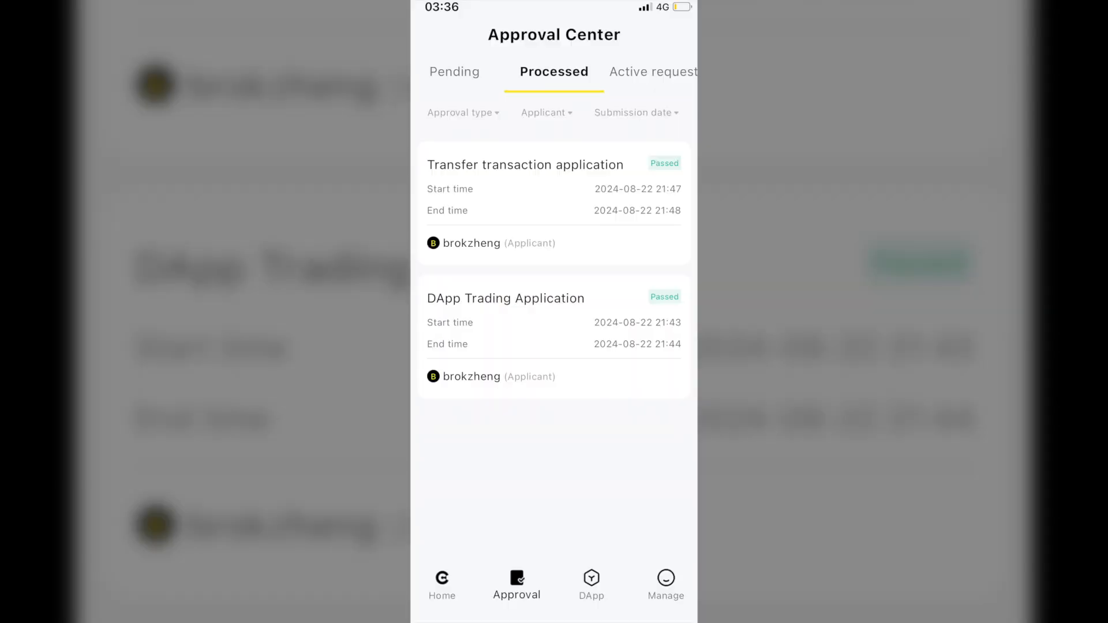
pyautogui.click(665, 585)
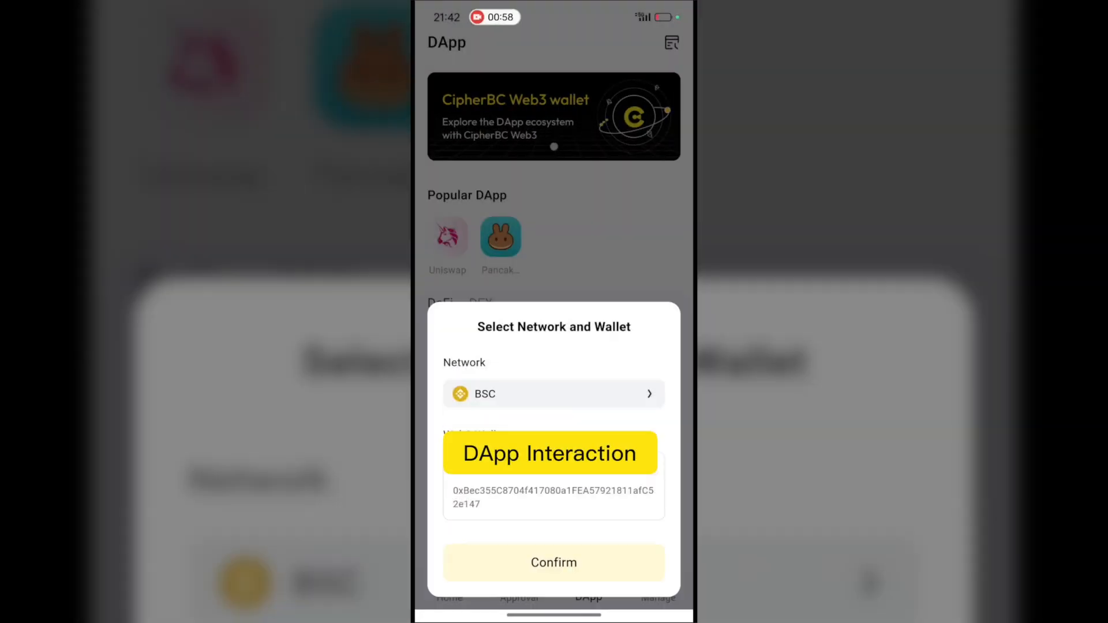
pyautogui.click(553, 562)
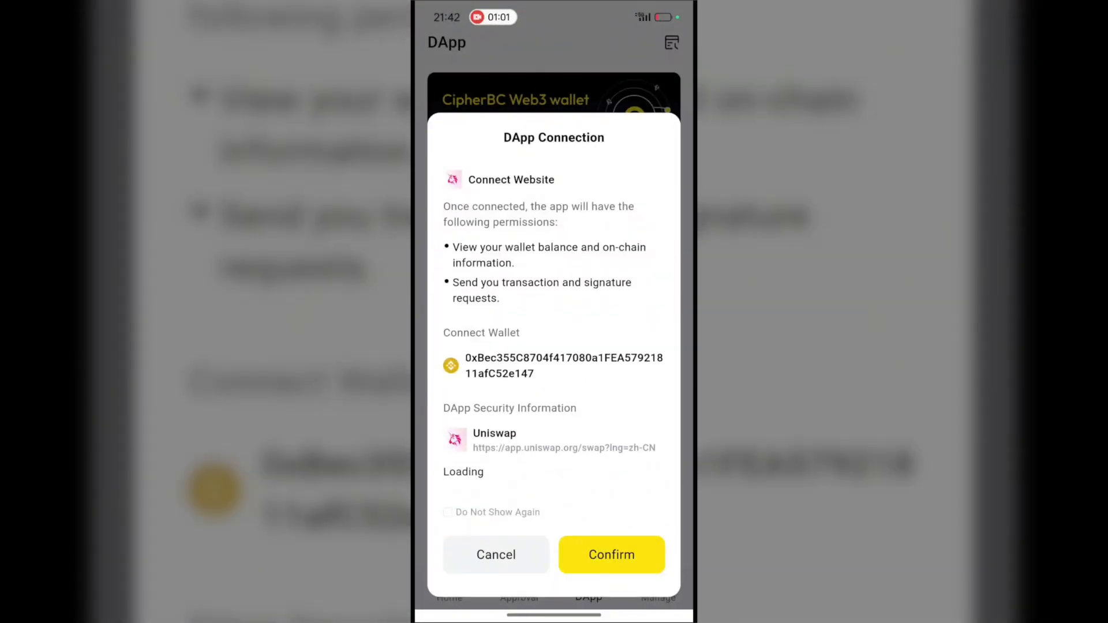
pyautogui.click(611, 556)
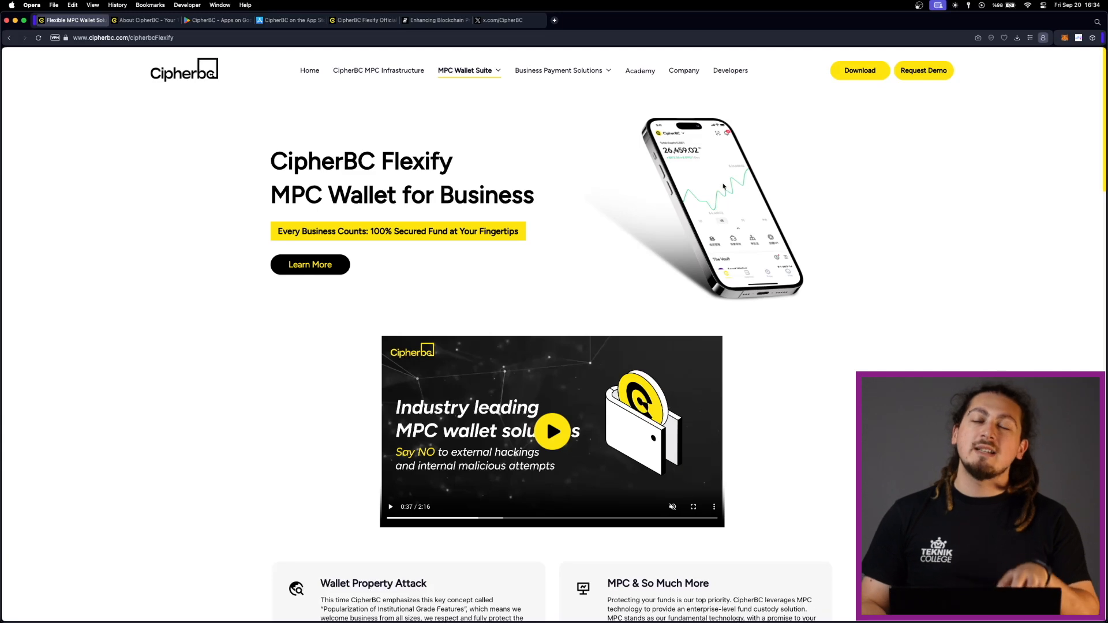
# Visit the MPC Infrastructure page, the About CipherBC page's Q&A, then switch to CipherBC's X profile
pyautogui.click(465, 70)
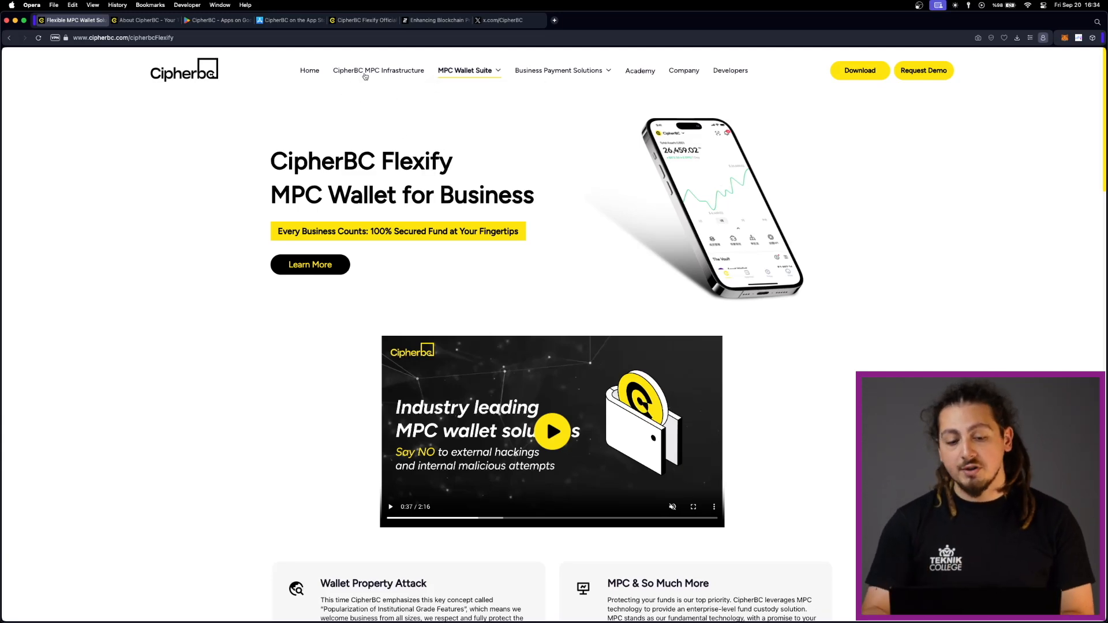
pyautogui.click(379, 71)
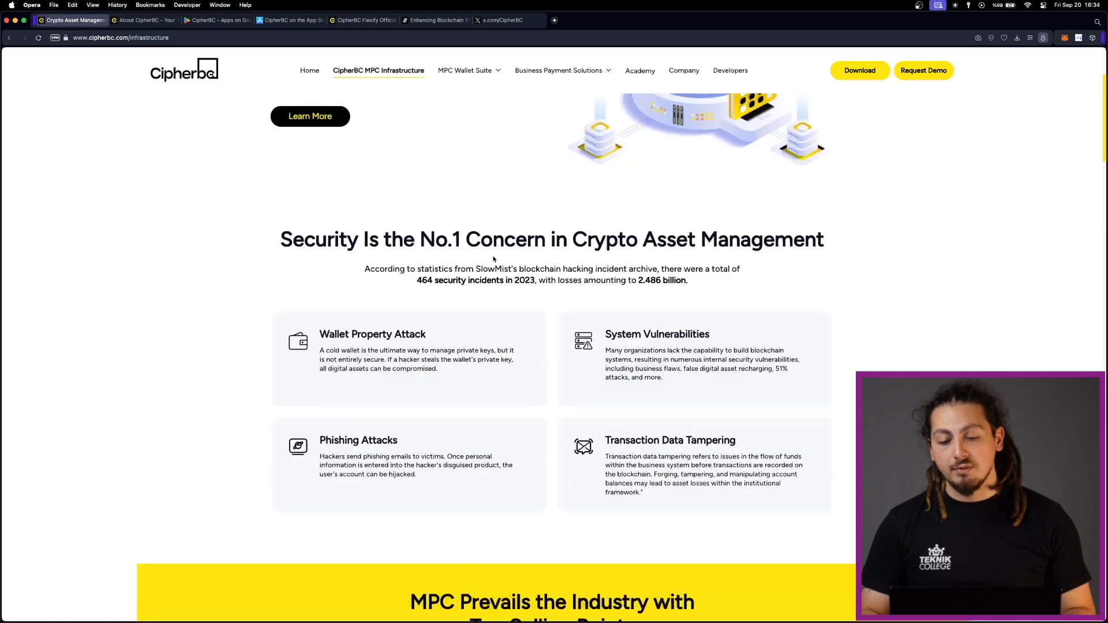
pyautogui.click(684, 70)
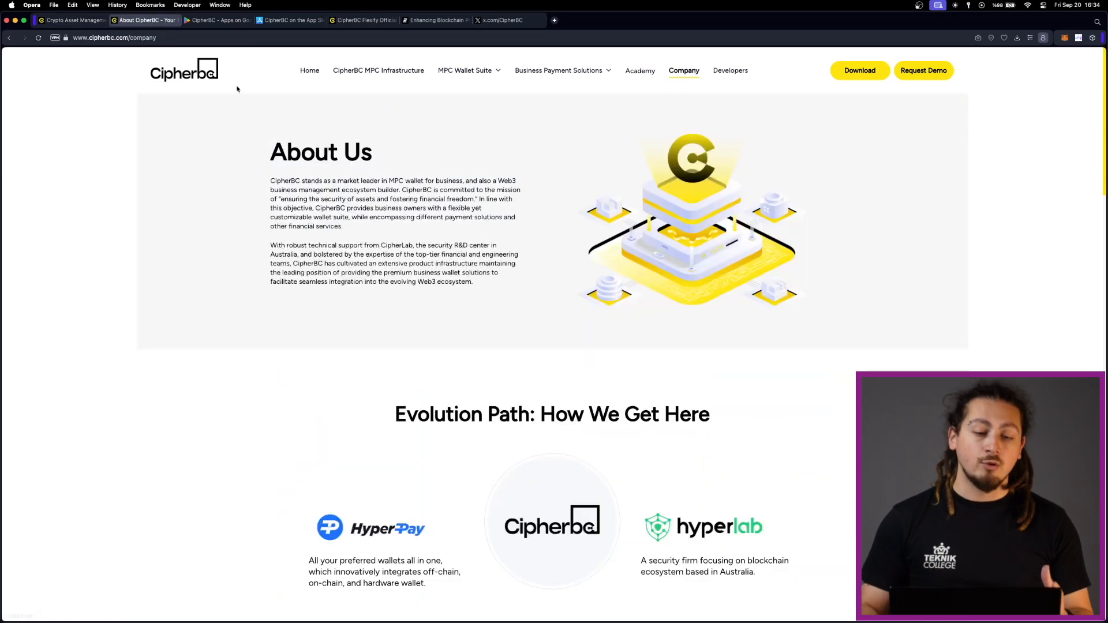
pyautogui.moveTo(449, 218)
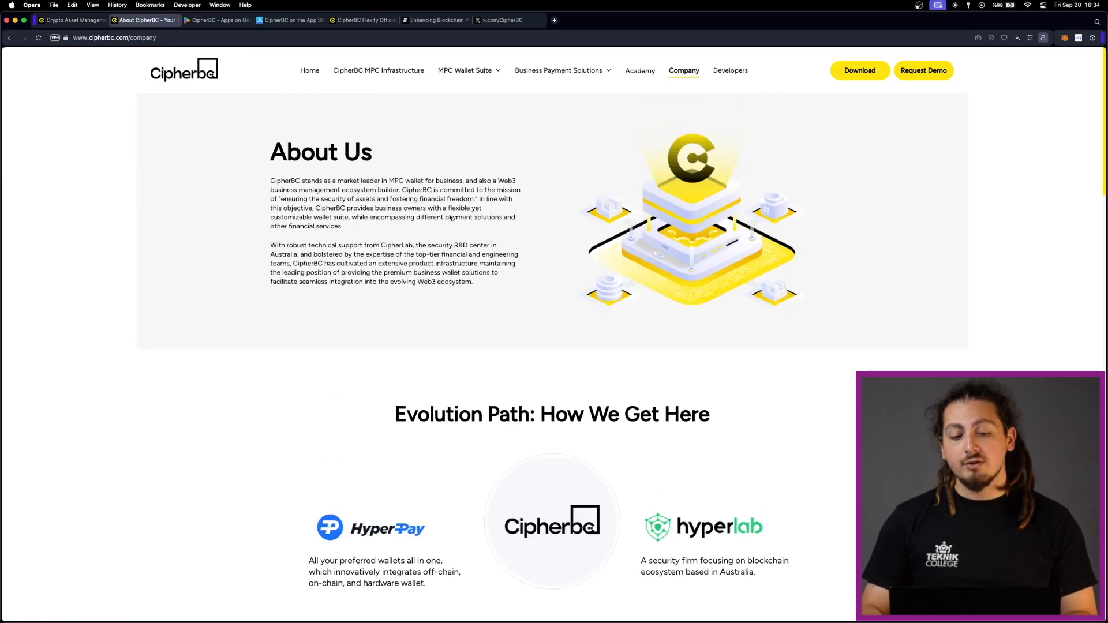
pyautogui.scroll(-3)
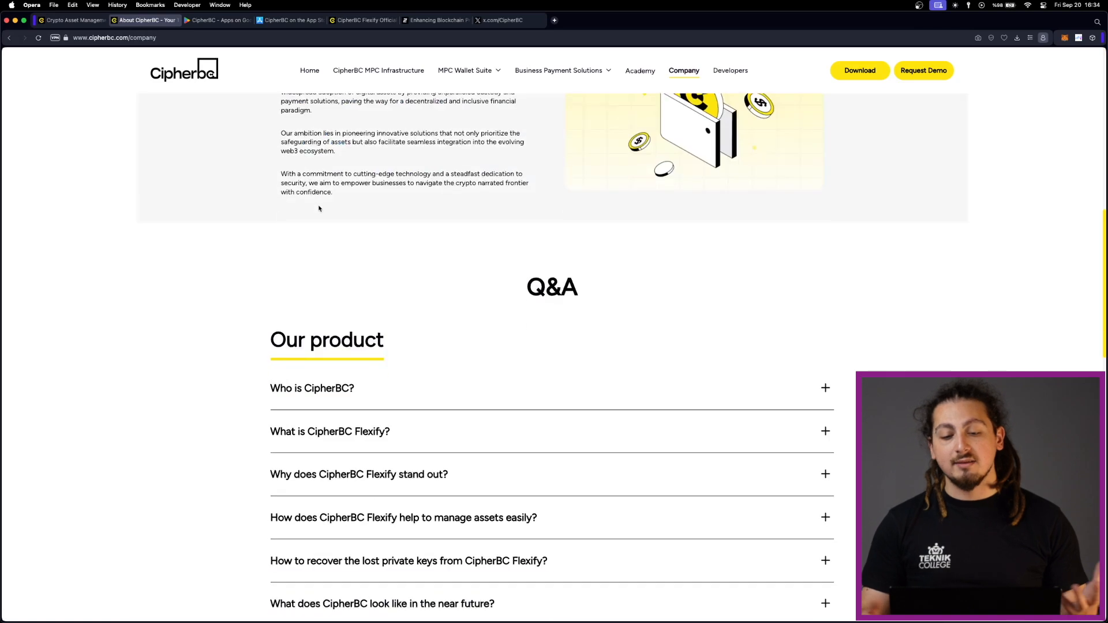
pyautogui.click(508, 20)
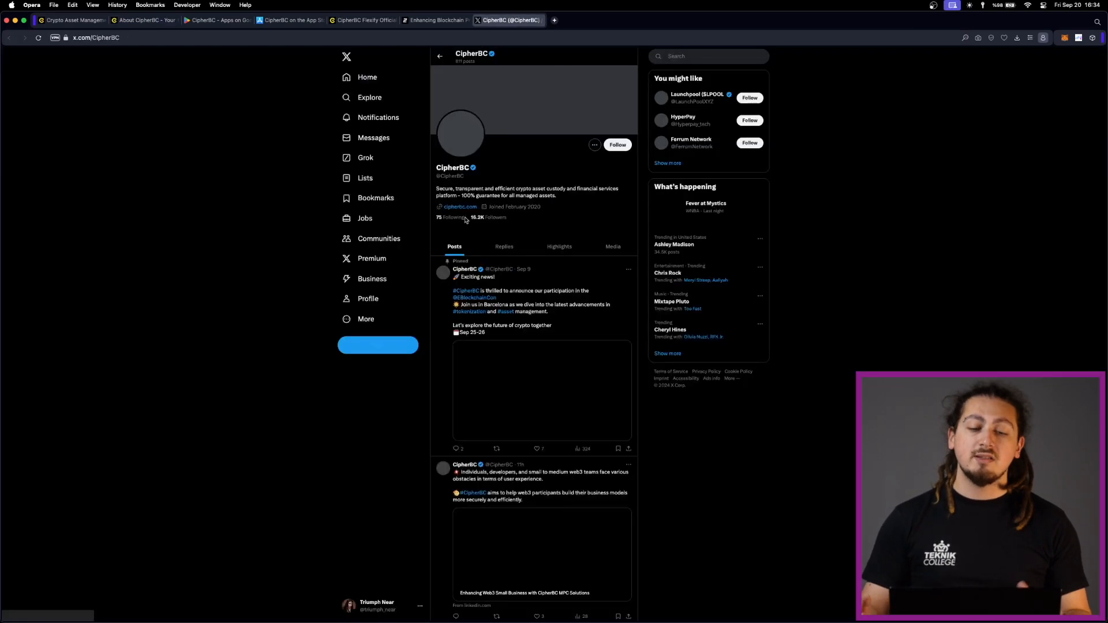
# View the pinned post's convention announcement image full-size, then return to CipherBC's profile
pyautogui.click(541, 389)
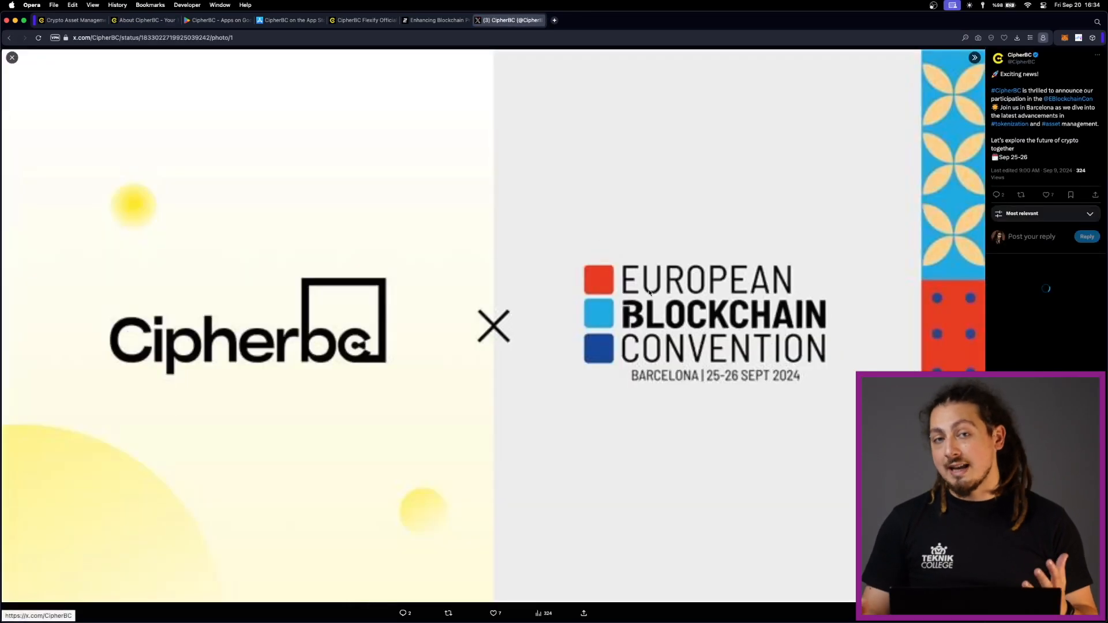
pyautogui.click(11, 58)
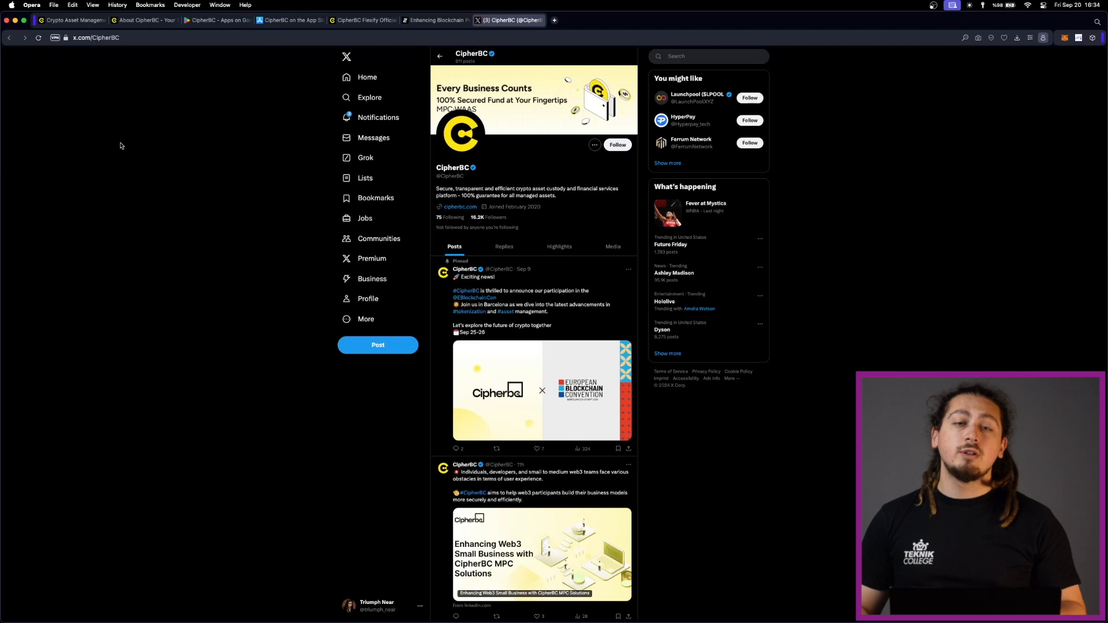
pyautogui.moveTo(330, 122)
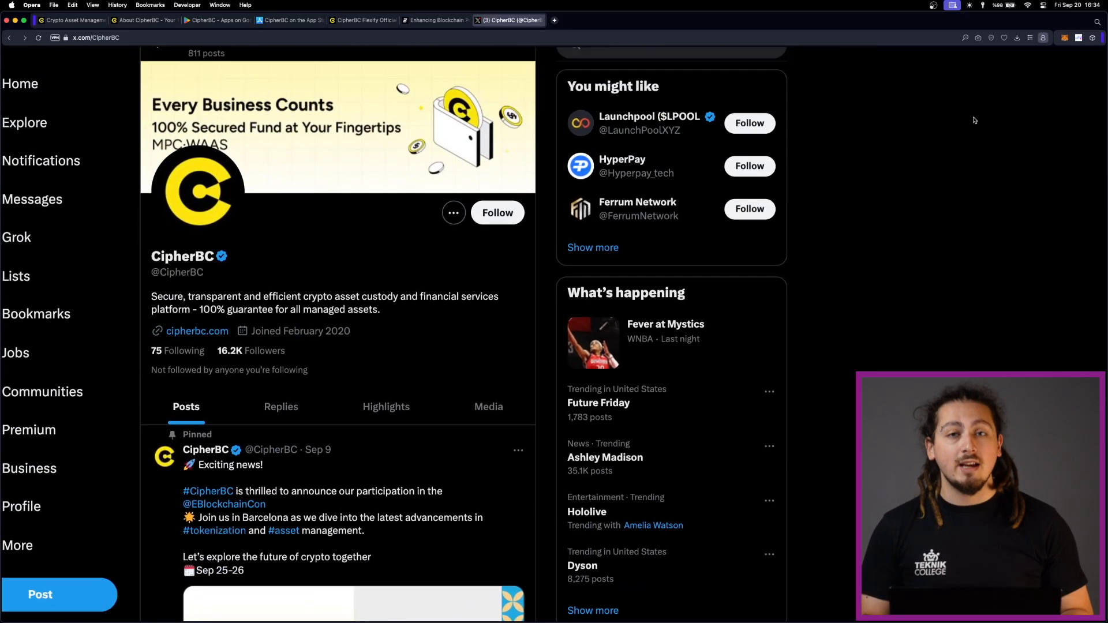
pyautogui.scroll(-3)
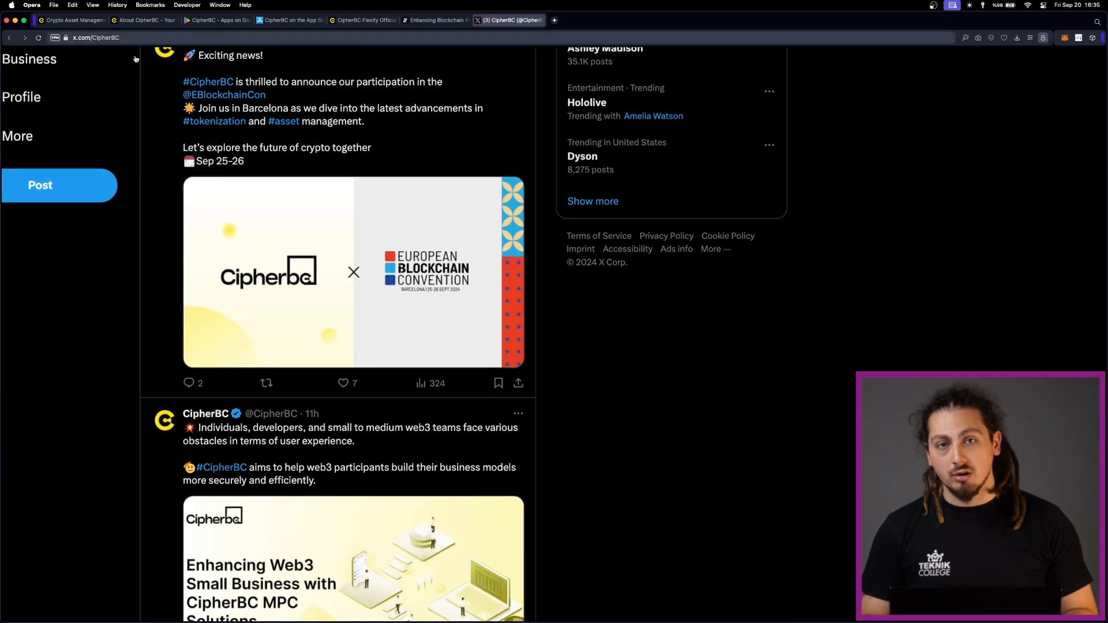
pyautogui.scroll(-3)
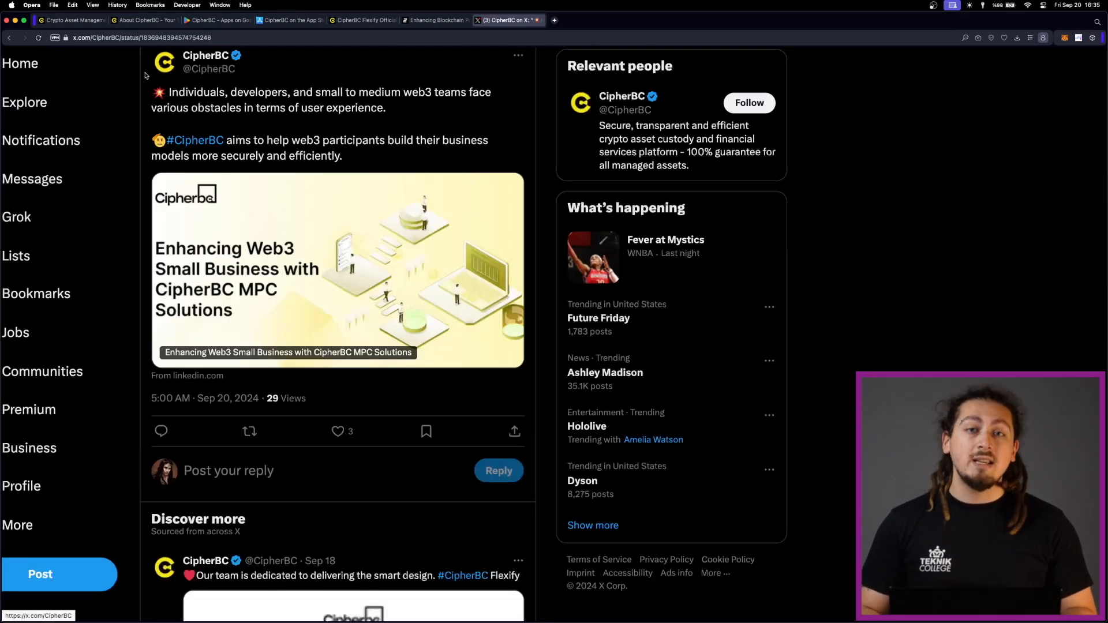
pyautogui.click(206, 55)
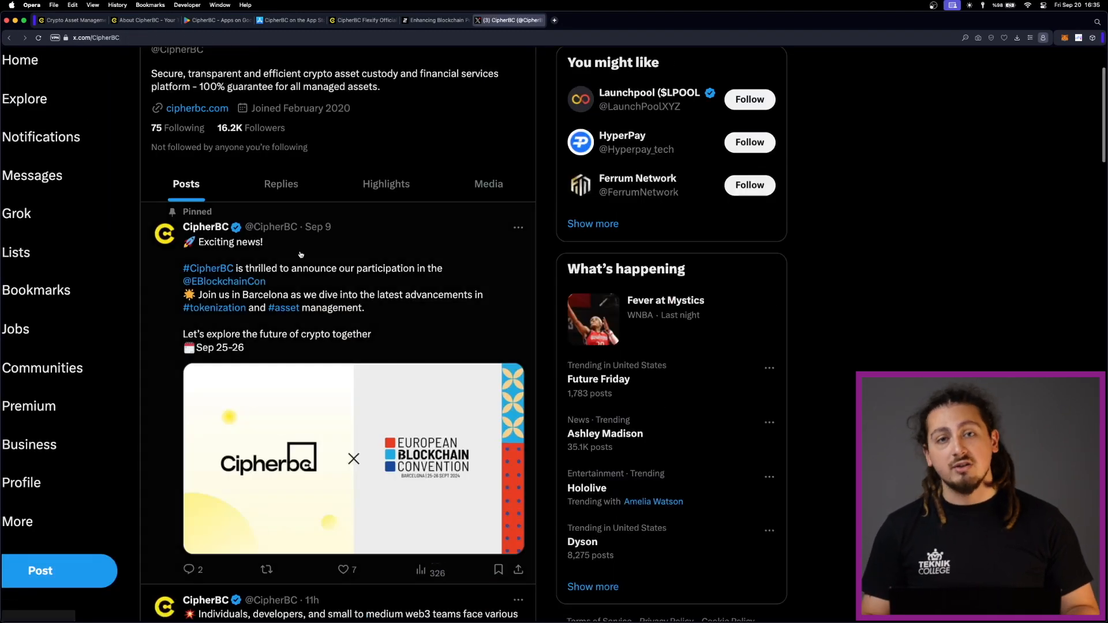
# Browse CipherBC's posts down to the Flexify handbook post, then bring up the Google Play listing
pyautogui.scroll(-3)
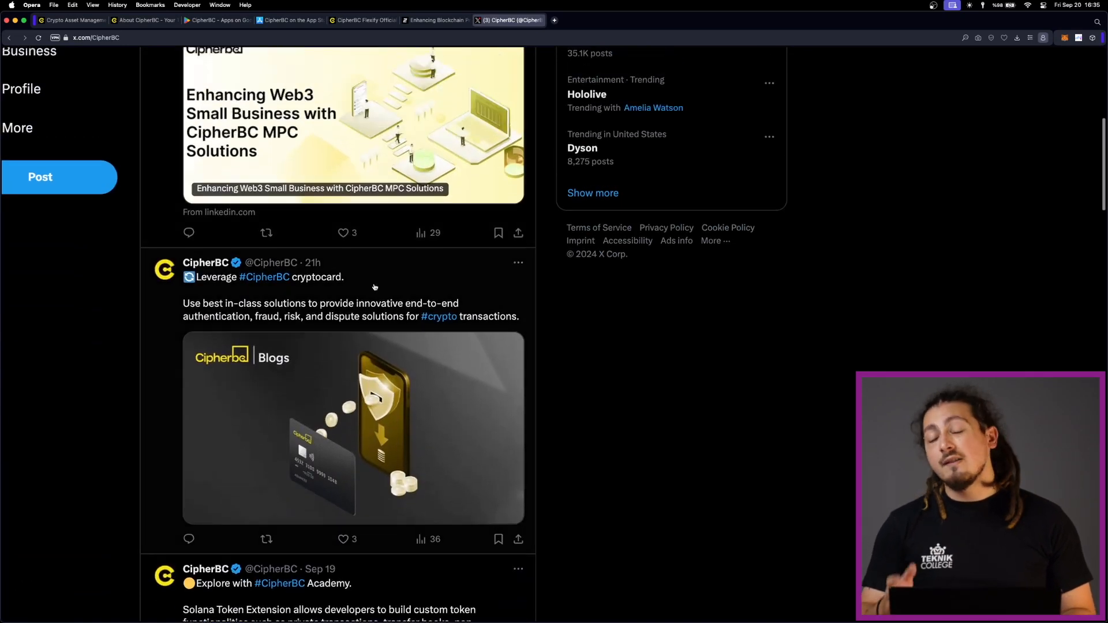
pyautogui.scroll(-3)
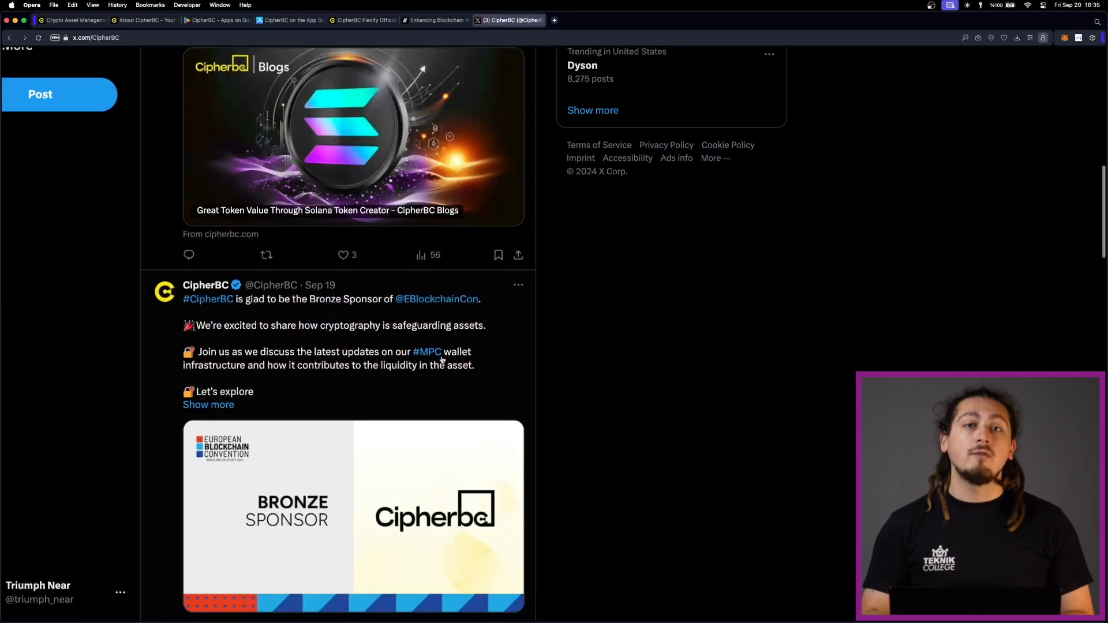
pyautogui.scroll(-3)
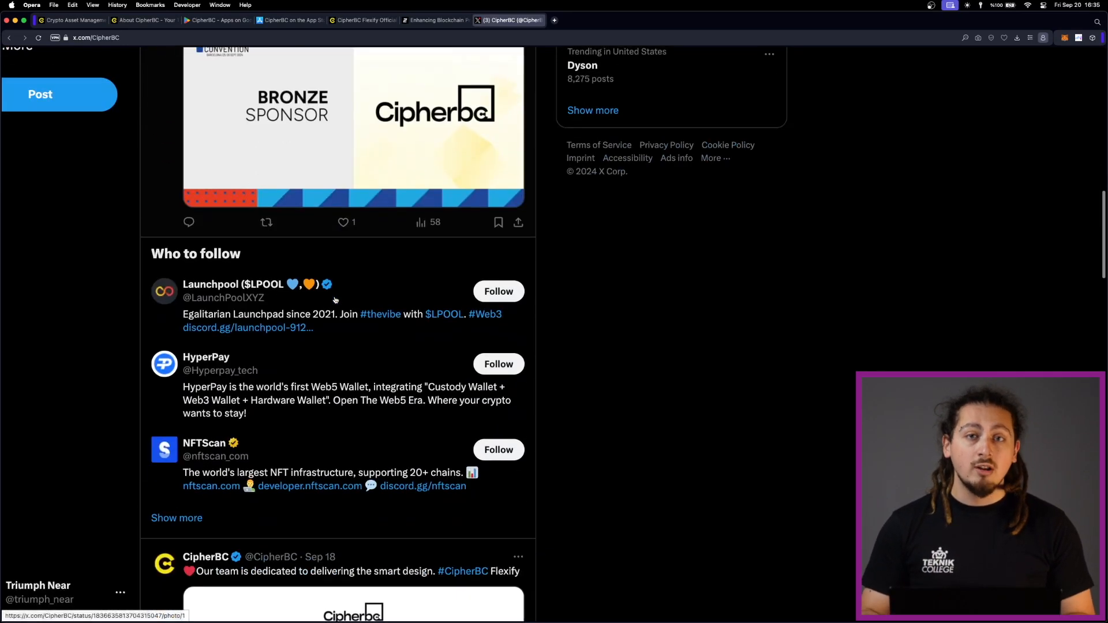
pyautogui.scroll(-3)
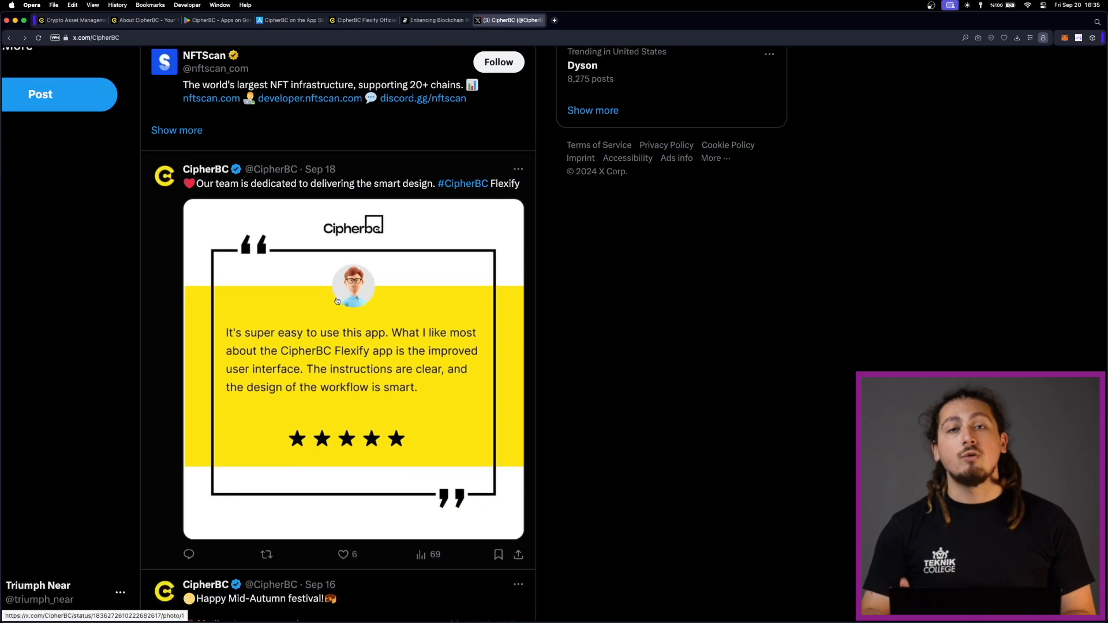
pyautogui.scroll(-3)
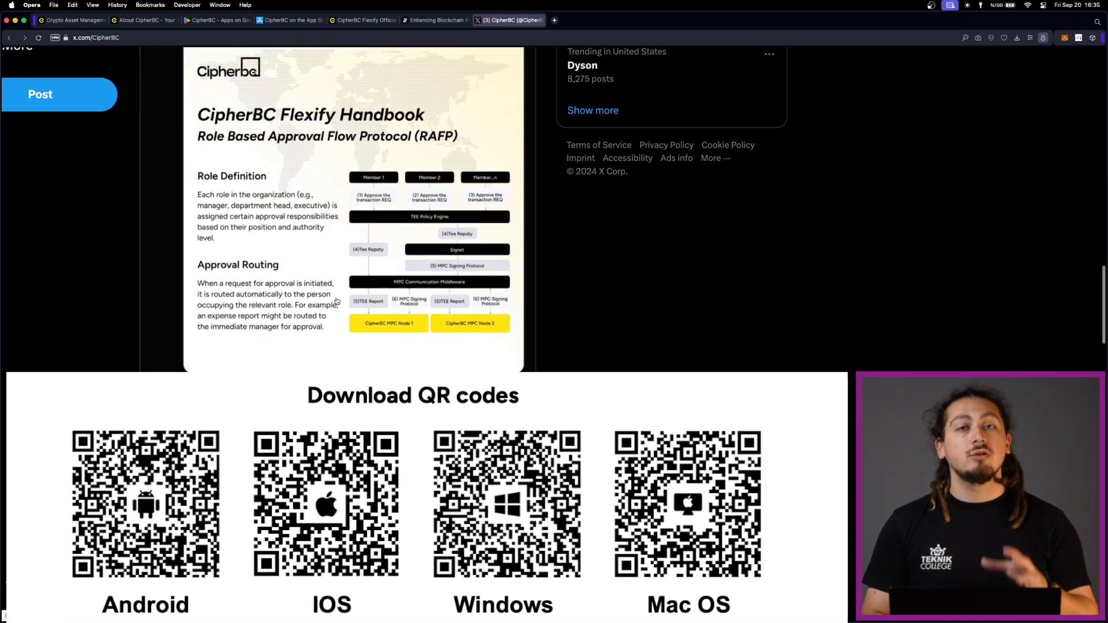
pyautogui.scroll(3)
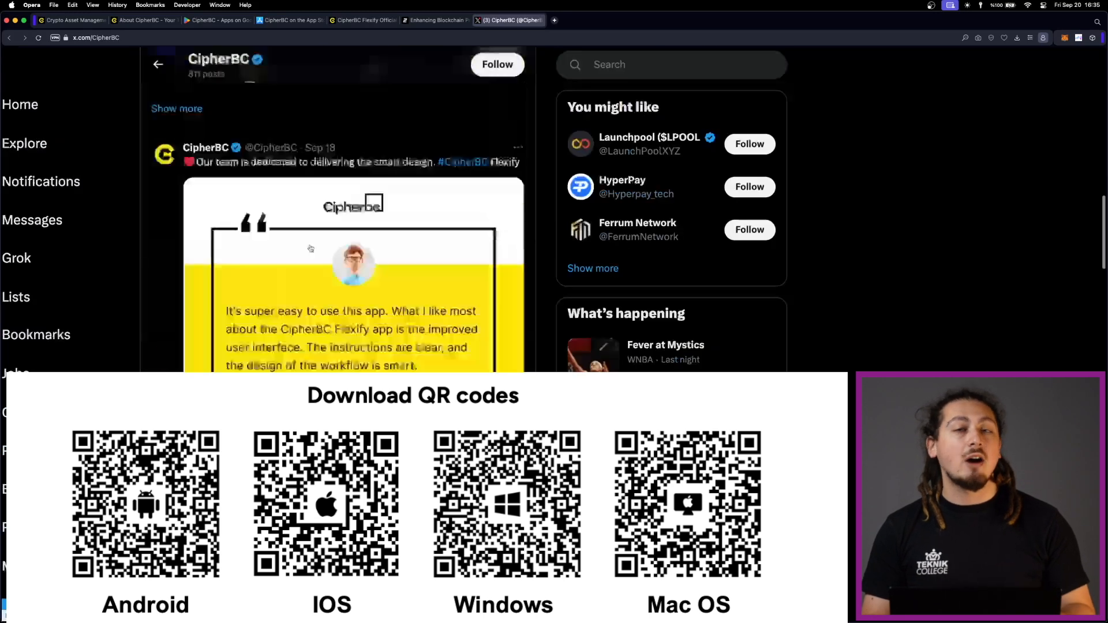
pyautogui.click(217, 20)
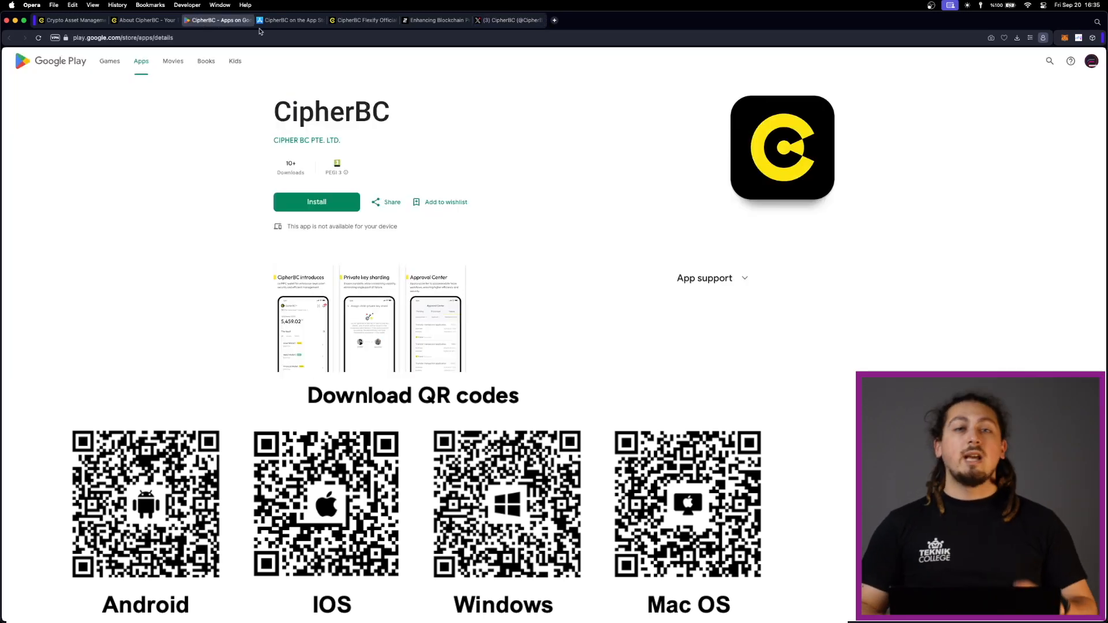
# View CipherBC's App Store listing, then return to the X profile and its pinned convention post
pyautogui.click(290, 20)
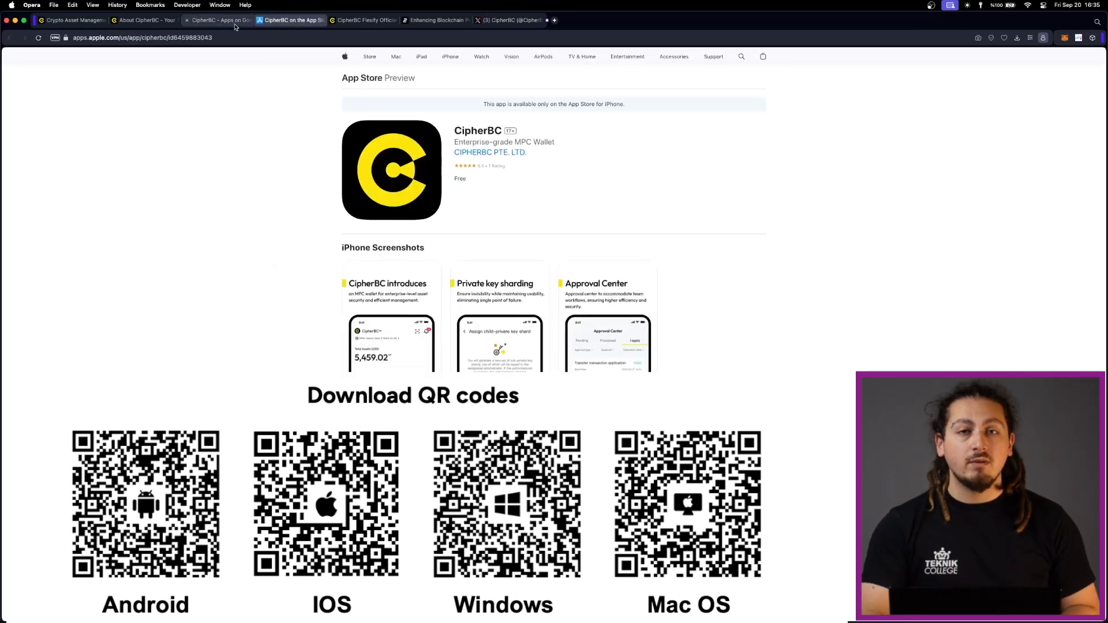
pyautogui.click(509, 19)
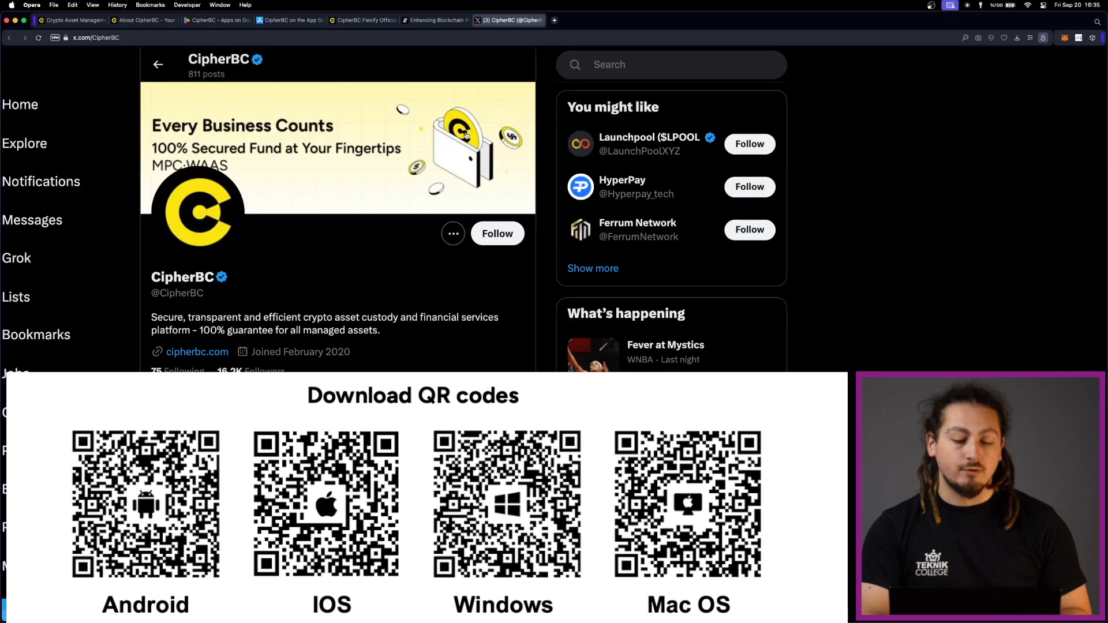
pyautogui.scroll(-3)
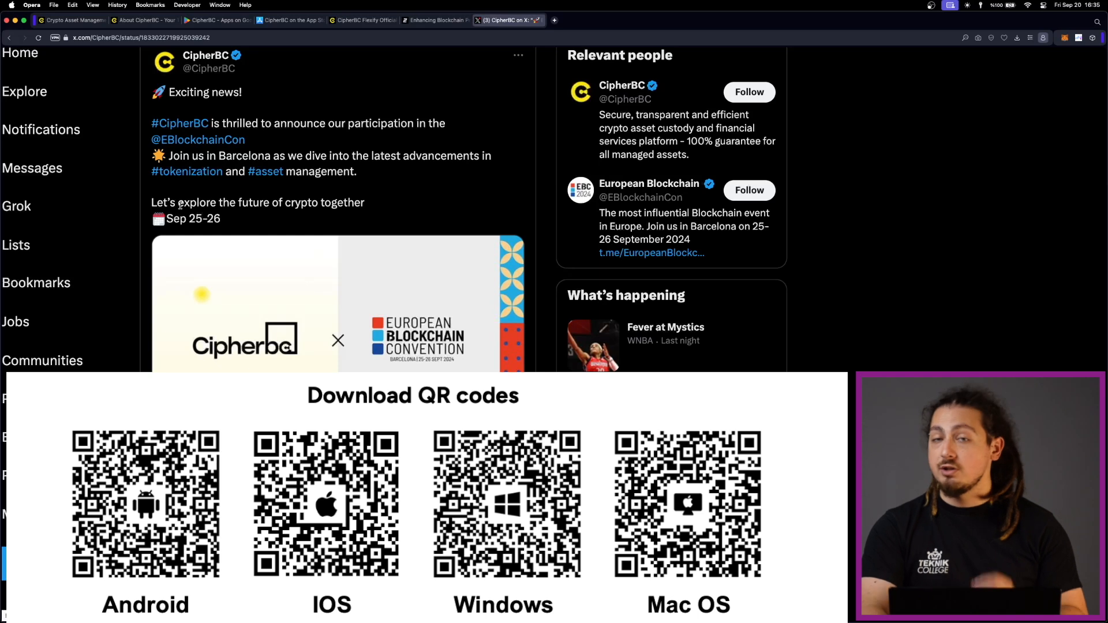
pyautogui.scroll(3)
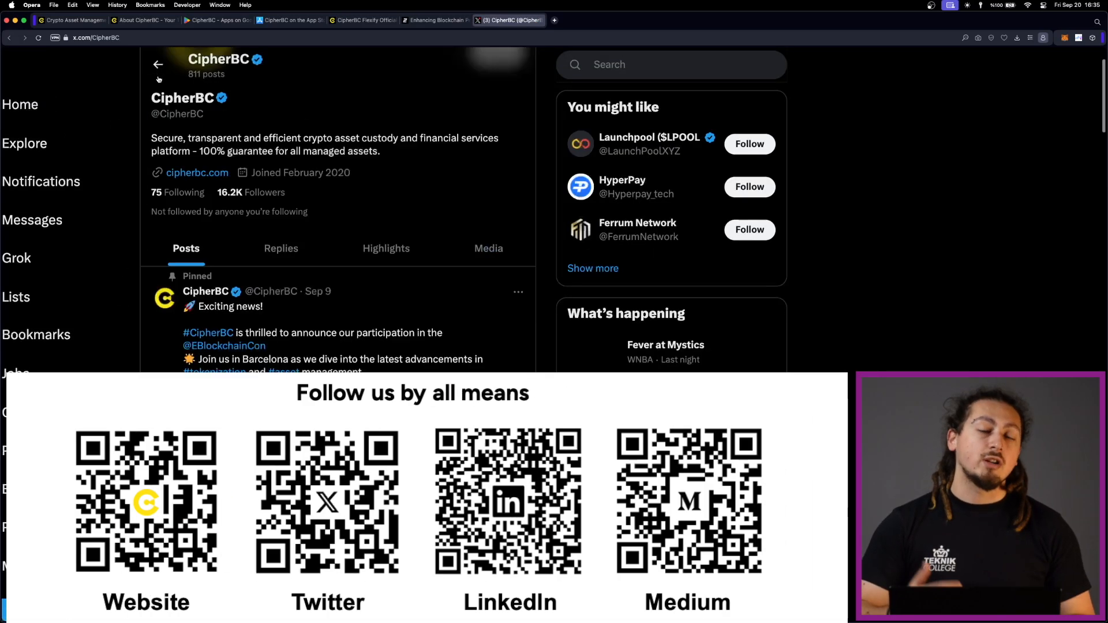
# Browse down CipherBC's feed and back up to the top of the profile
pyautogui.scroll(-3)
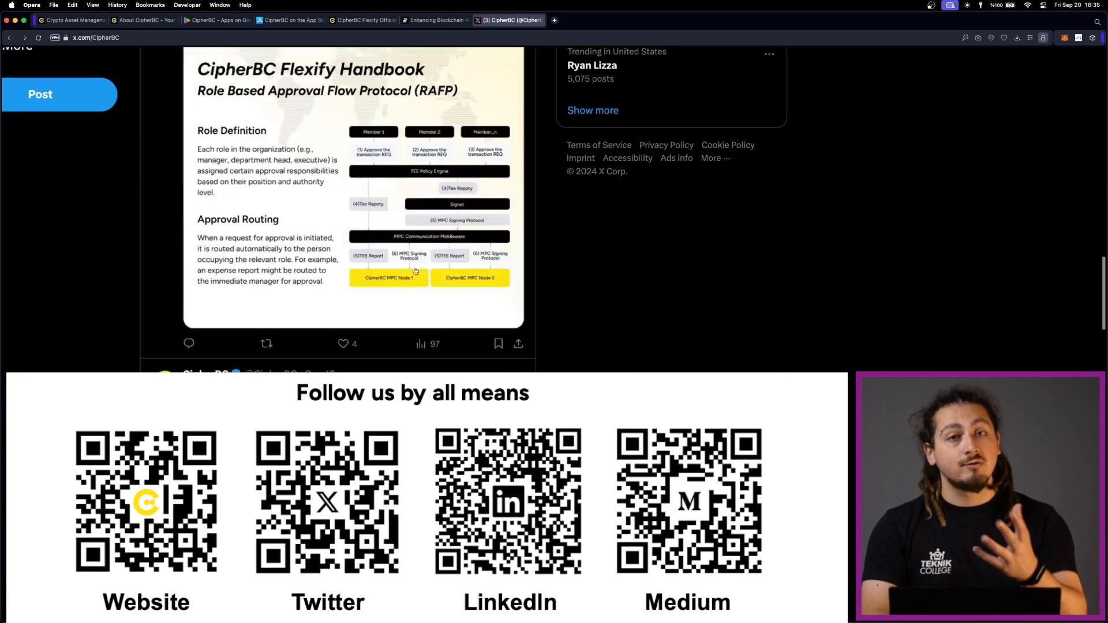
pyautogui.scroll(3)
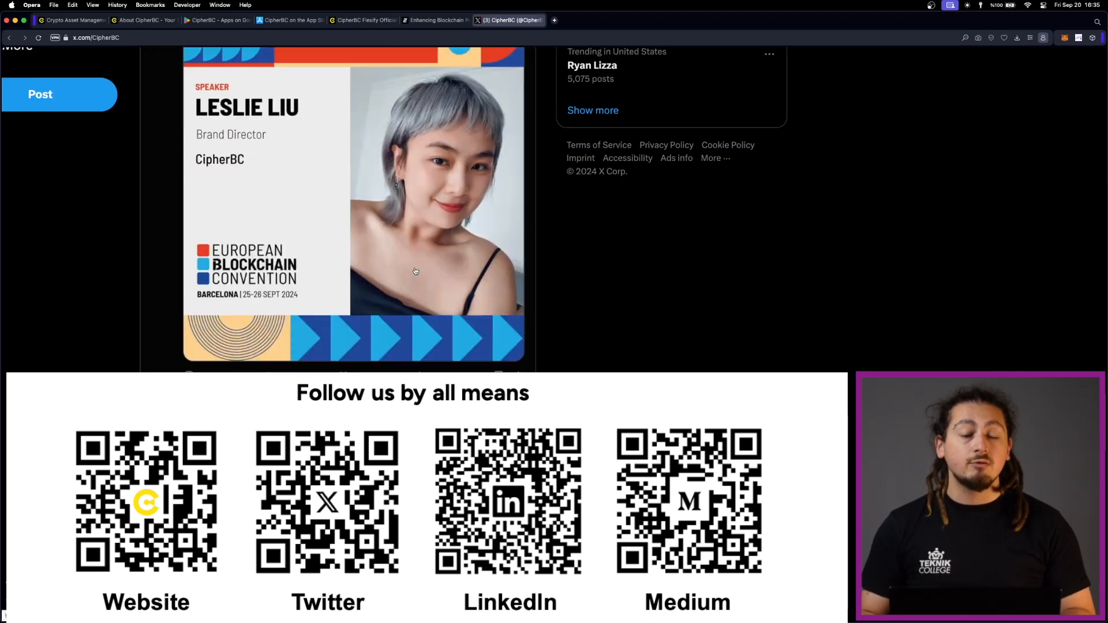
pyautogui.scroll(3)
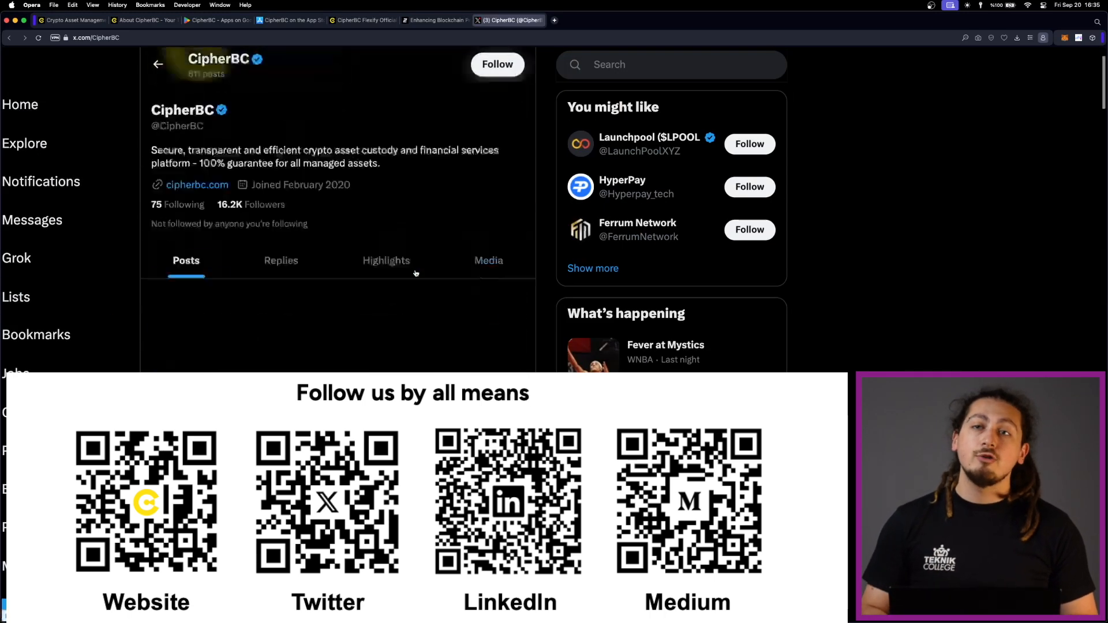
pyautogui.scroll(3)
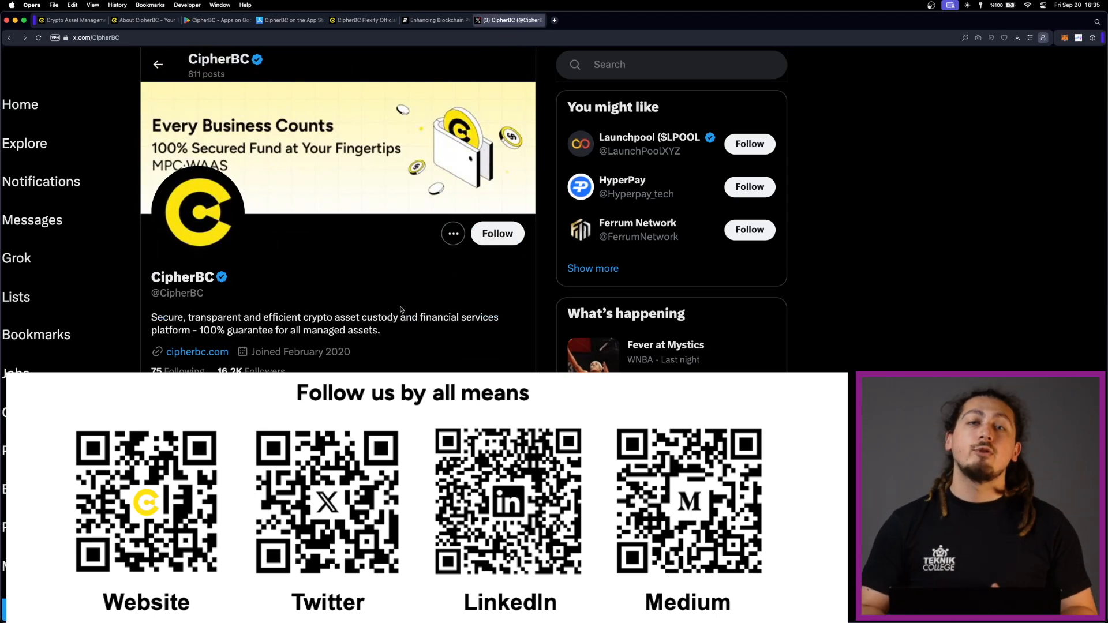